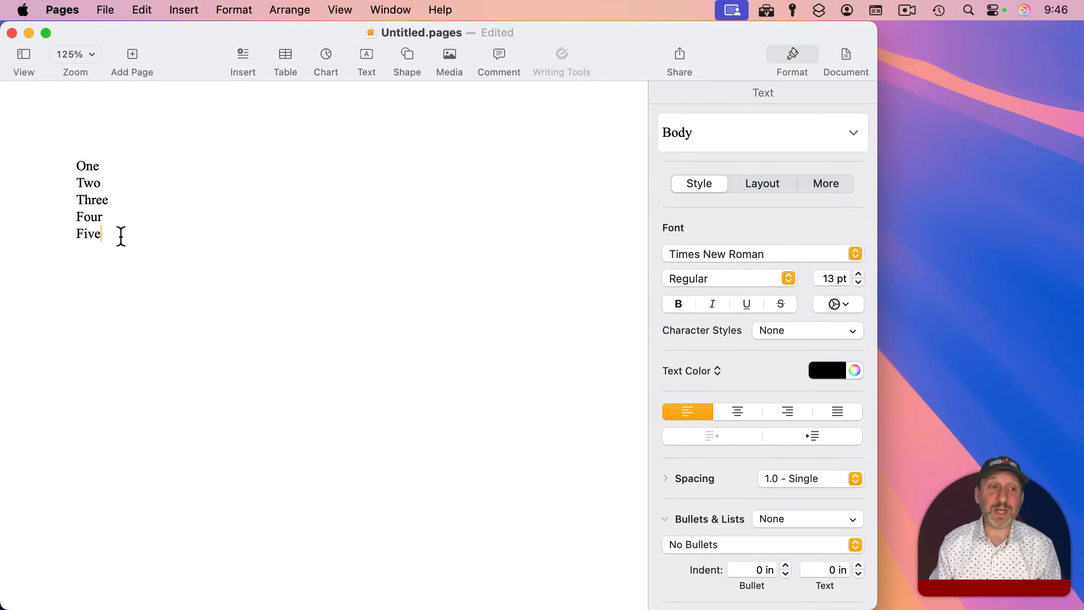
Select lines One through Five and apply the plain Bullet list style from the sidebar.
left_click_drag(100, 234, 76, 166)
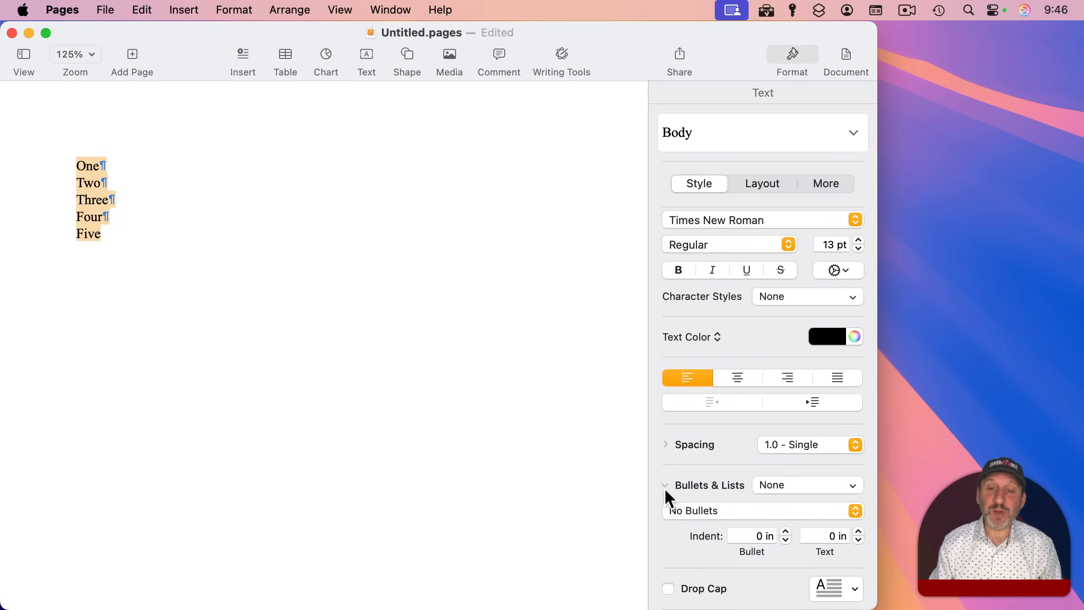
left_click(665, 485)
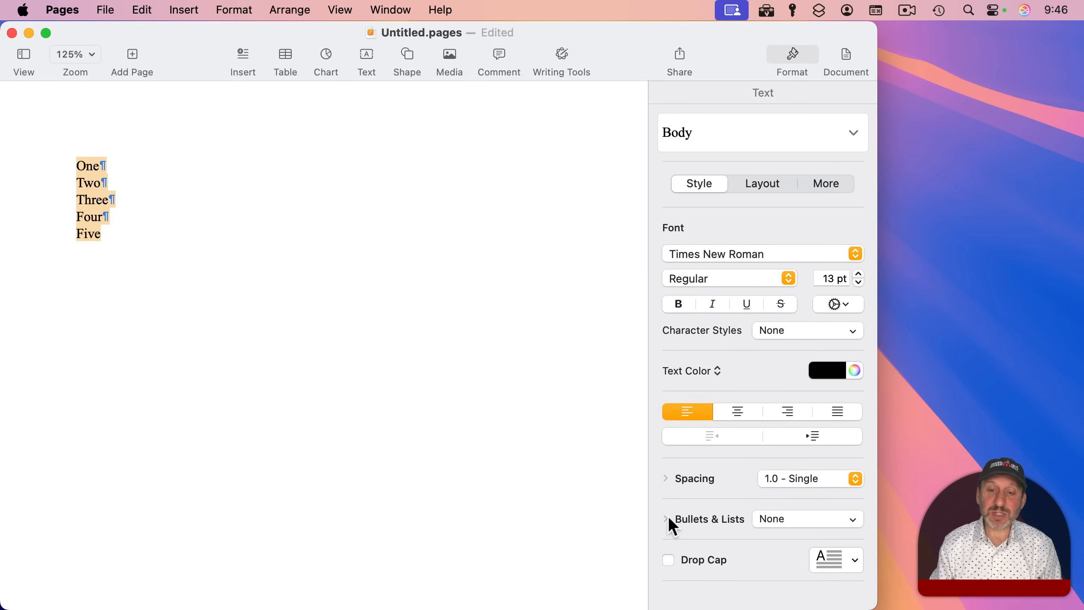
left_click(666, 519)
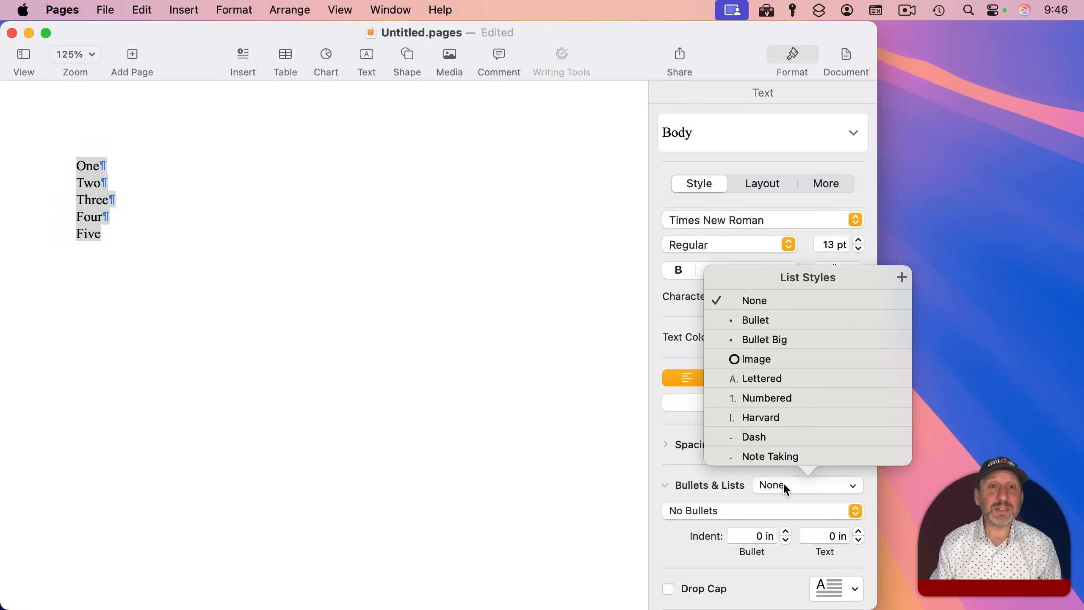
mouse_move(755, 320)
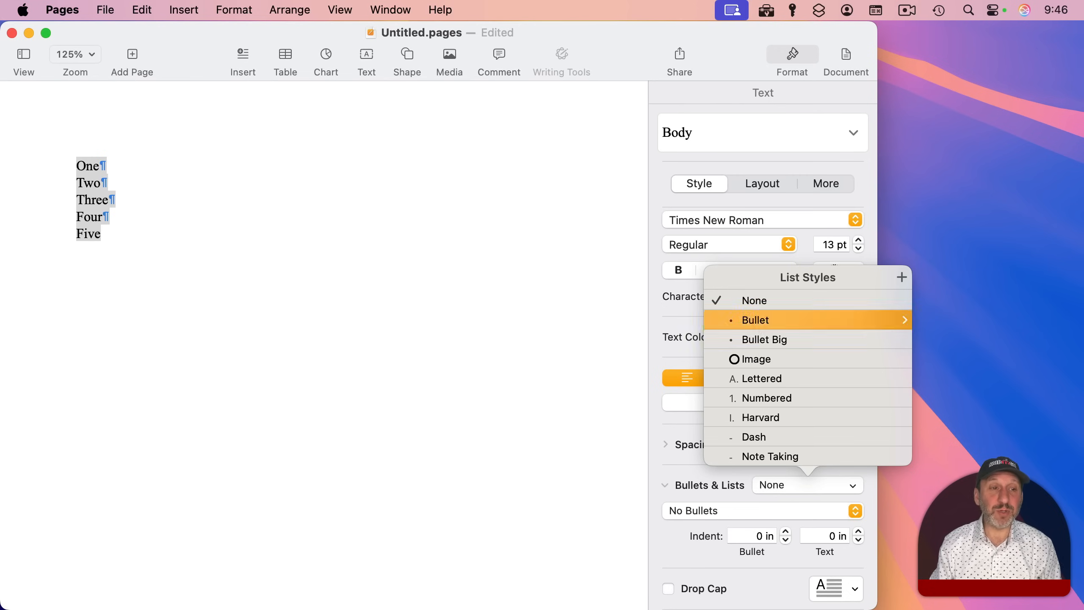
left_click(755, 320)
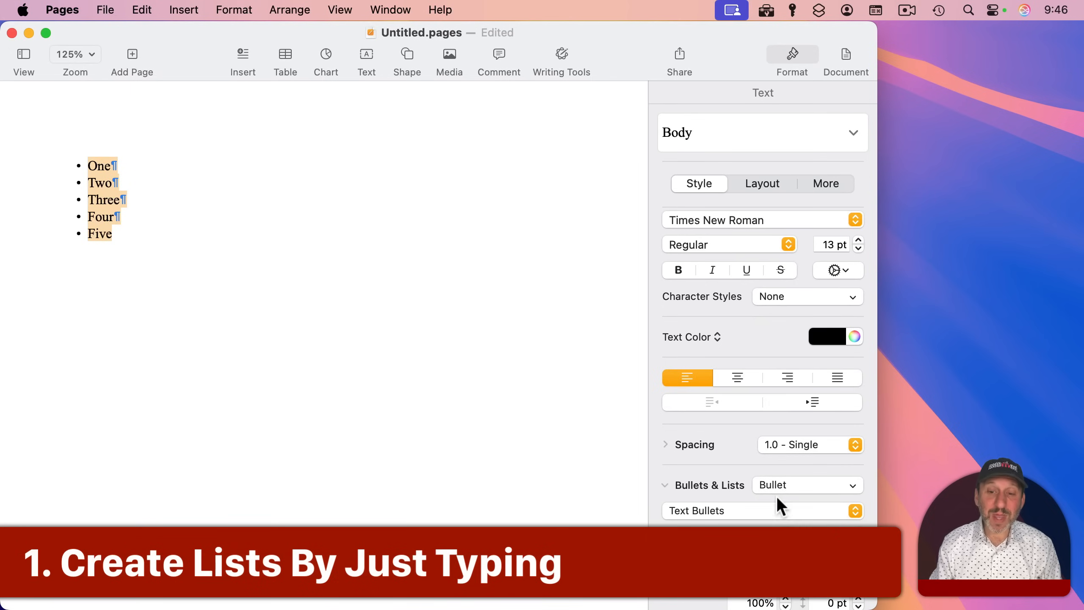
mouse_move(795, 498)
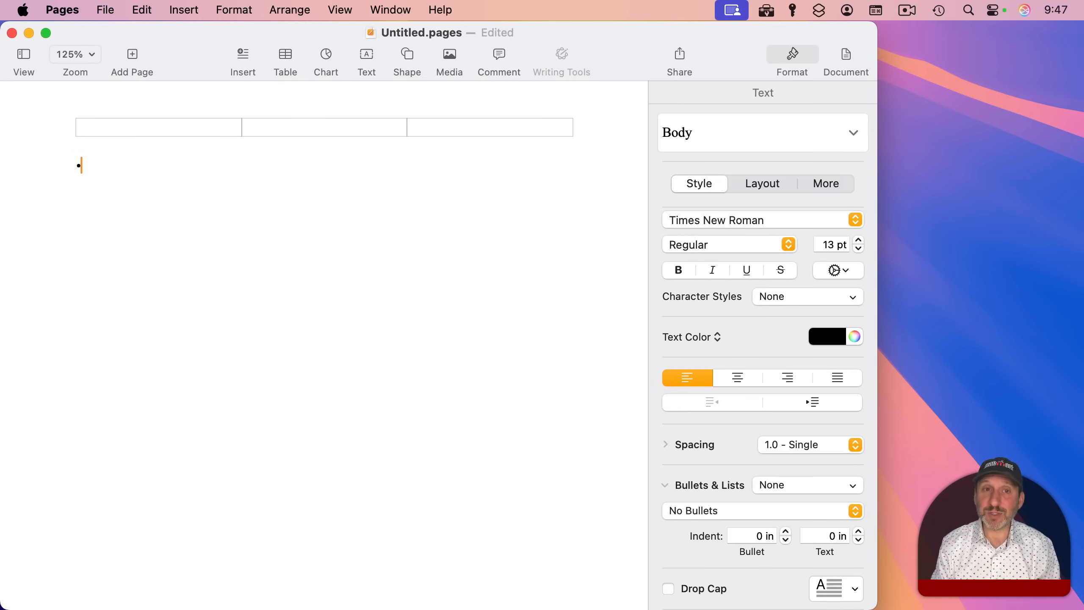
Type a bullet list with items One, Two, Three, Five, letting Pages auto-format it.
type("O")
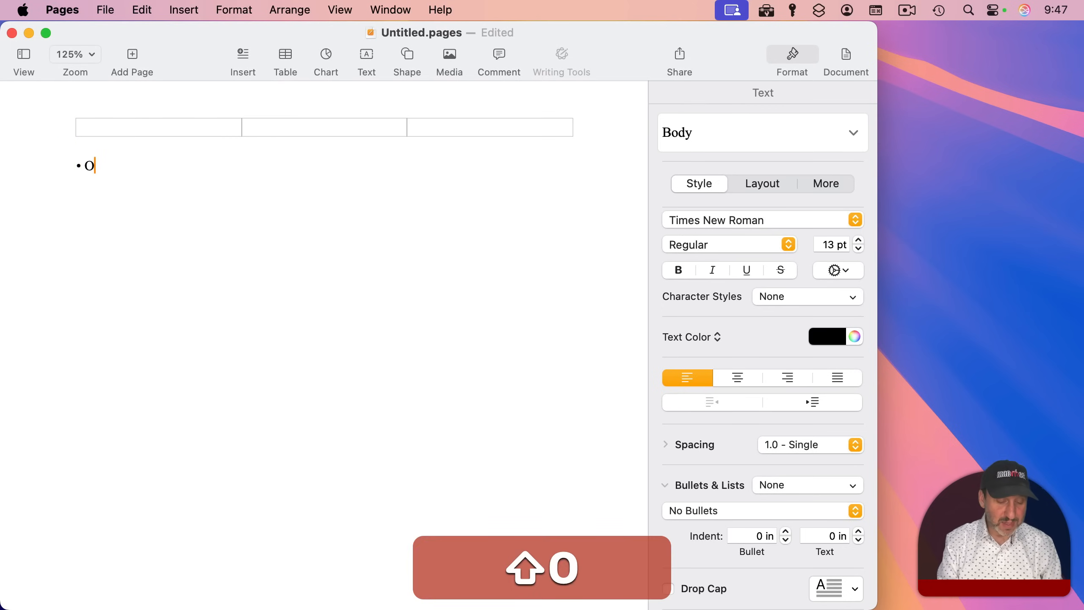
type("ne")
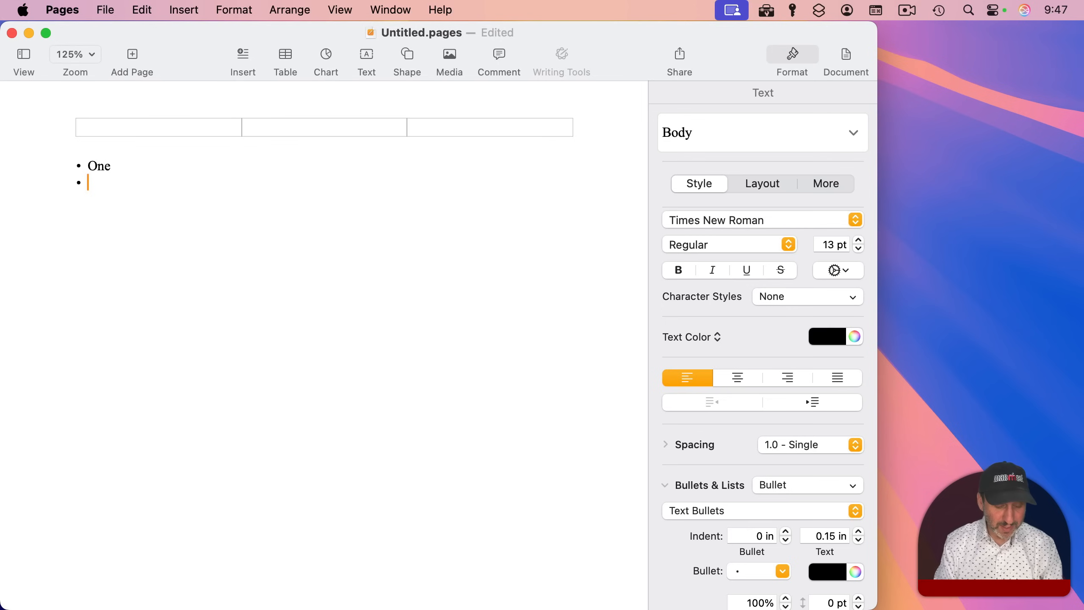
type("Two")
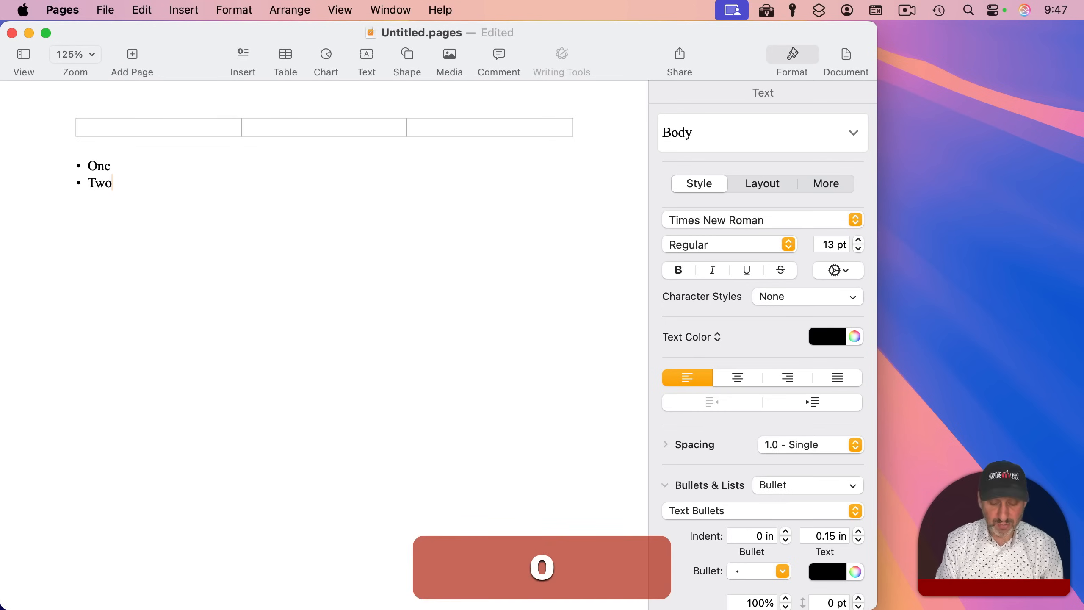
type("Three")
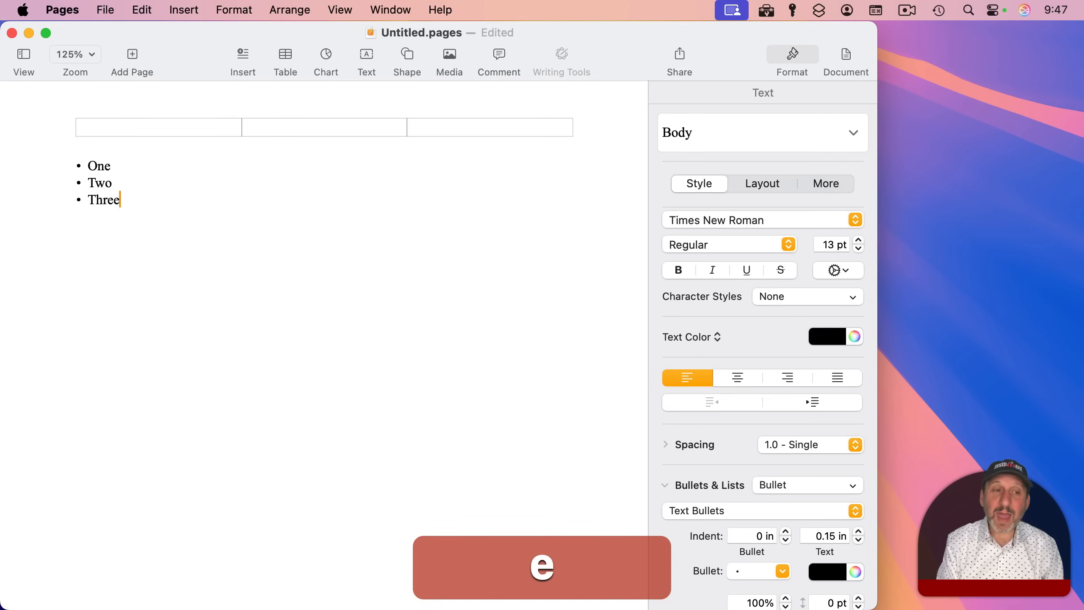
key("return")
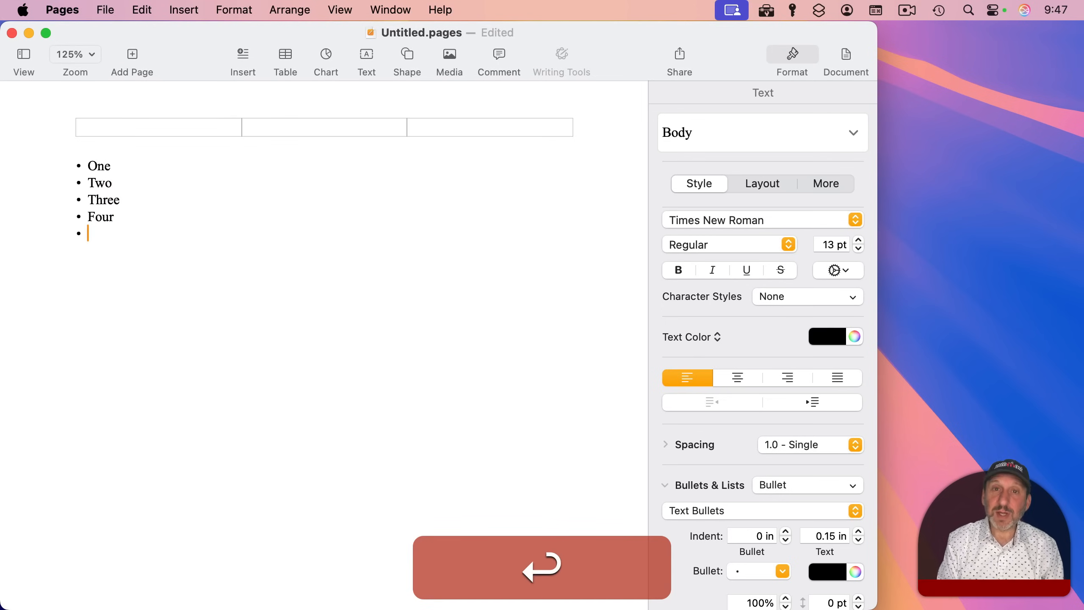
type("Five")
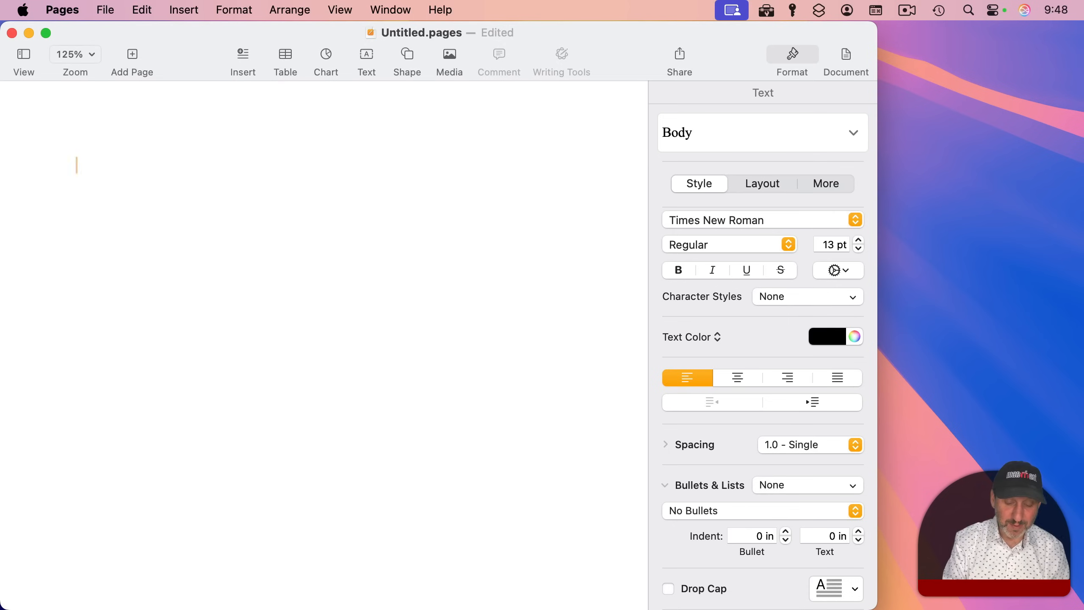
Start a dashed list with '-' and type items One and Three, then clear the page.
type("-")
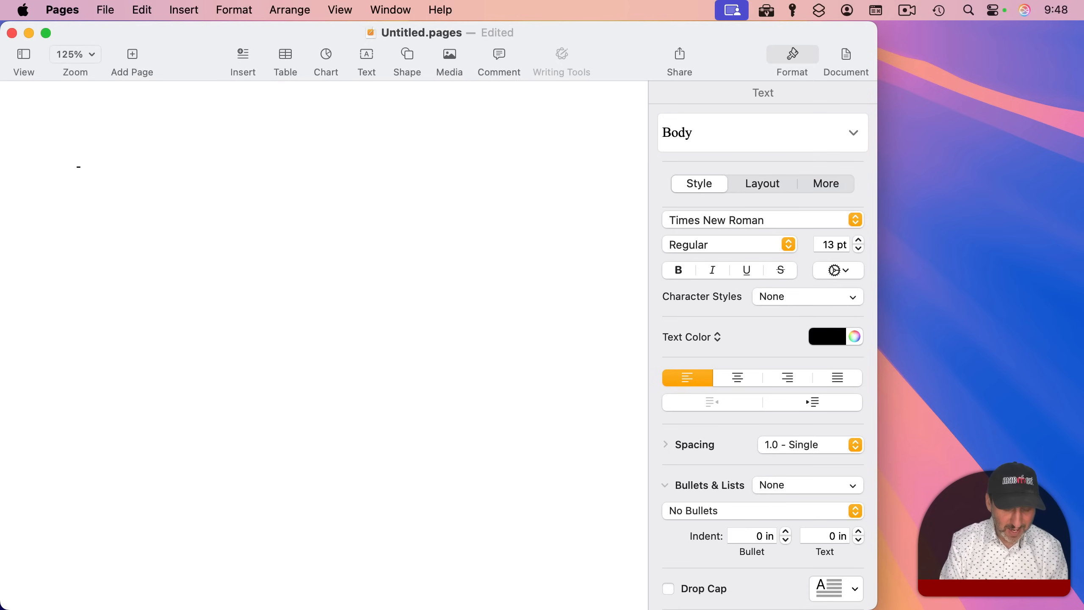
type("One")
type("Two")
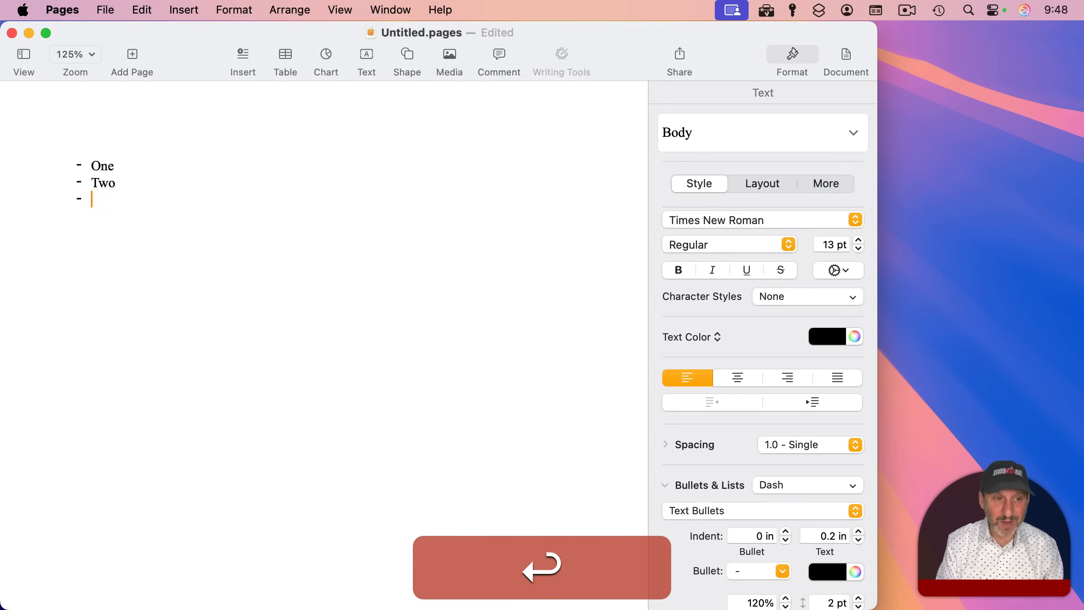
type("Three")
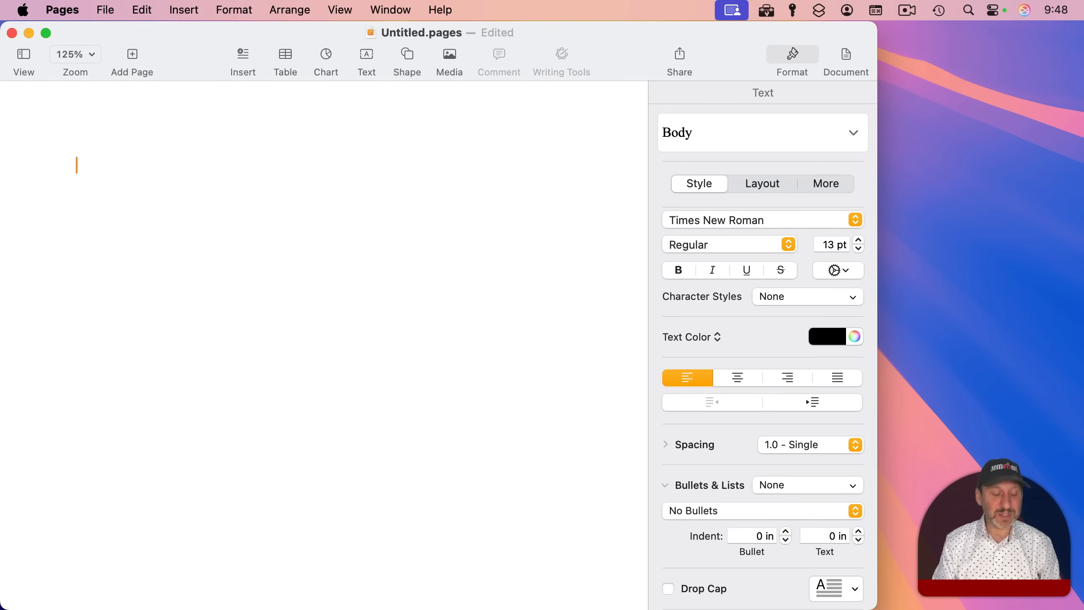
Type '1. One' so Pages auto-numbers, then add Two, Four and Five as numbered items.
type("1.")
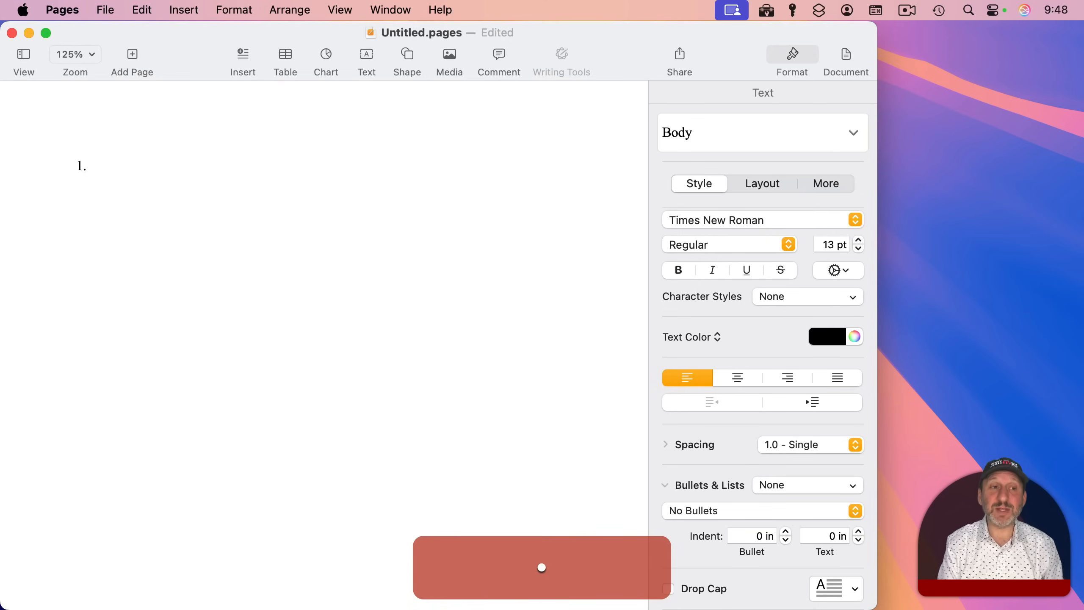
type("One")
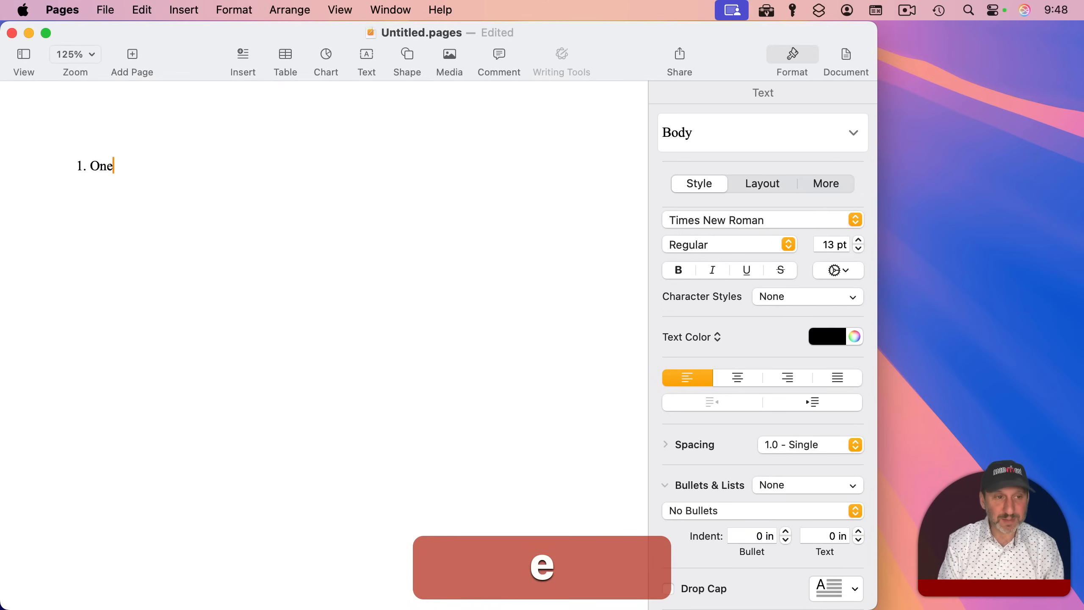
key("return")
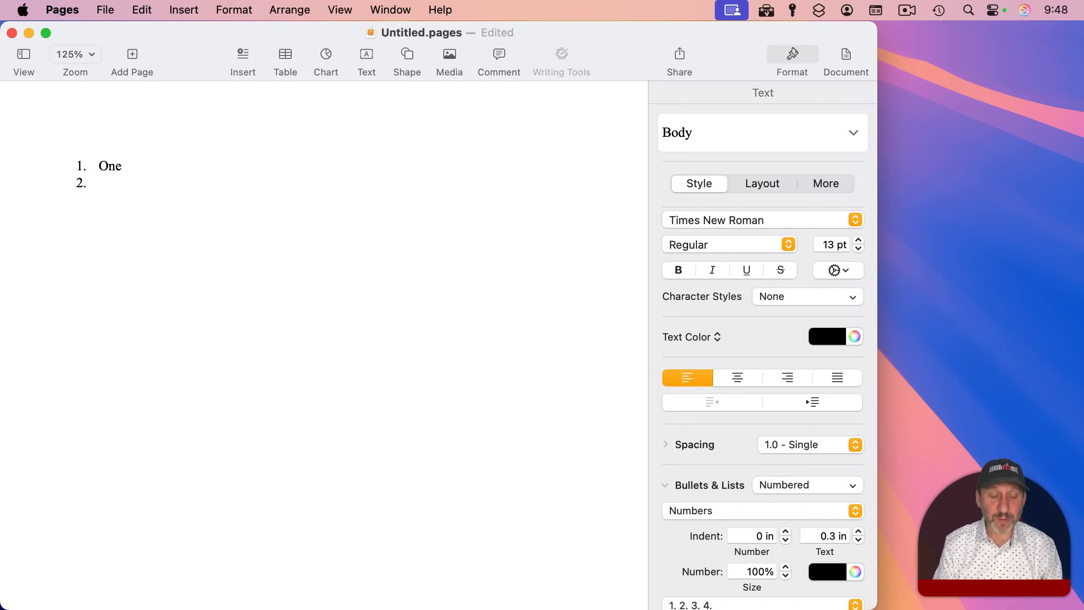
type("Two")
type("Three")
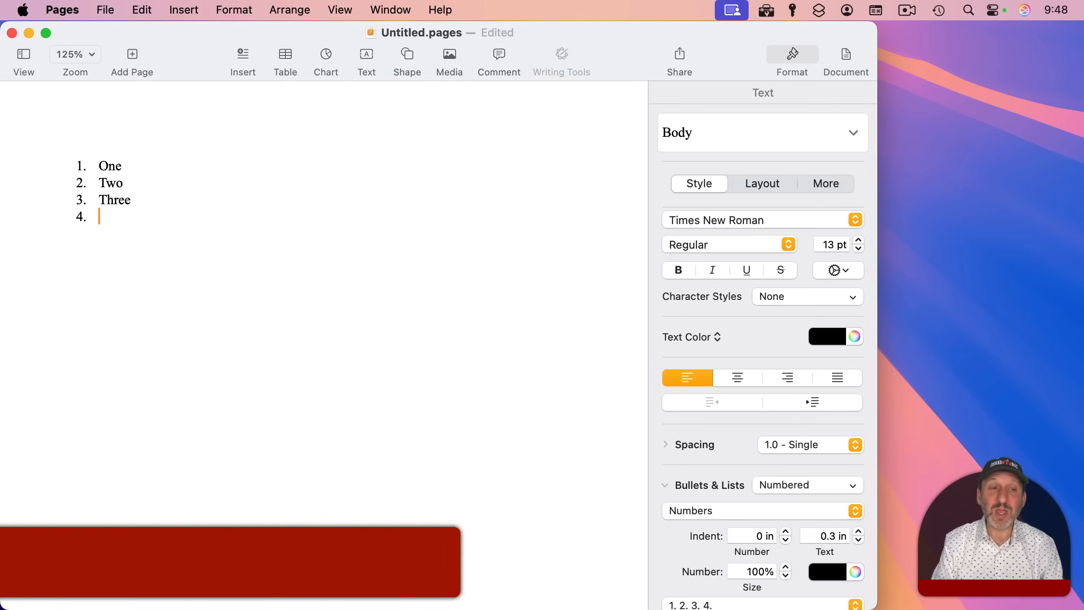
type("Four")
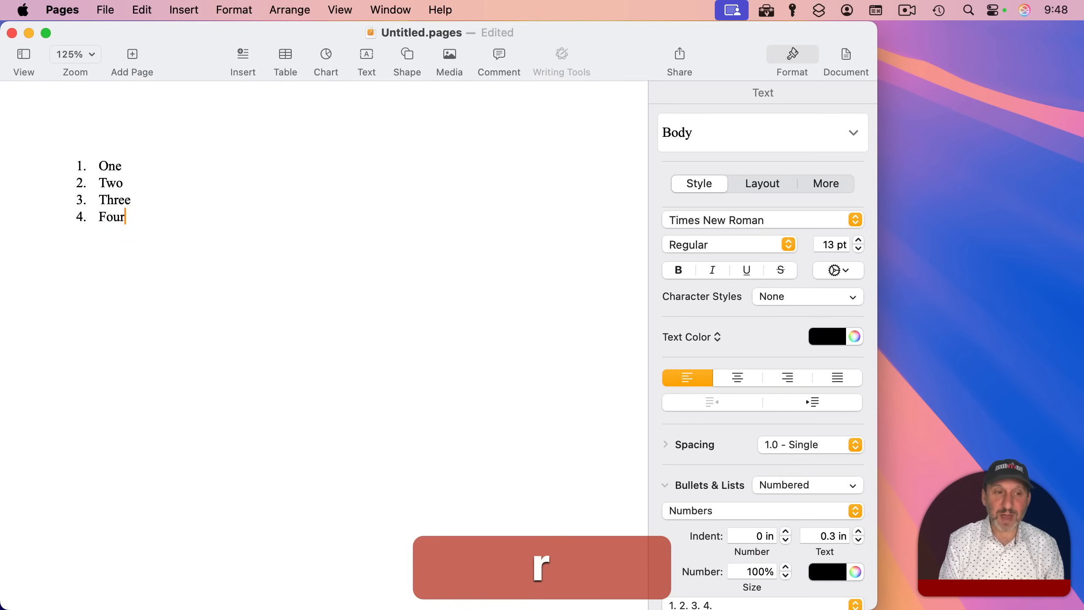
type("Five")
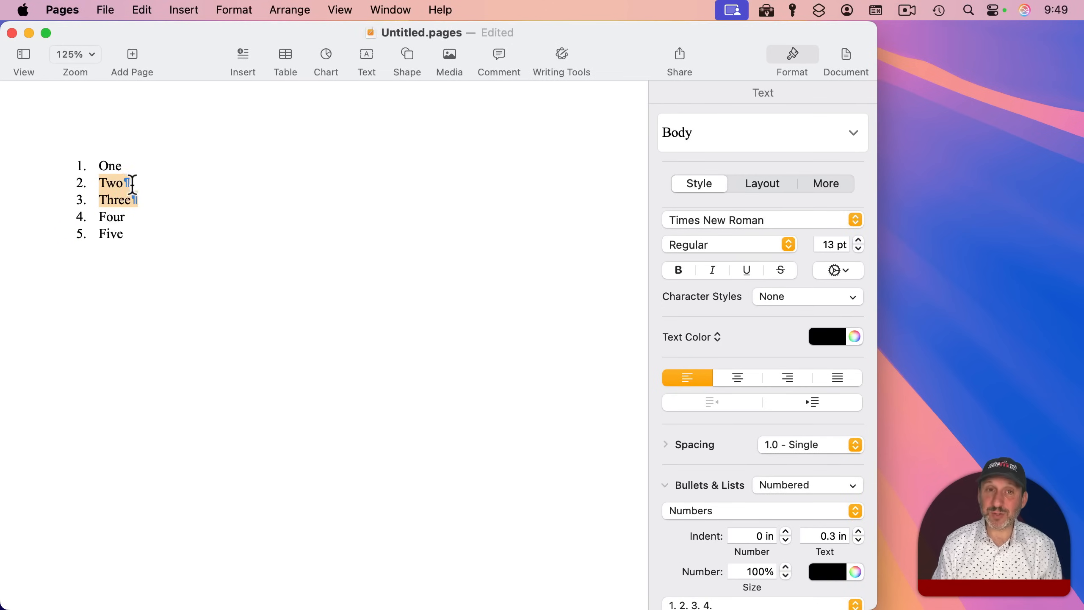
Try indenting Two under One with Command-], then undo and outdent it back to top level.
left_click(99, 183)
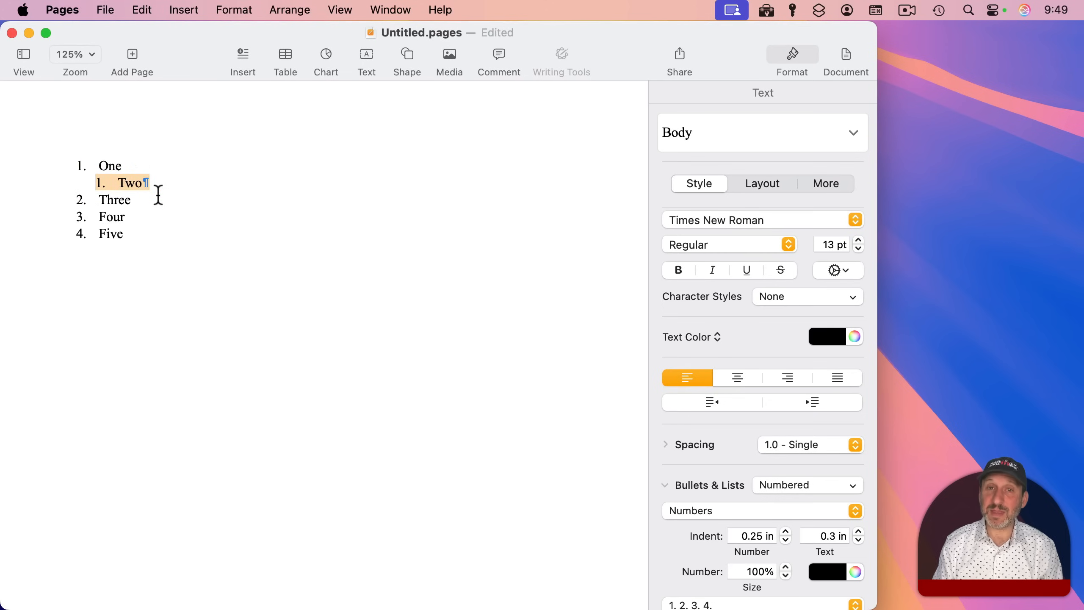
key("cmd+z")
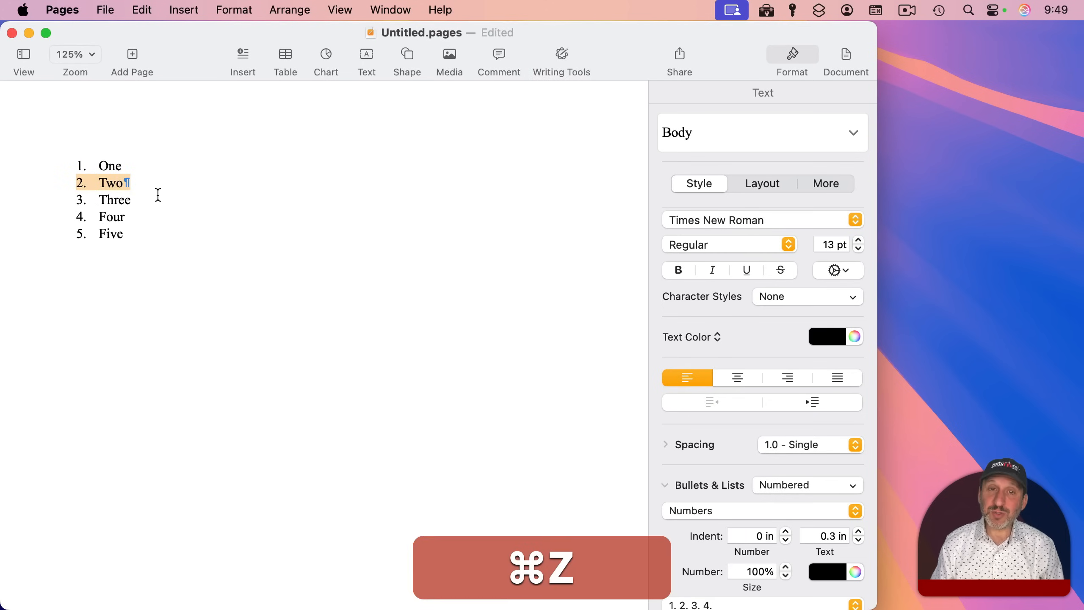
key("cmd+z")
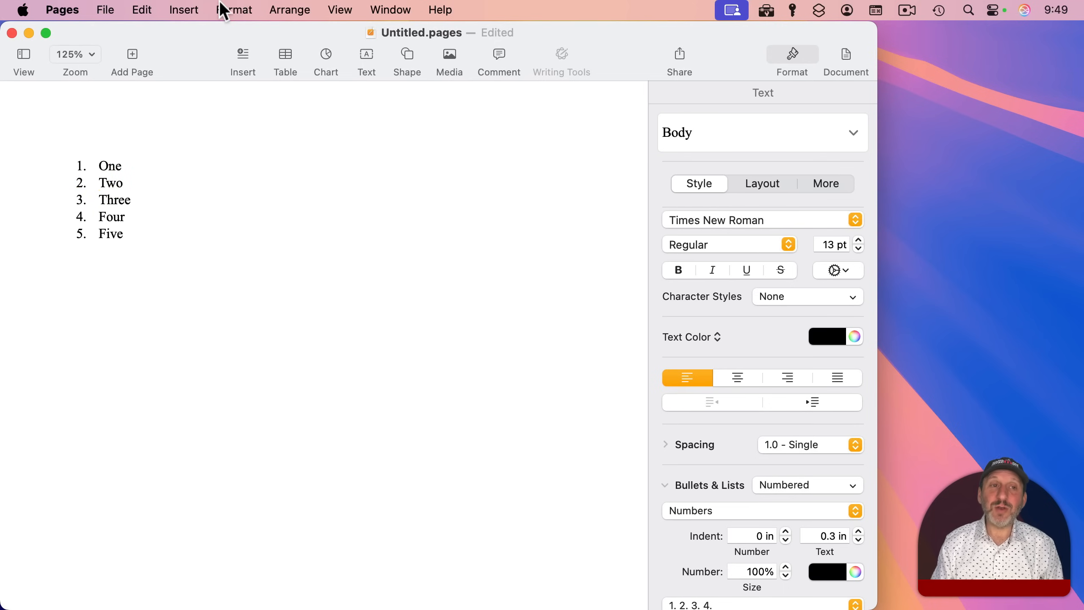
left_click(234, 10)
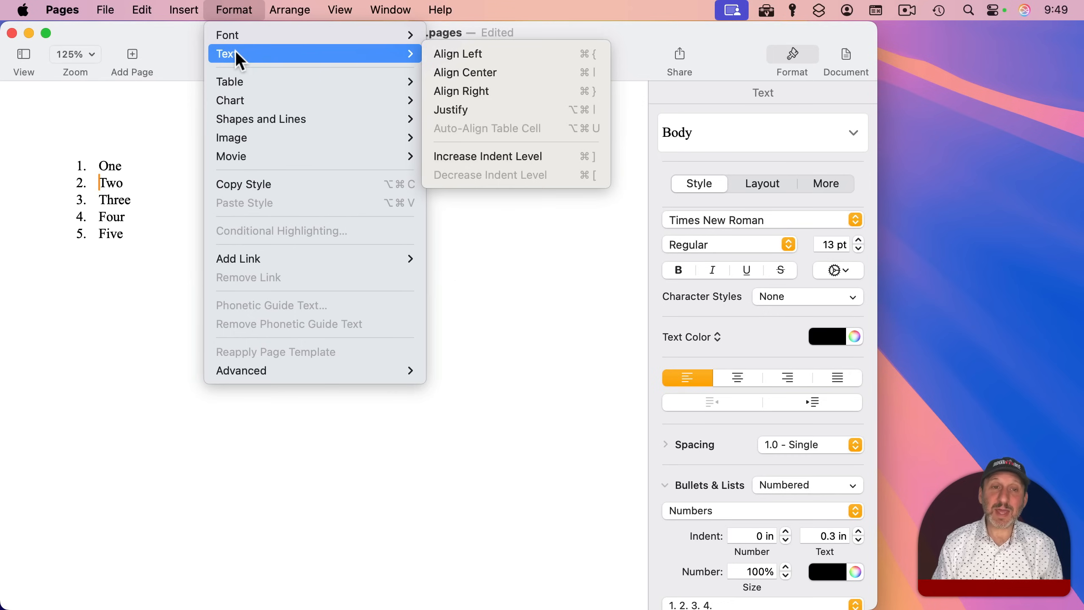
mouse_move(495, 173)
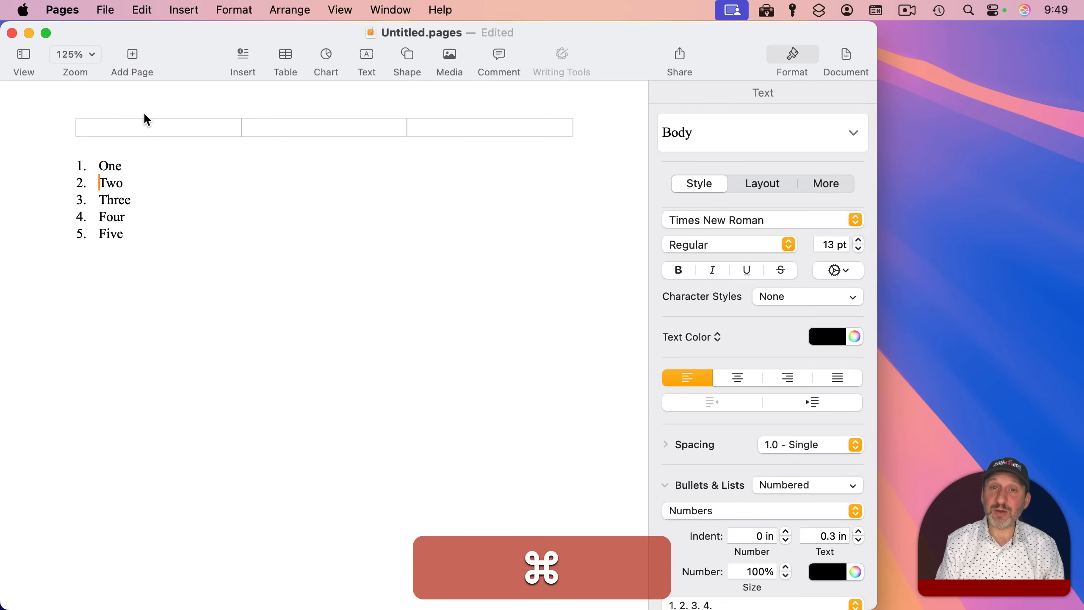
key("cmd+]")
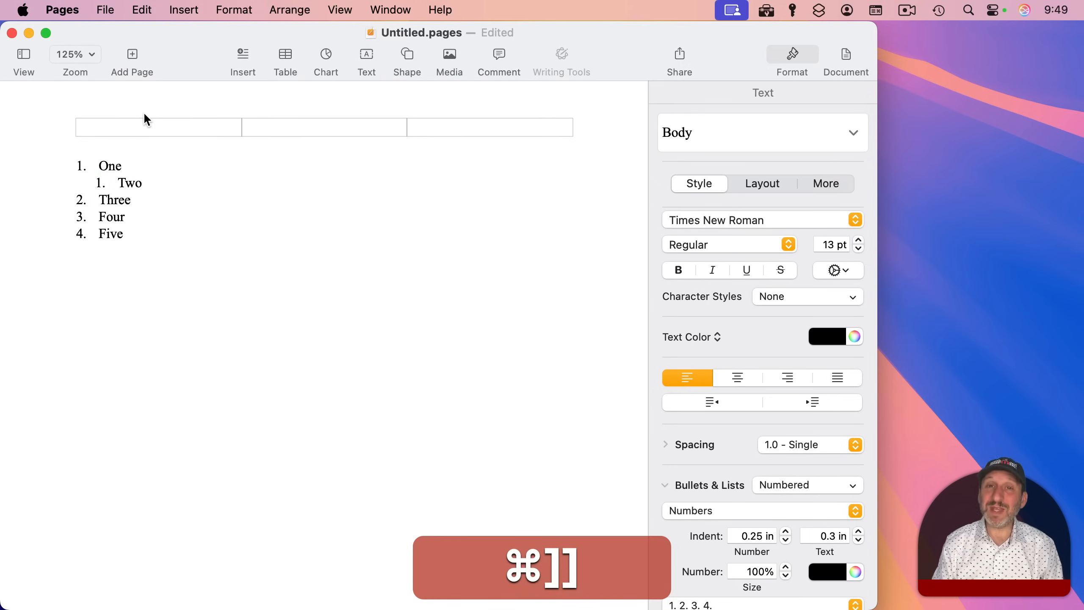
key("cmd+[")
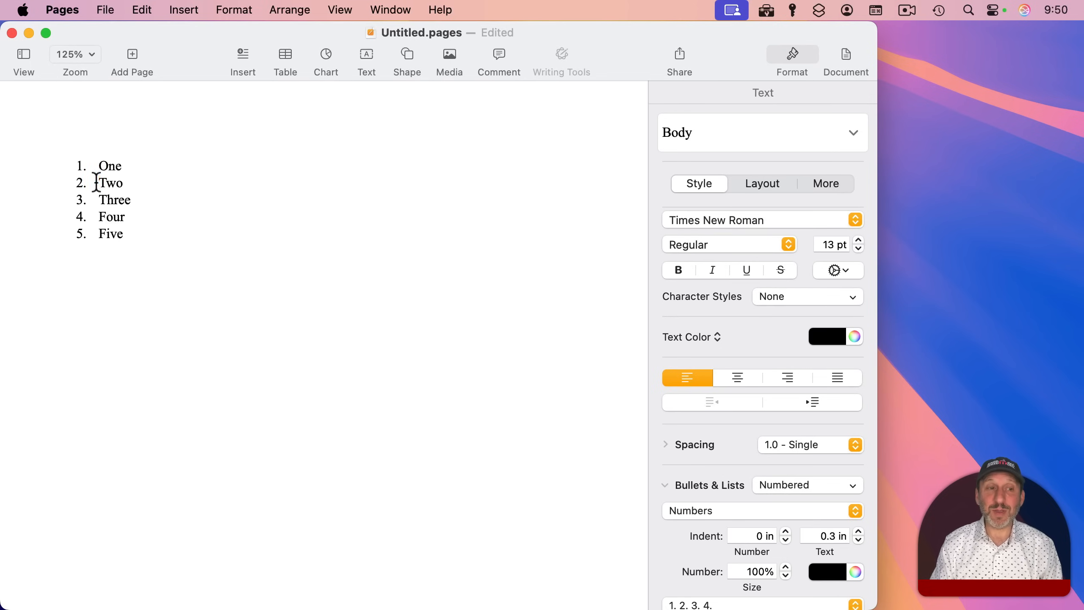
Indent Two and Three as sub-items under One, then delete everything below One.
left_click_drag(96, 183, 145, 200)
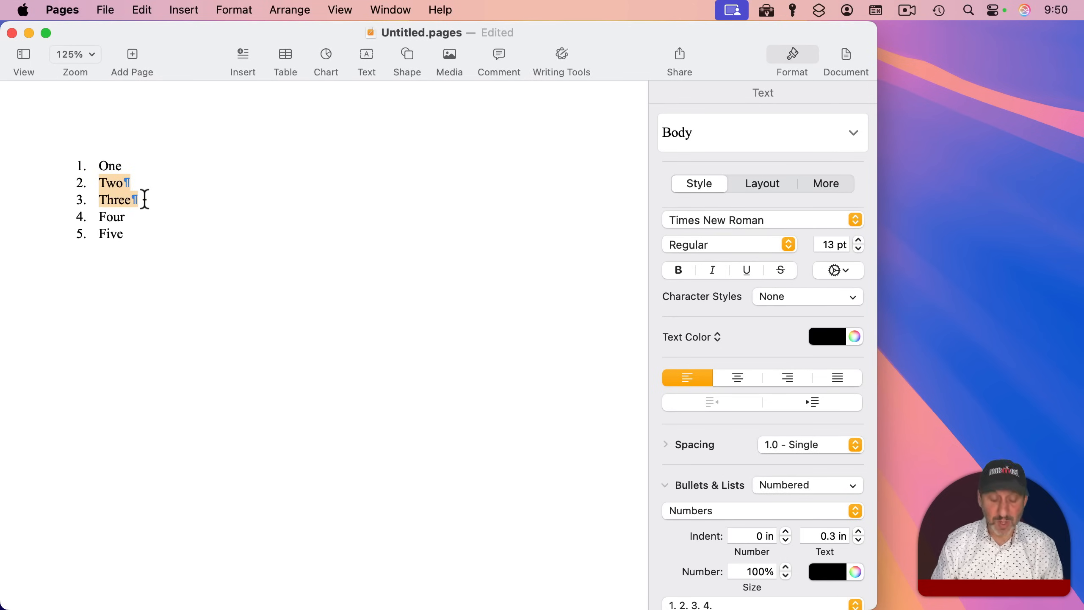
key("cmd+]")
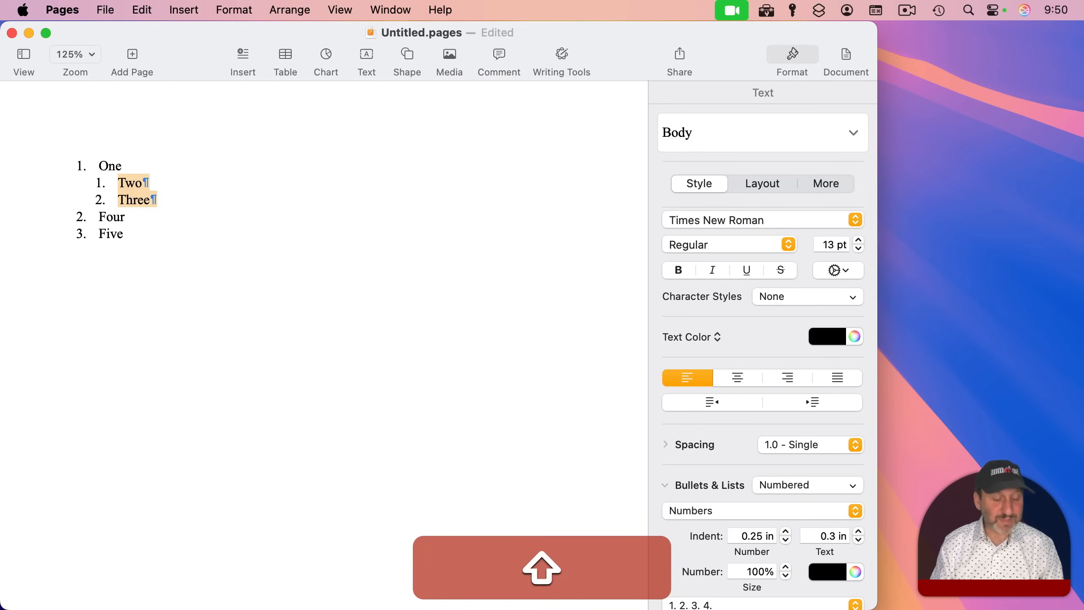
key("delete")
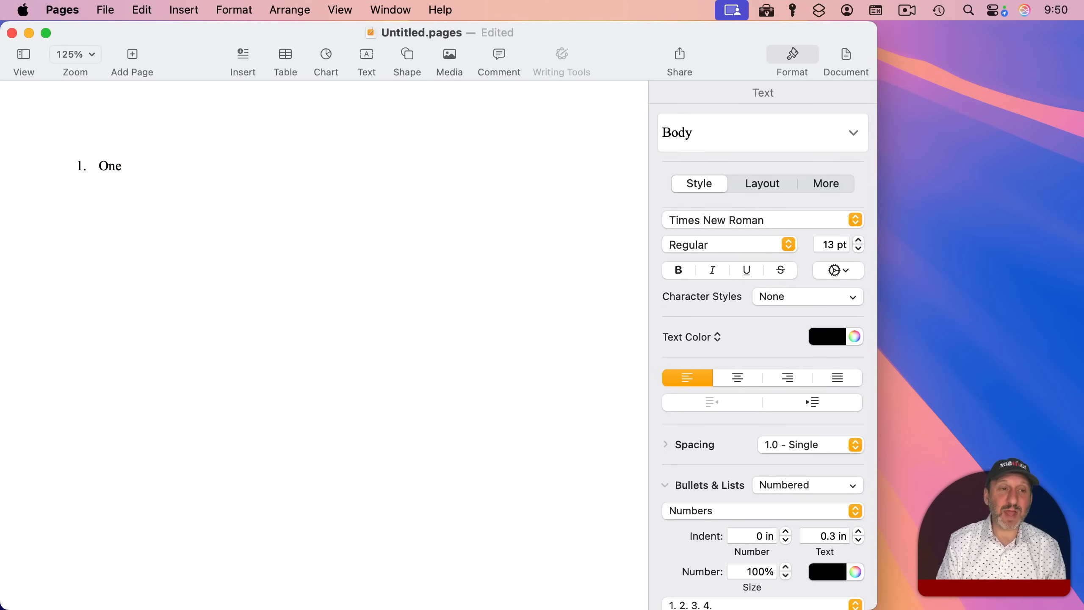
Type Two and Four as new list items, using Tab/Shift-Tab to set their levels.
key("return")
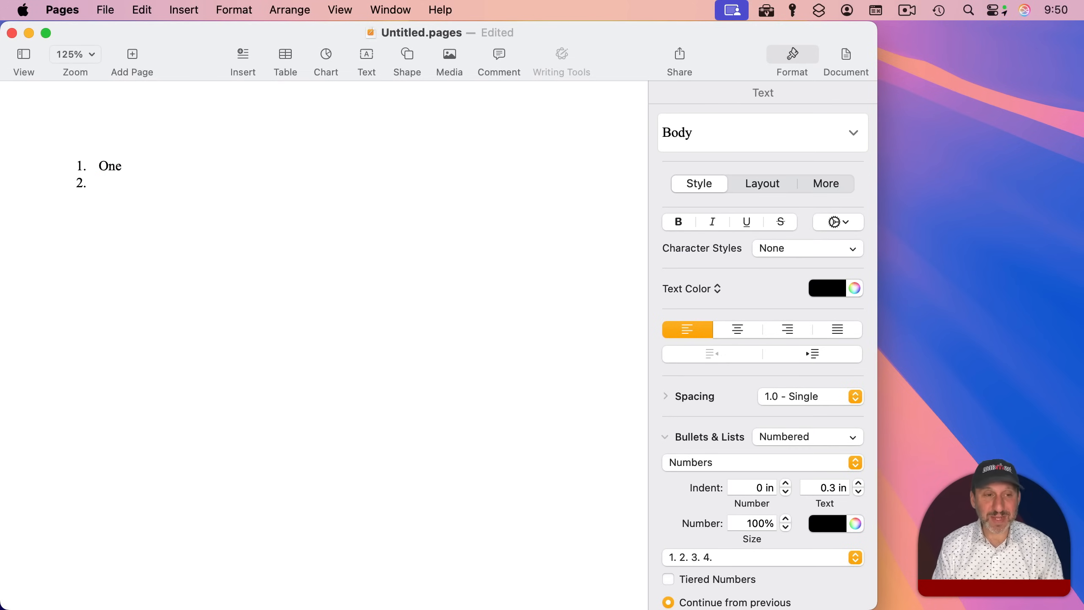
type("T")
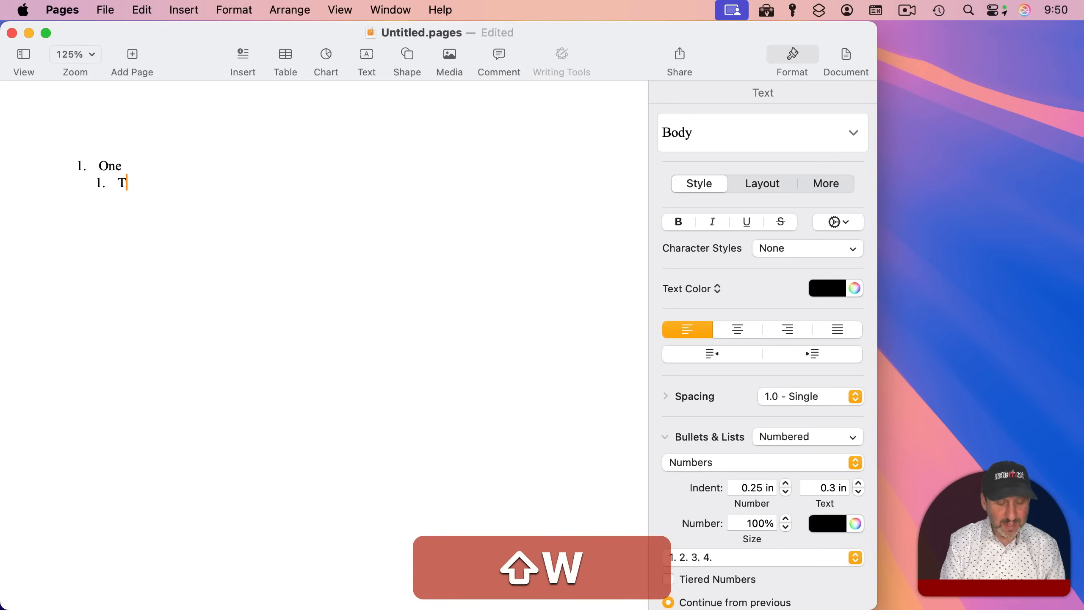
type("wo")
type("Three")
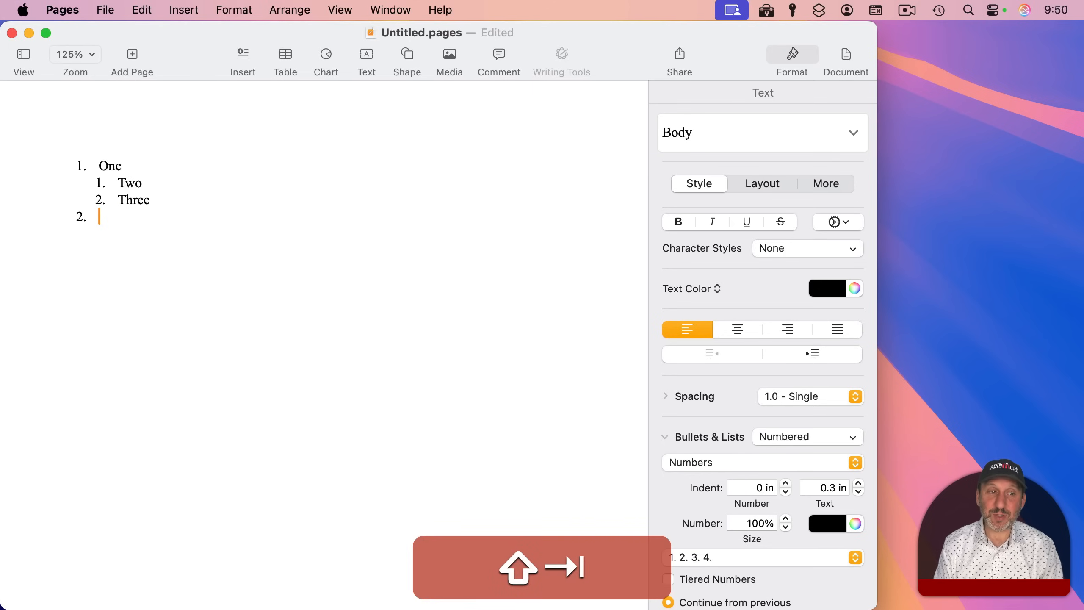
type("Four")
type("Five")
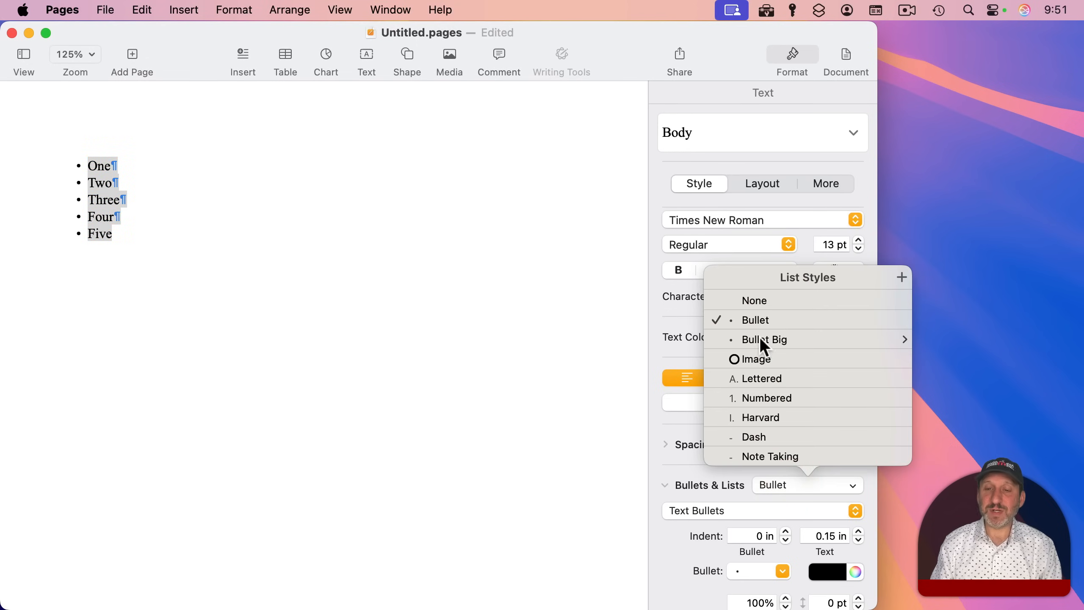
mouse_move(774, 341)
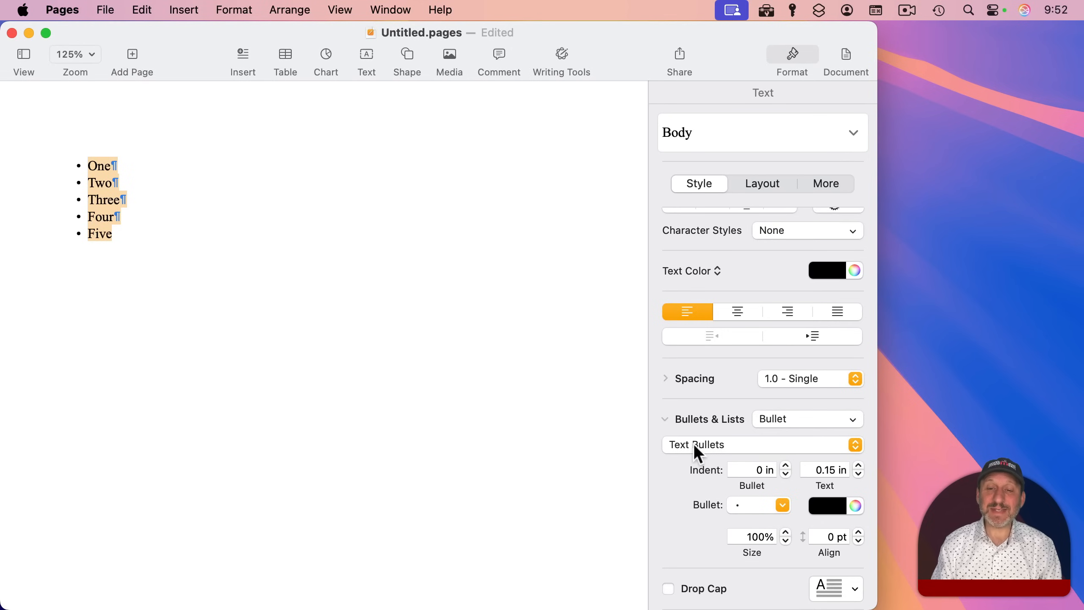
Keep Text Bullets and switch the bullet character to a star, then to a small triangle.
left_click(762, 444)
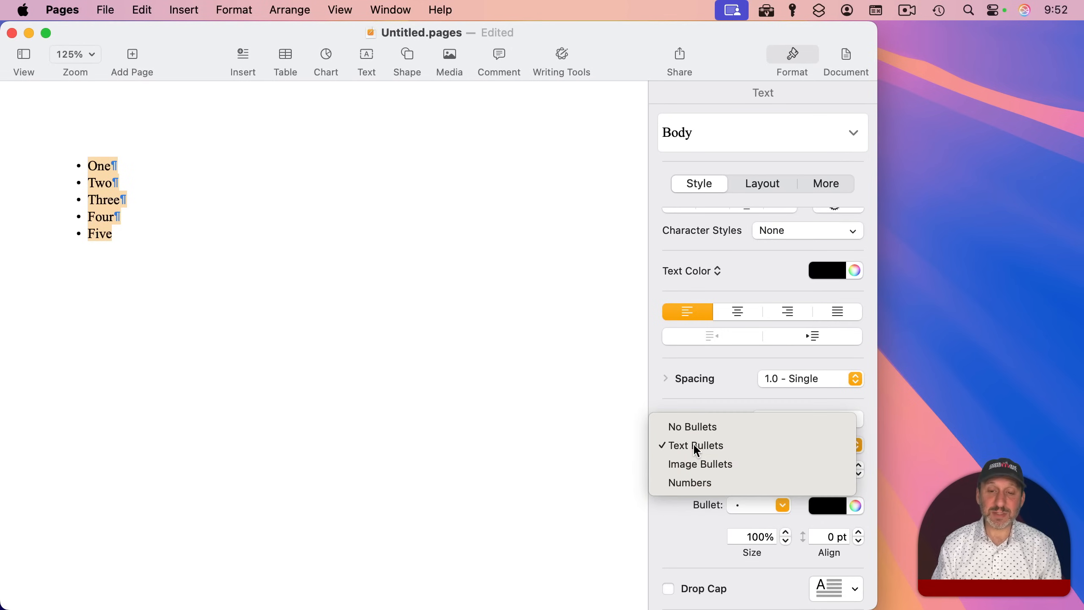
left_click(696, 445)
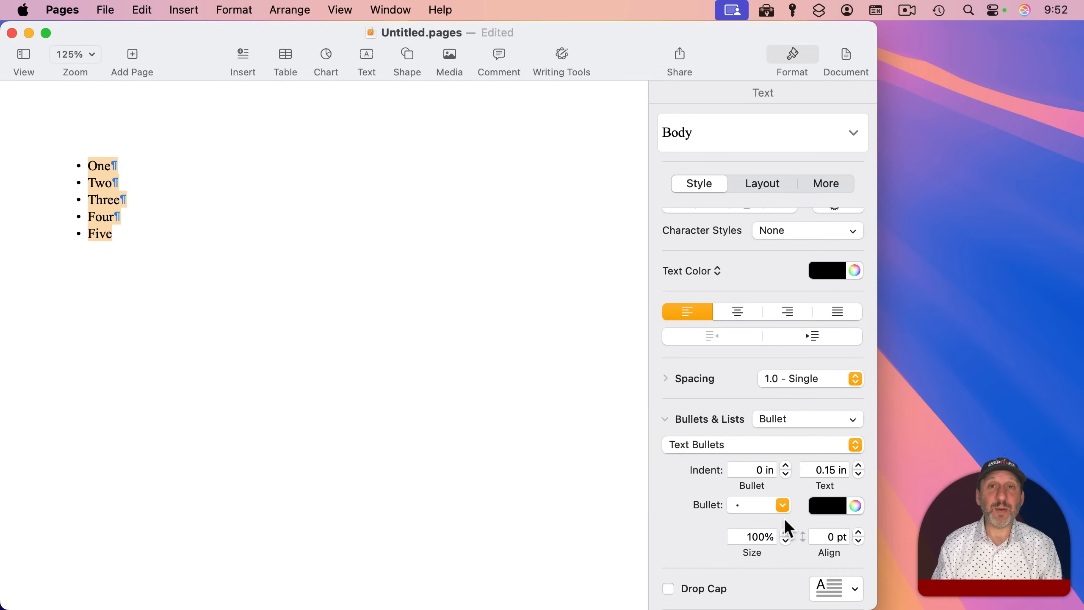
mouse_move(763, 505)
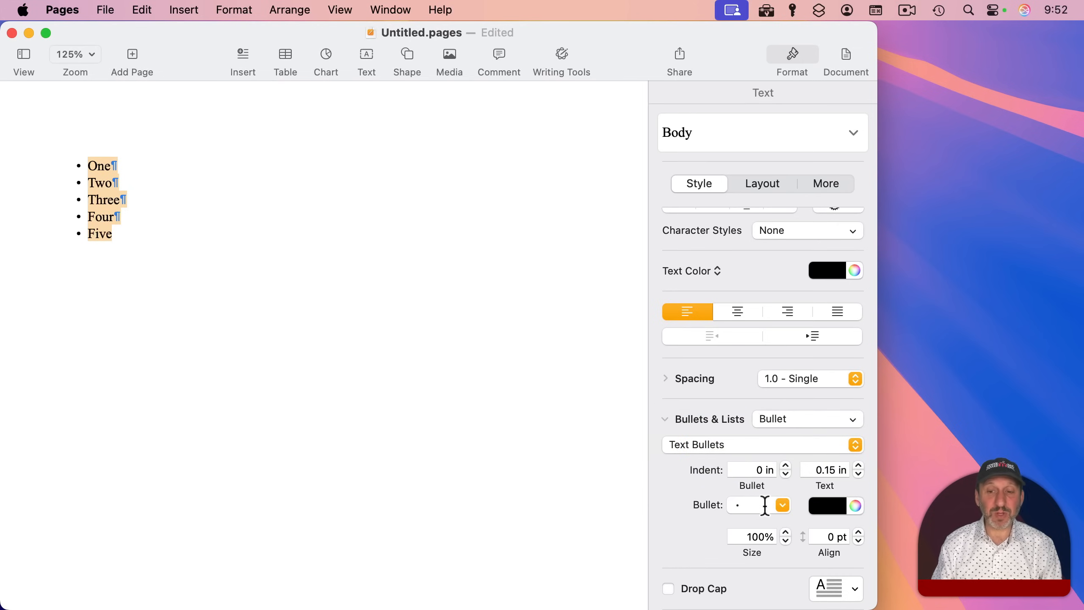
left_click(782, 504)
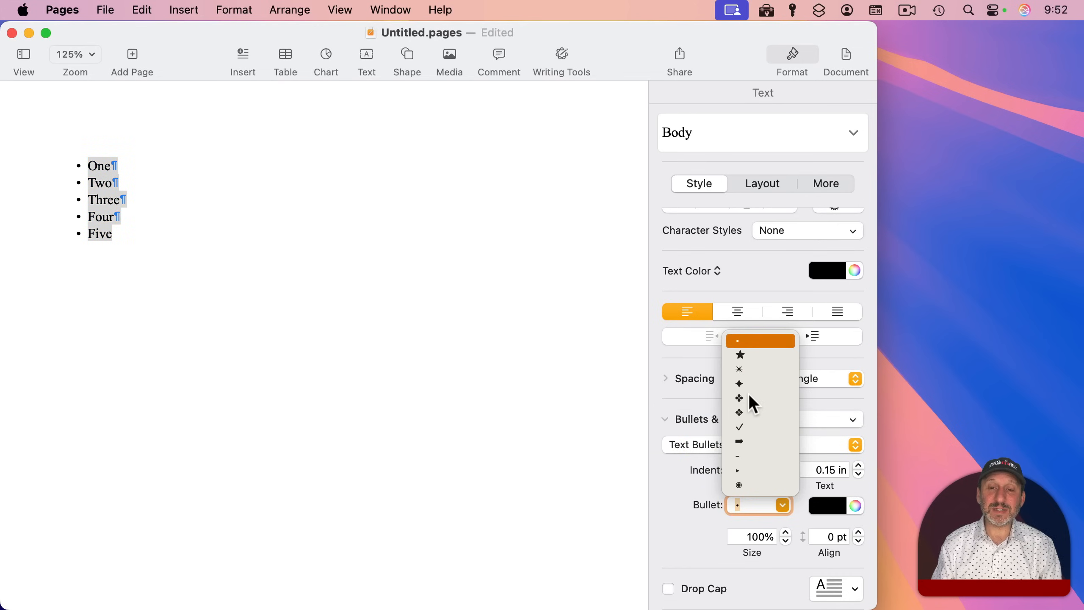
left_click(740, 354)
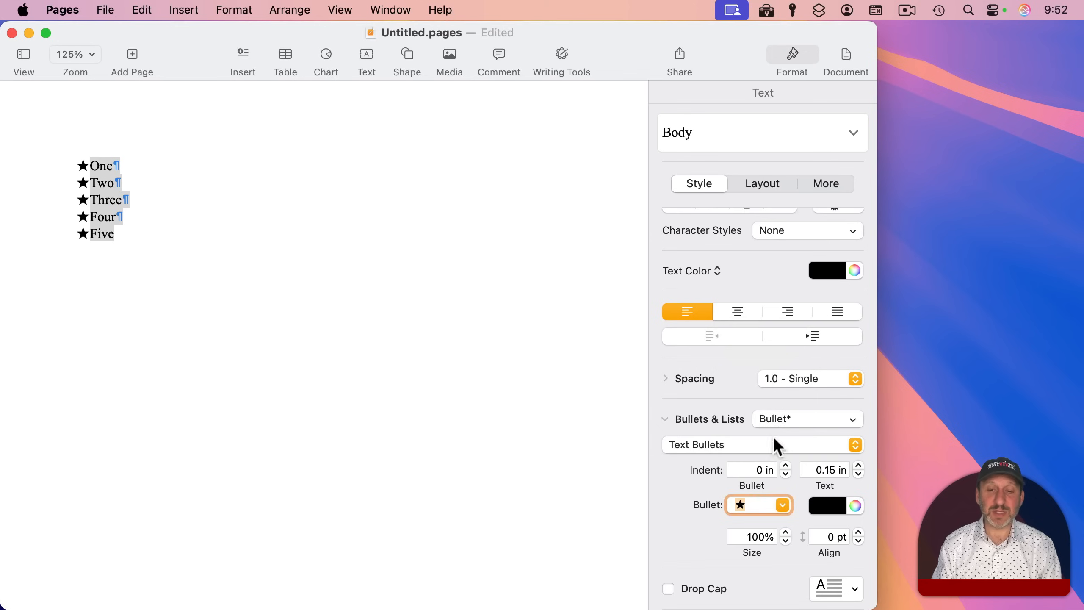
left_click(782, 505)
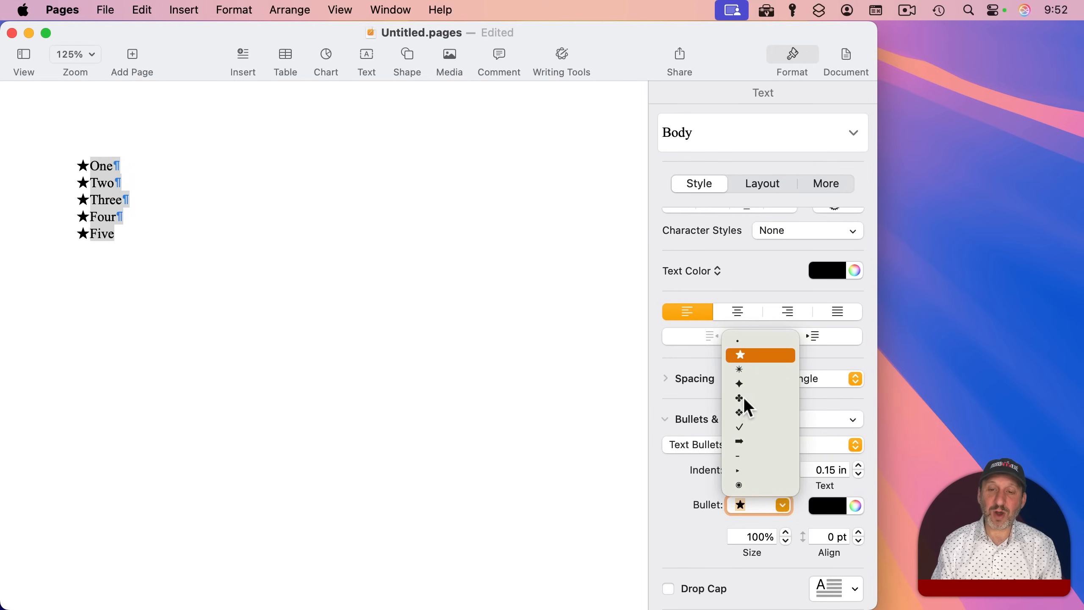
left_click(738, 397)
type("‣")
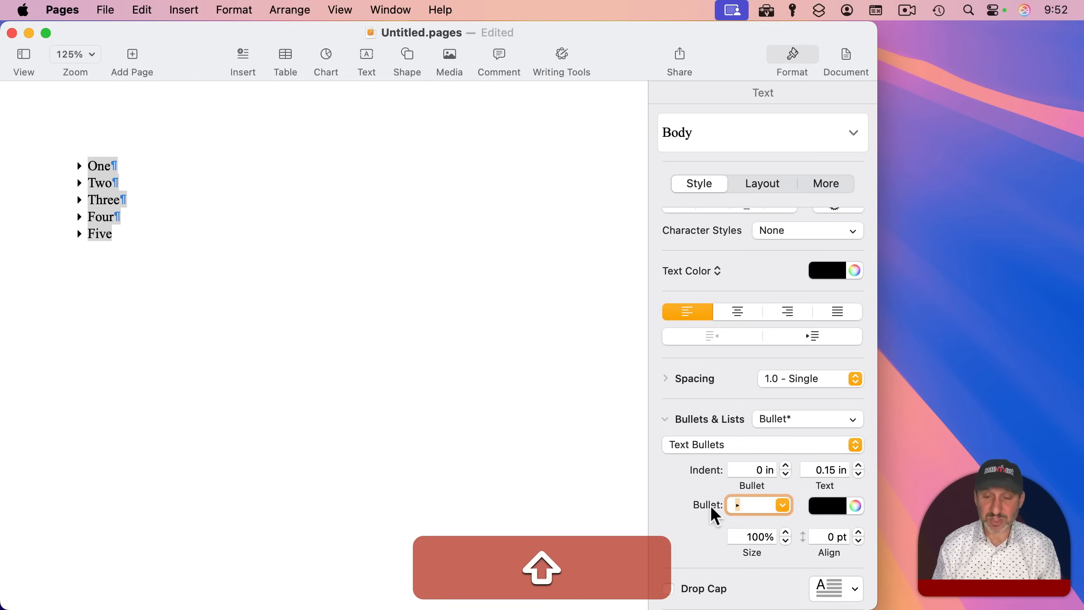
Type custom bullet characters, first 'Q' and then '>>', into the Bullet field.
type("Q")
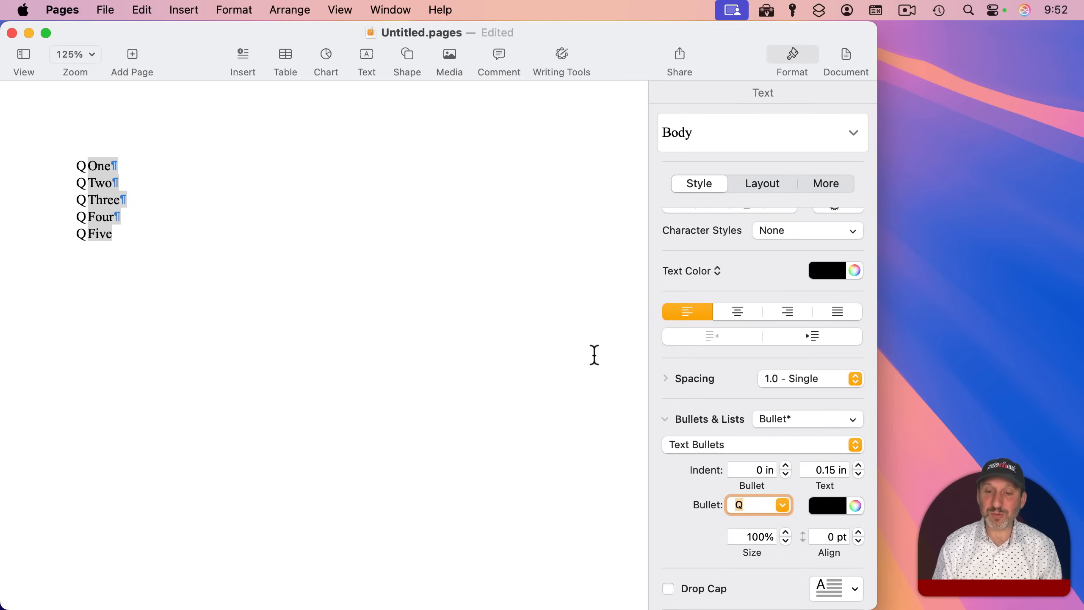
left_click(727, 513)
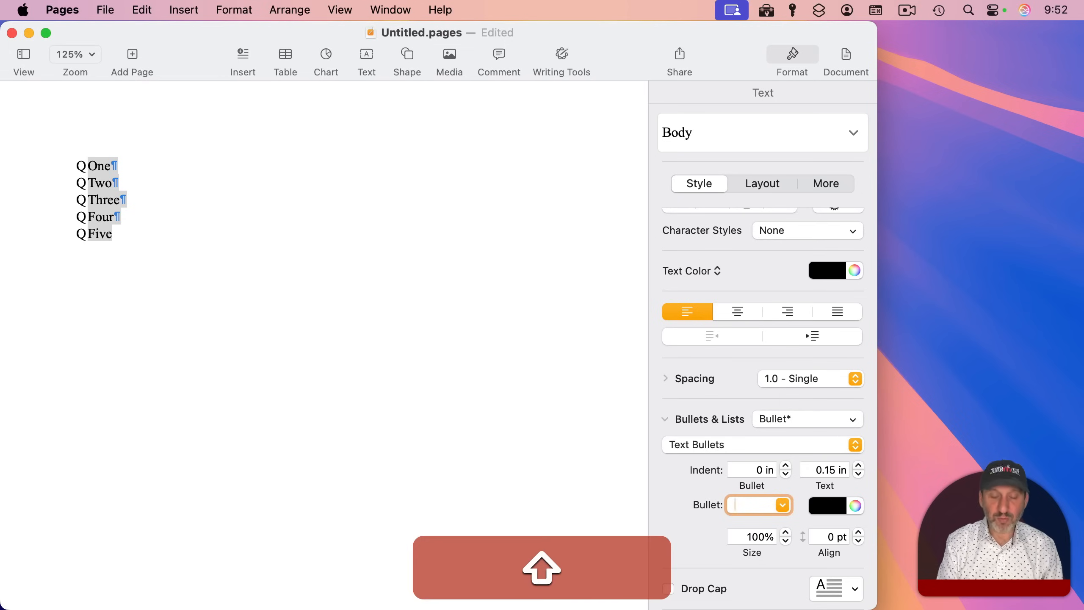
type(">>")
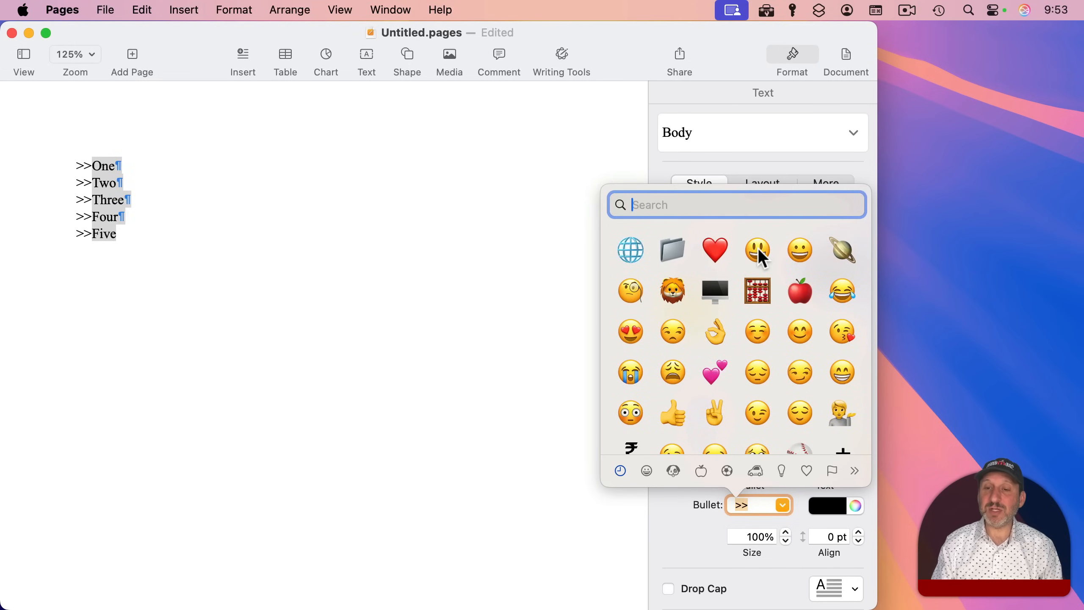
mouse_move(769, 263)
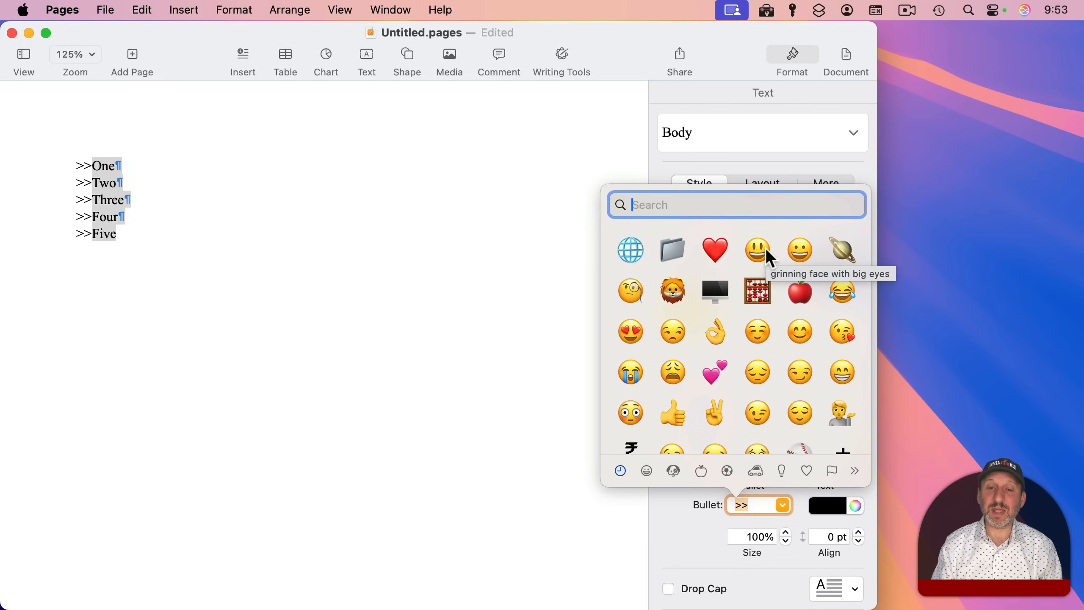
Try the grinning-face emoji as the bullet, then search 'arrow' and use the arrowhead symbol.
left_click(757, 250)
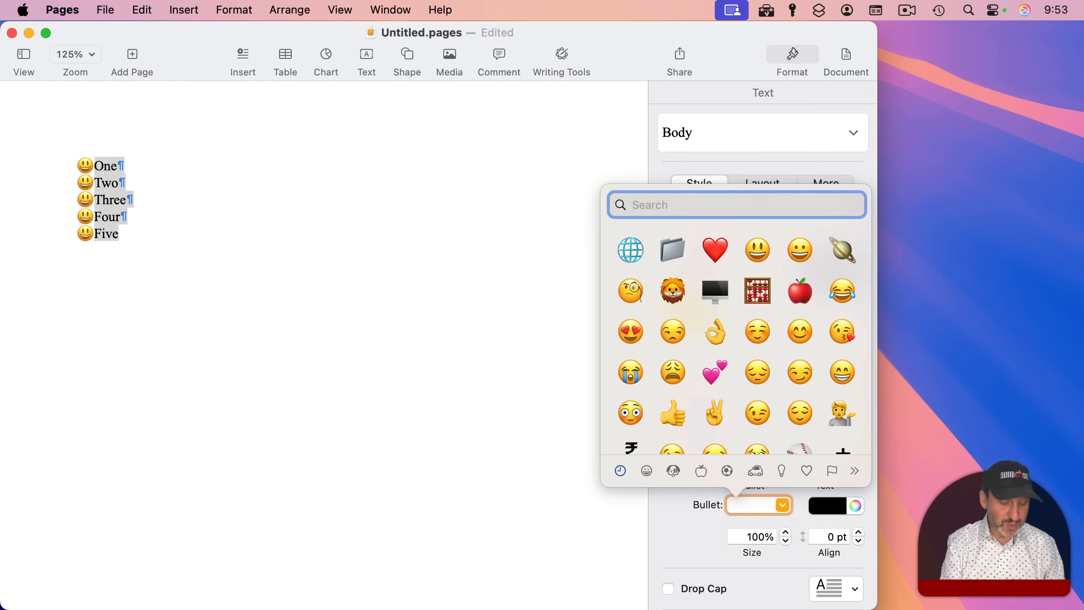
type("arrowhead")
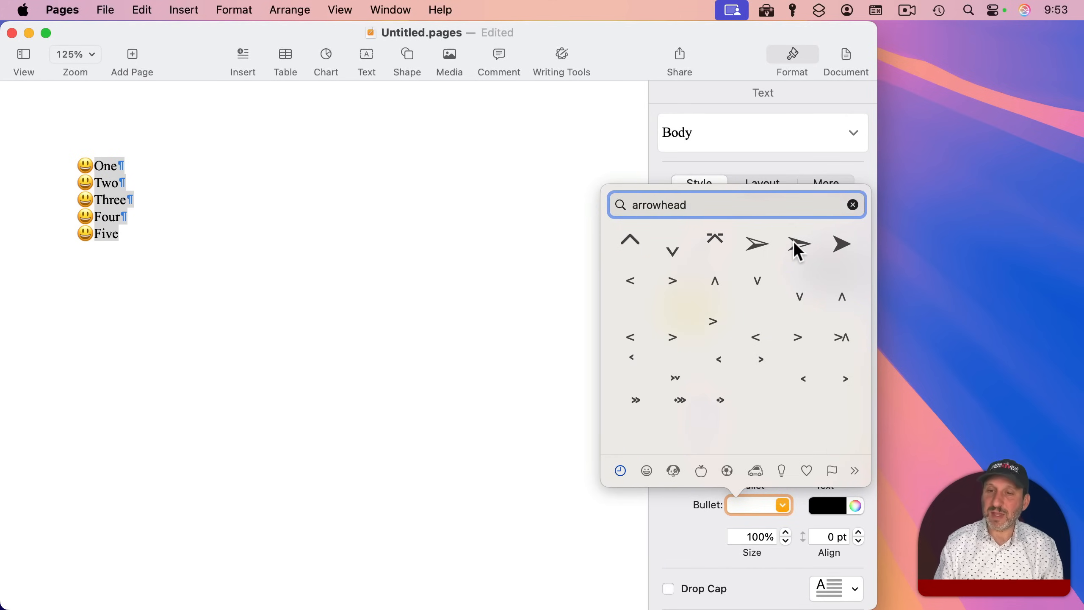
left_click(798, 244)
type("90")
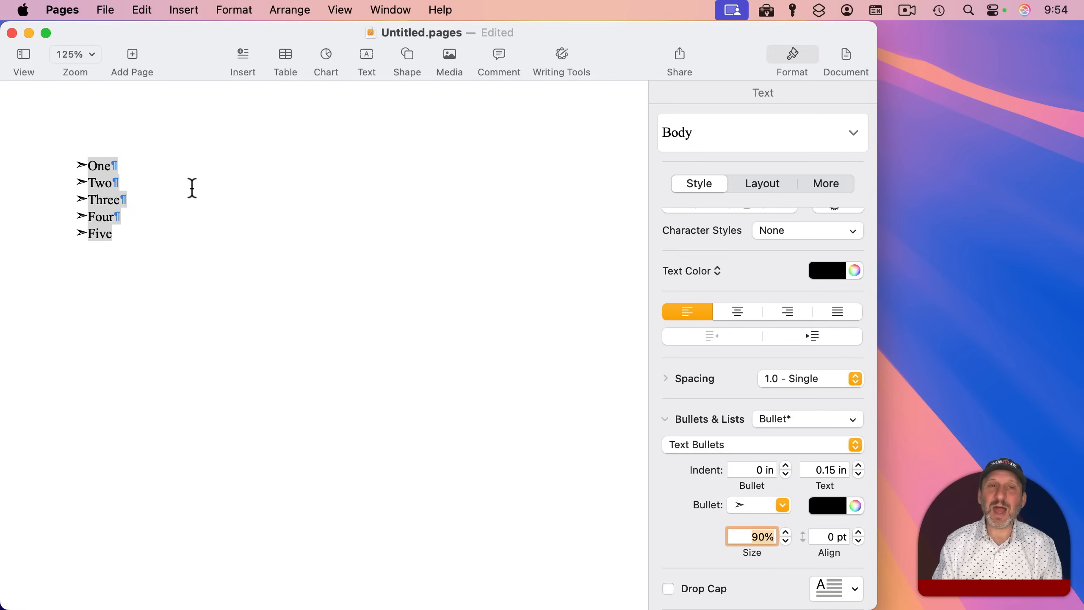
mouse_move(296, 283)
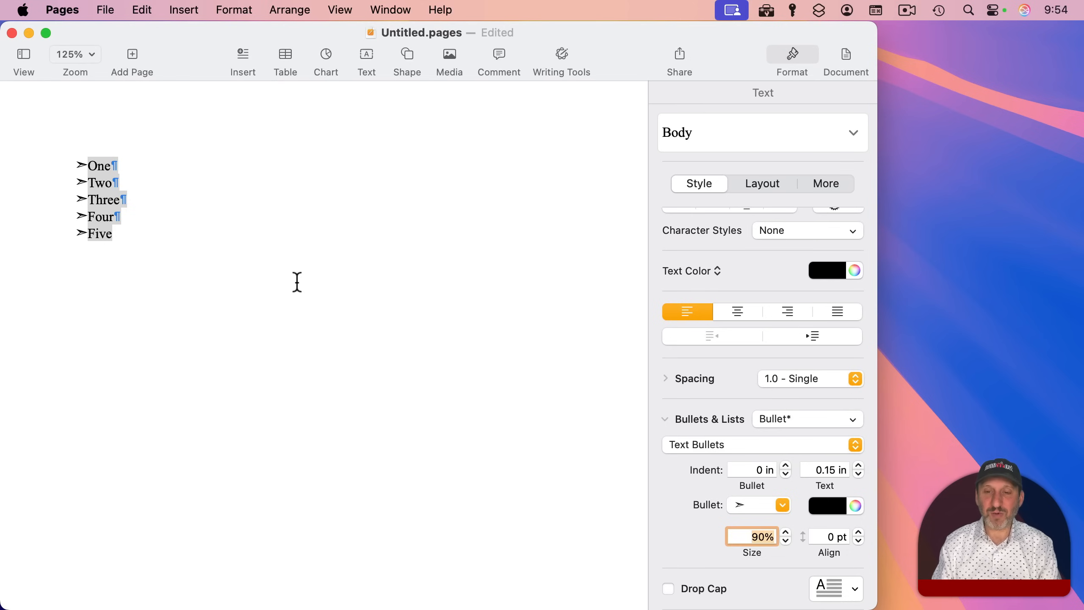
Set the arrowhead bullet size to 90% and its alignment to -1 pt.
left_click(858, 541)
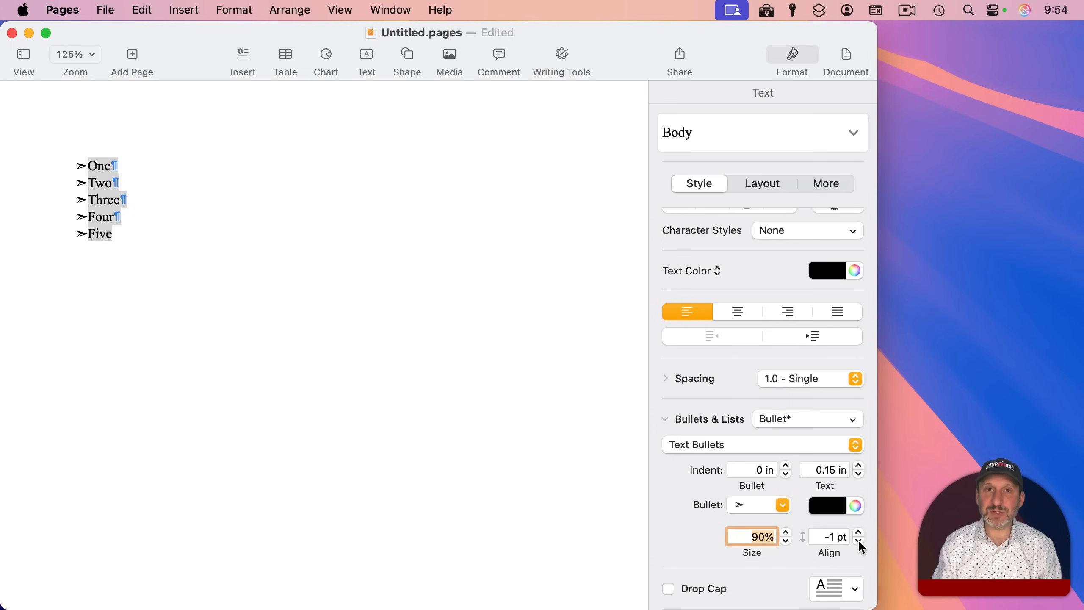
mouse_move(839, 515)
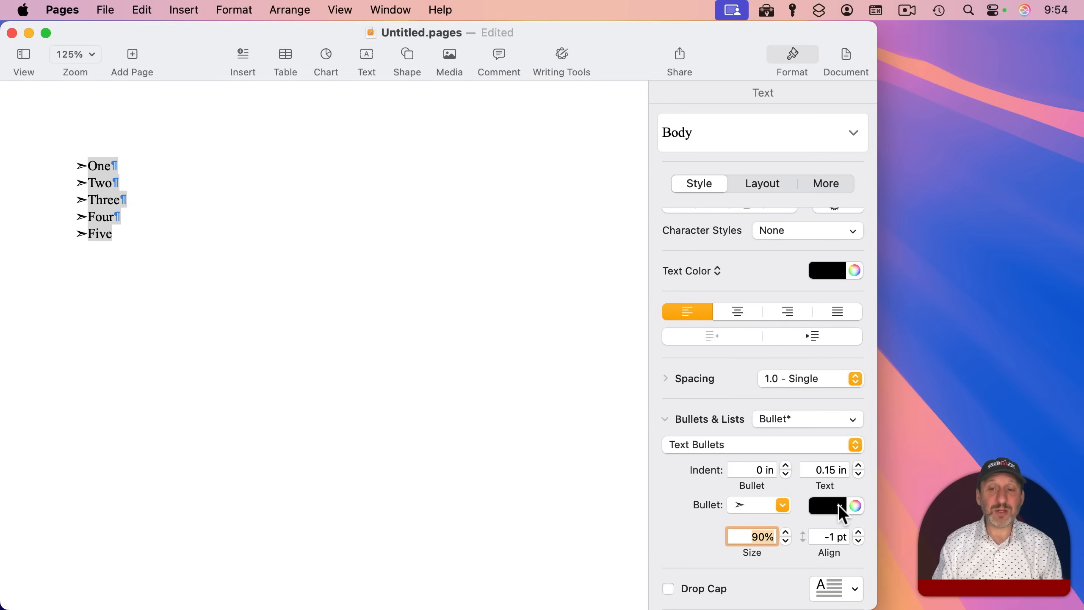
left_click(833, 506)
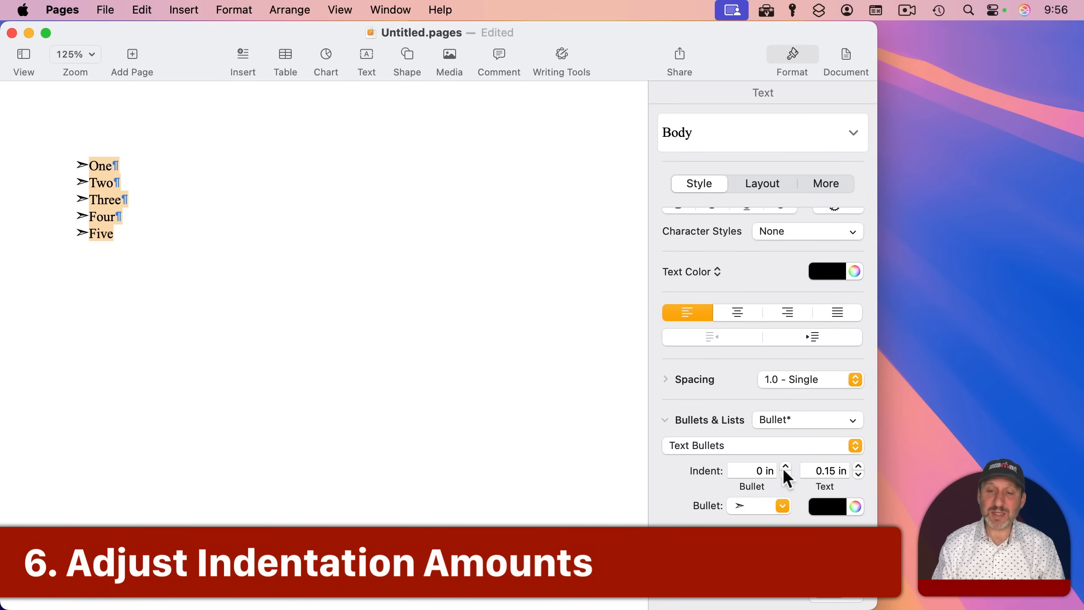
Experiment with the bullet and text indent steppers, settling on a quarter-inch text gap.
left_click(784, 467)
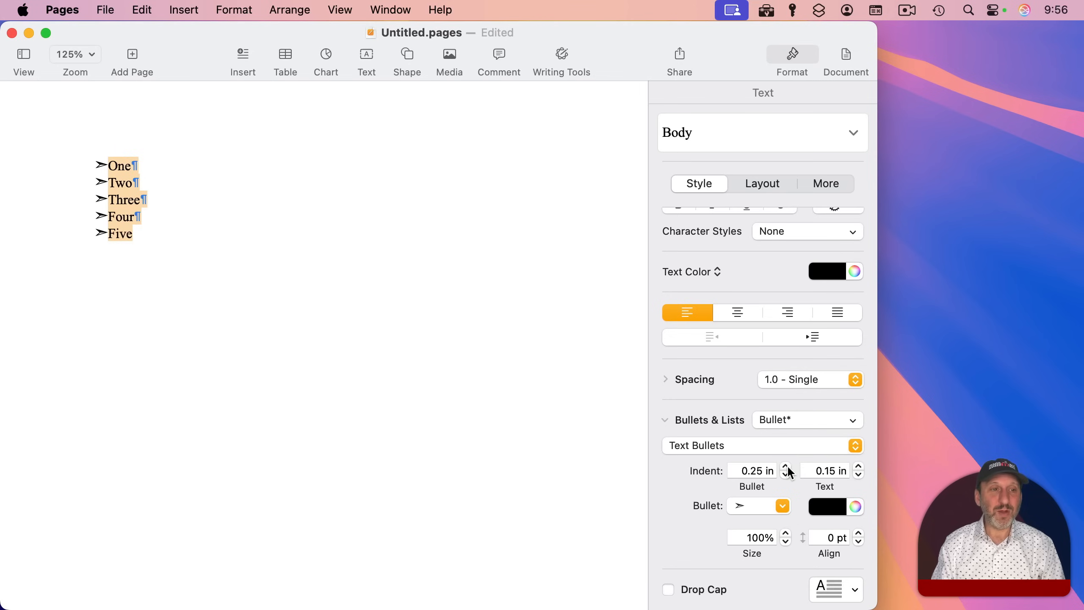
left_click(785, 474)
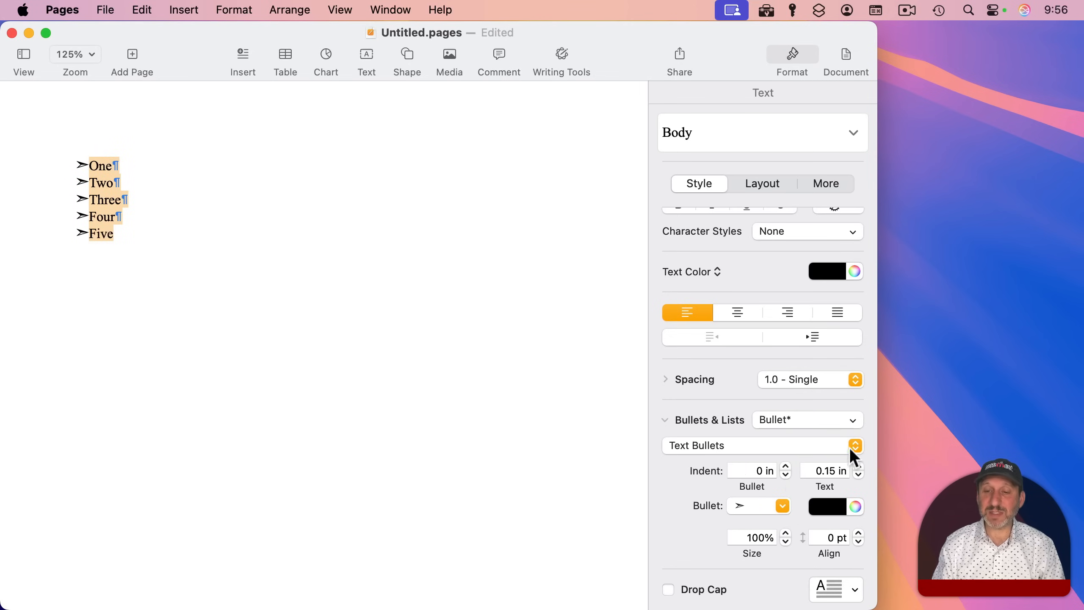
left_click(857, 467)
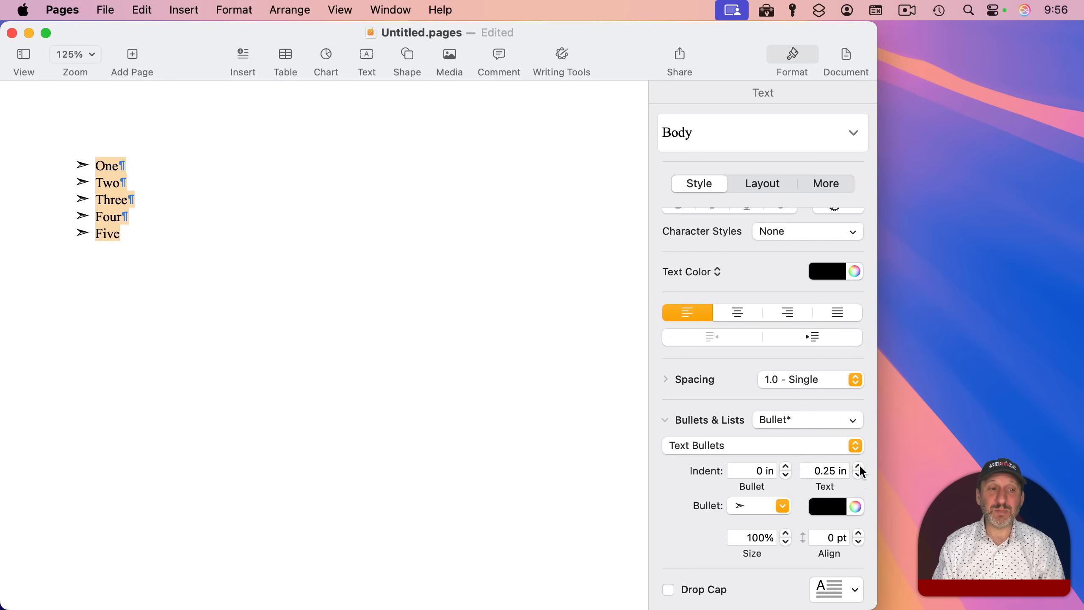
left_click(858, 474)
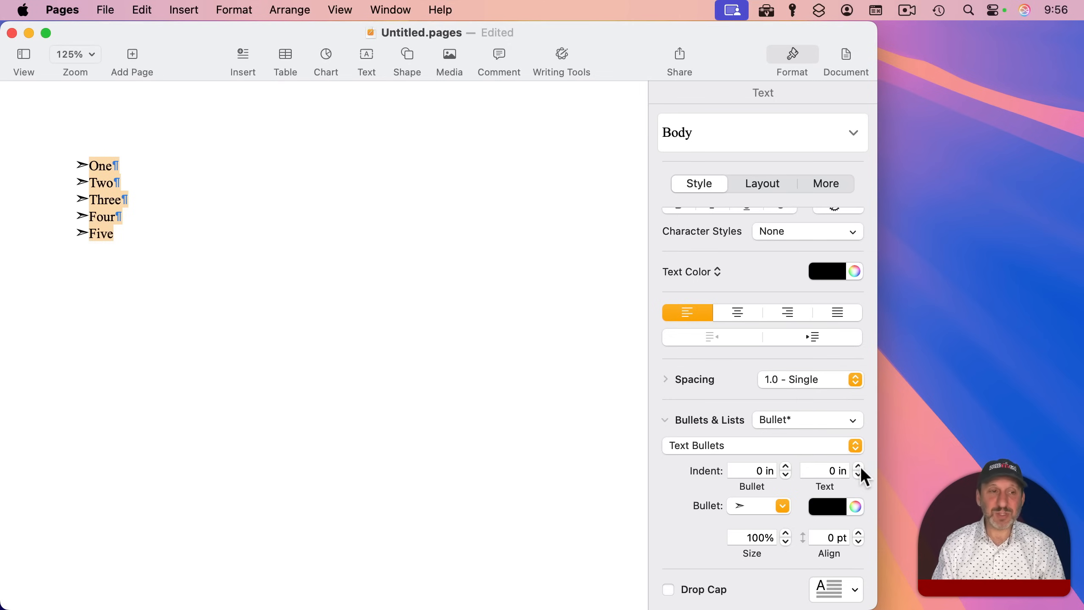
left_click(857, 465)
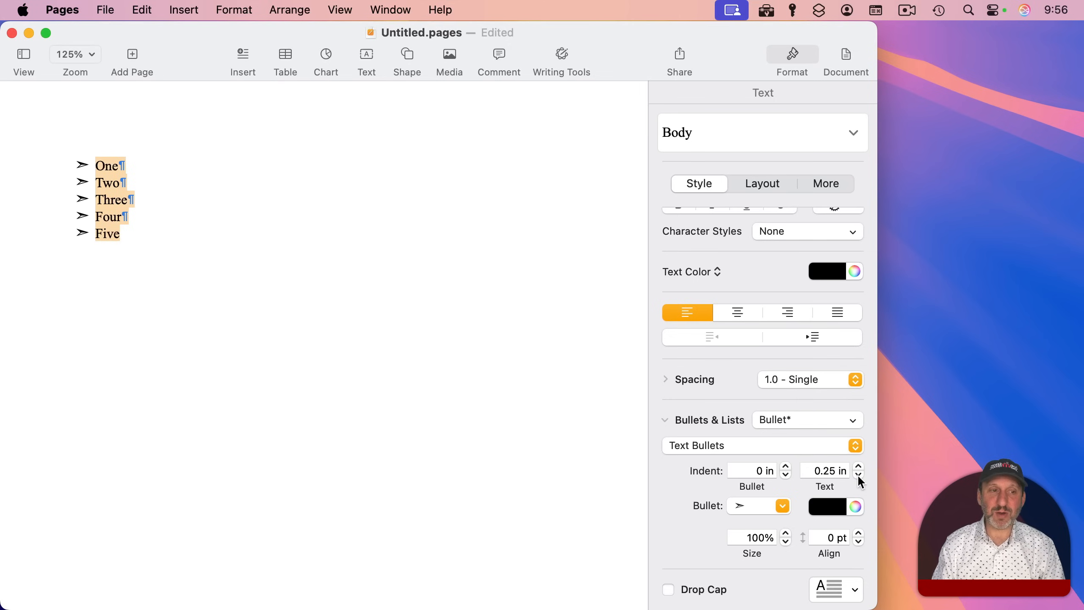
left_click(823, 471)
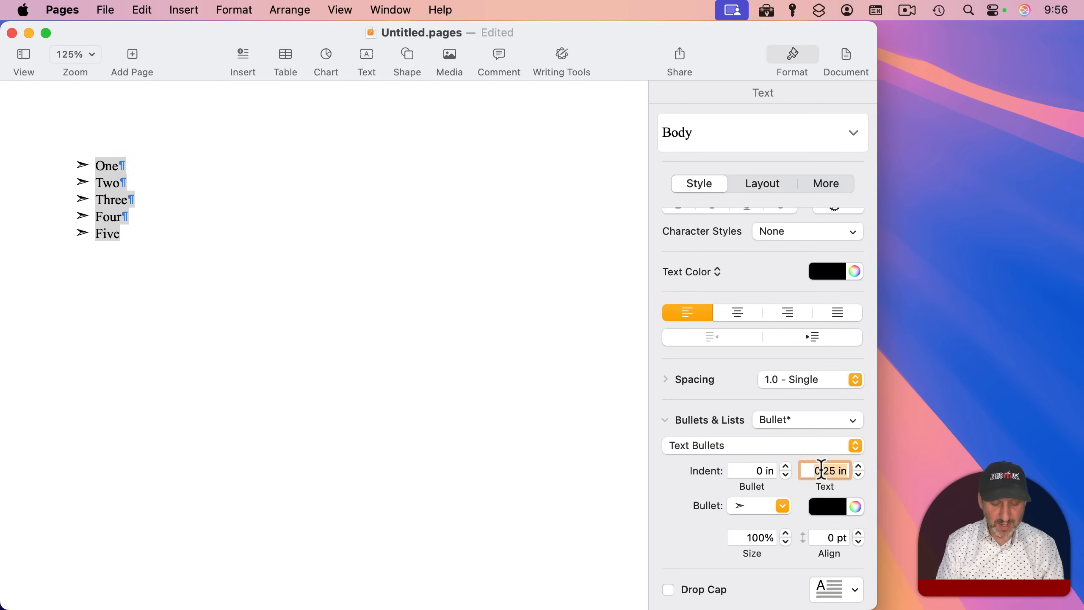
key("Return")
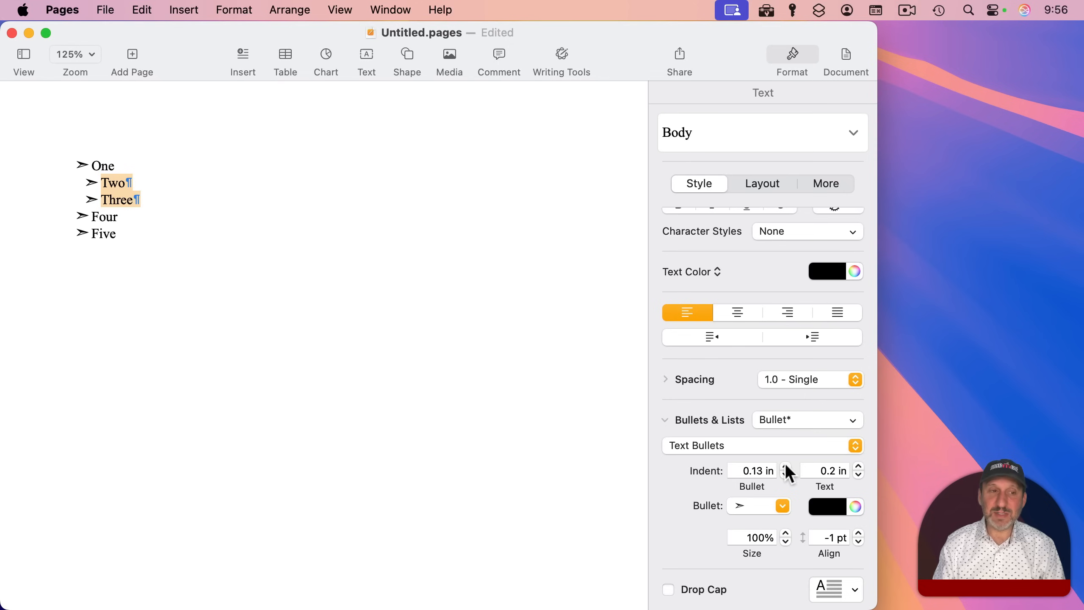
Give Two and Three a half-inch bullet indent and half-inch text gap.
left_click(785, 468)
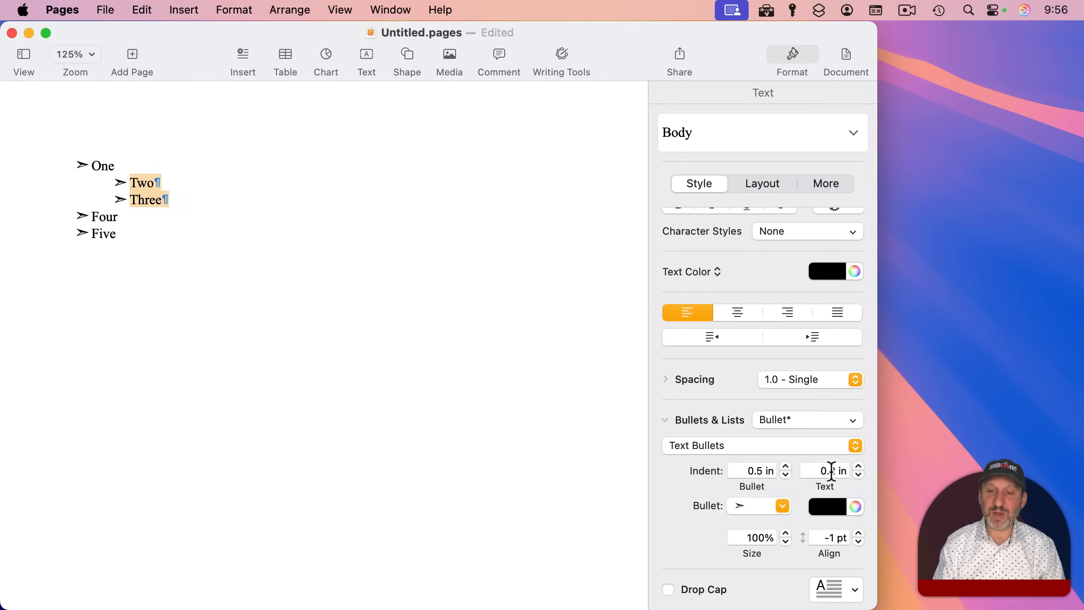
left_click(858, 467)
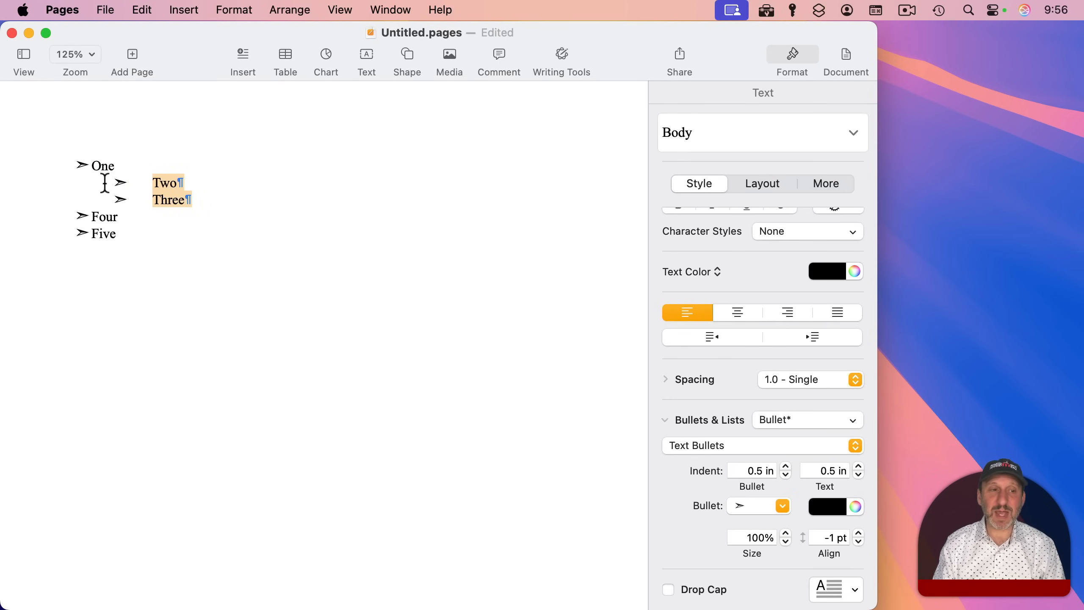
left_click(165, 199)
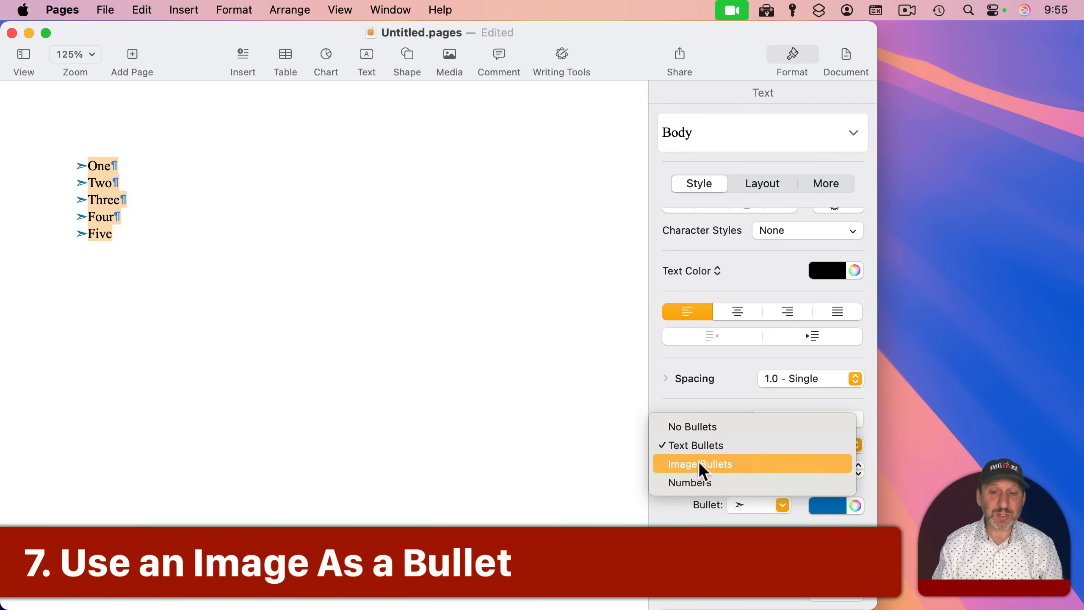
Switch to Image Bullets and pick the gold star from the picture gallery.
left_click(700, 464)
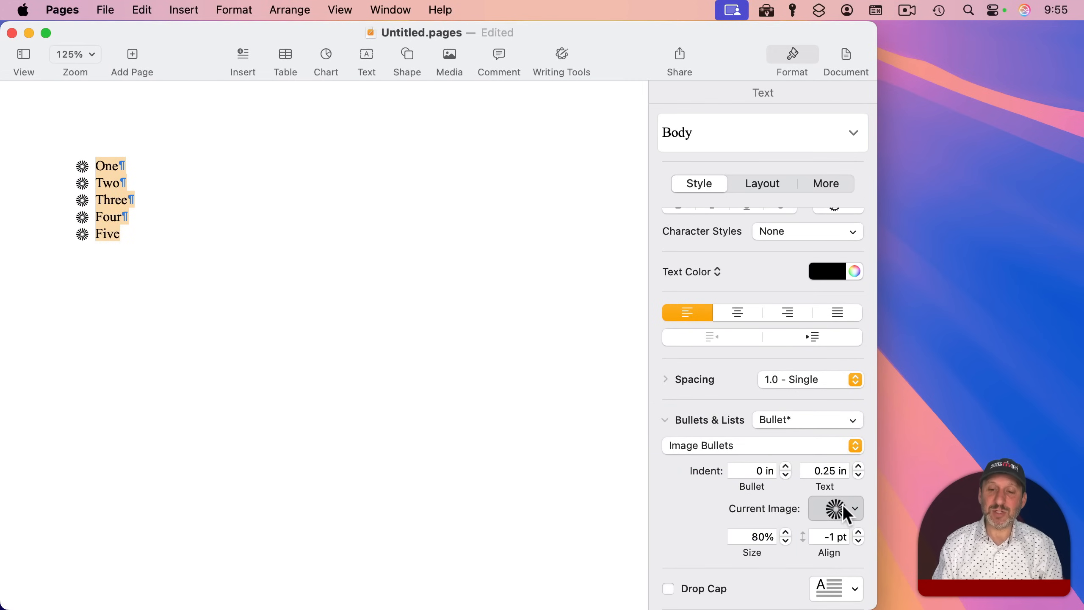
left_click(854, 508)
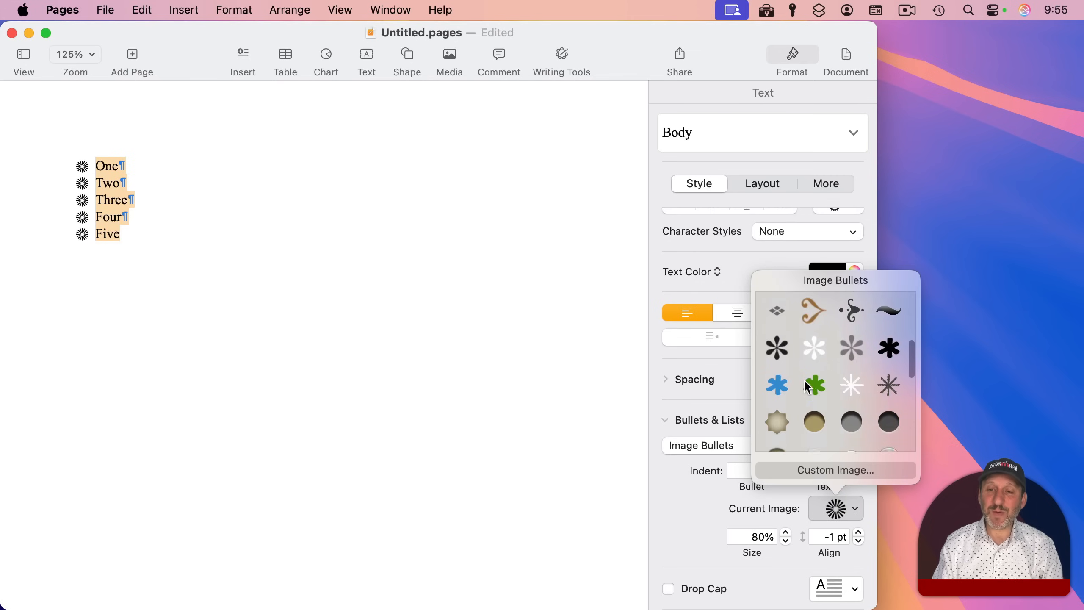
scroll("down", 3)
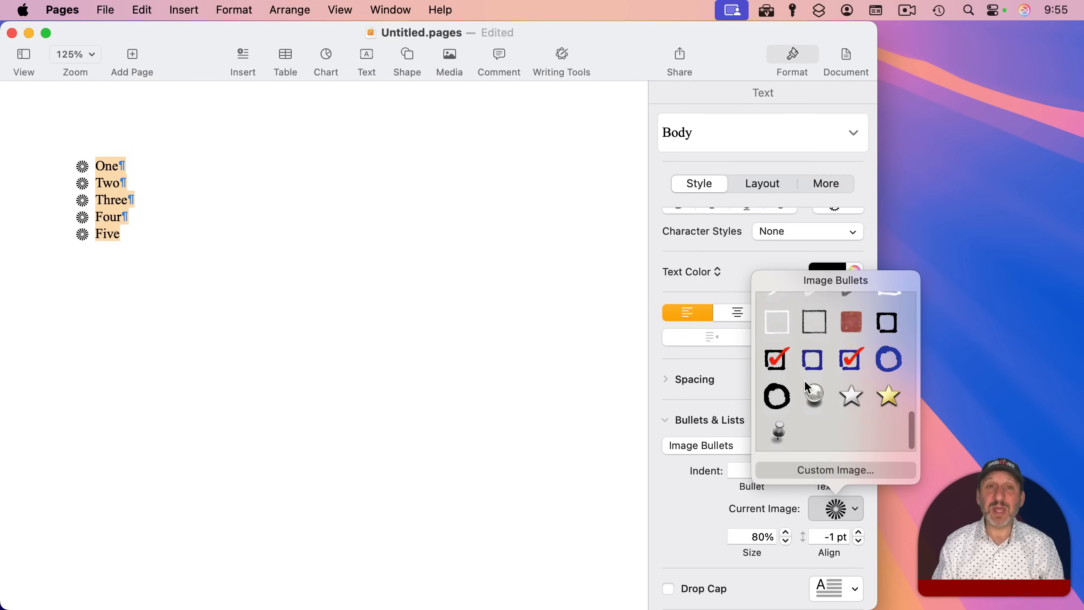
left_click(889, 395)
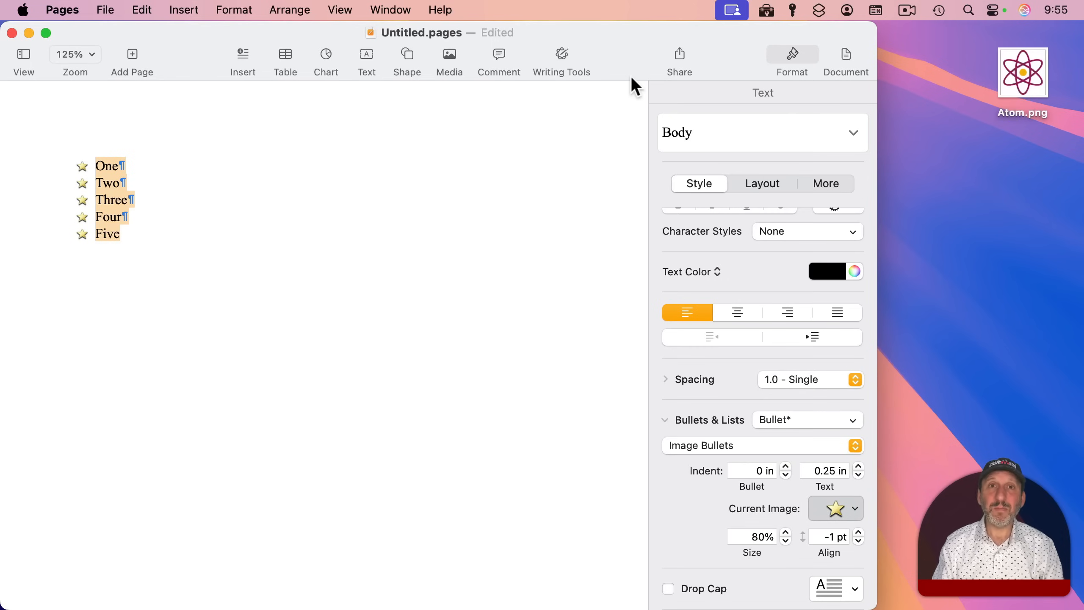
mouse_move(1008, 86)
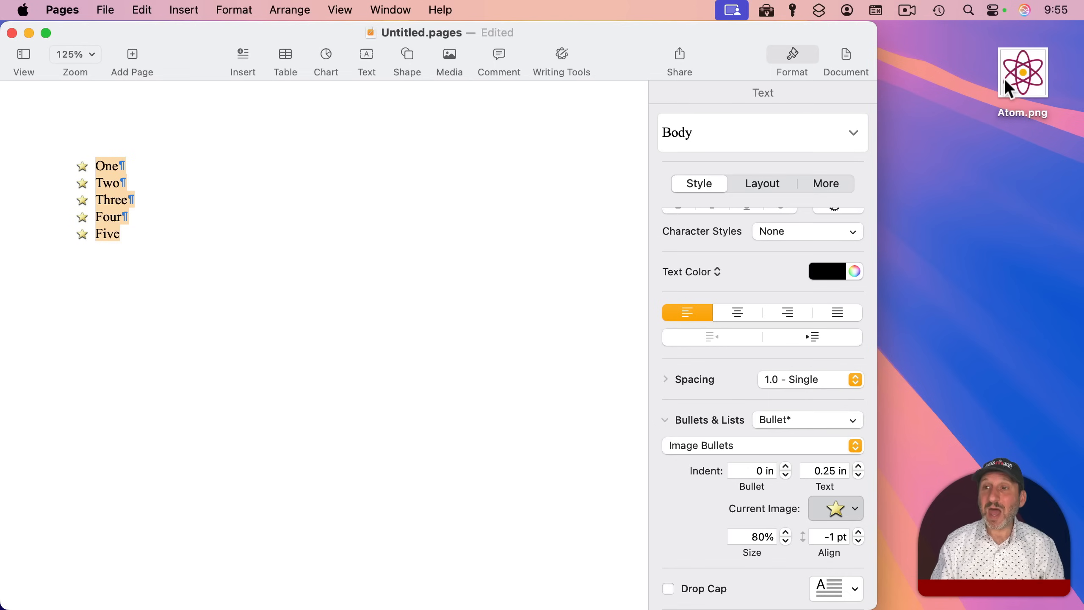
Replace it with the custom Atom.png image bullet shown at 100% size.
left_click(855, 508)
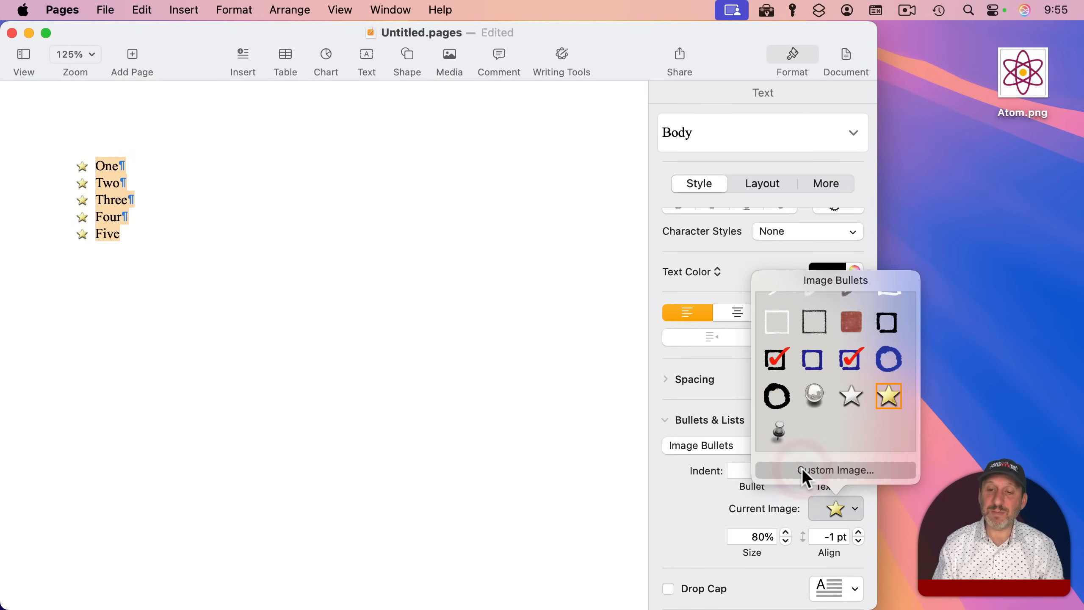
left_click(835, 470)
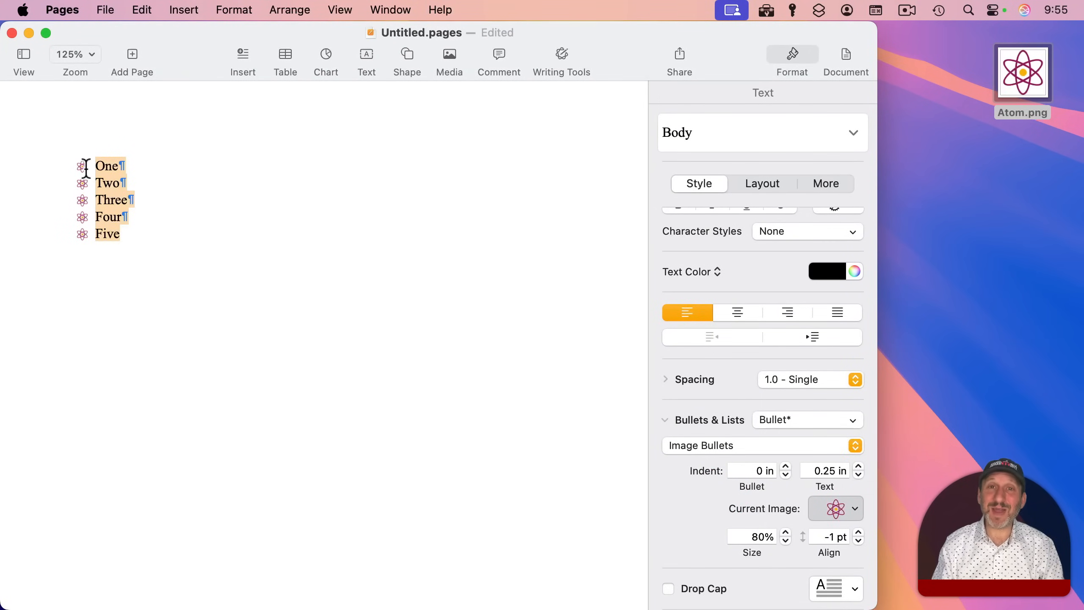
left_click(752, 537)
type("100")
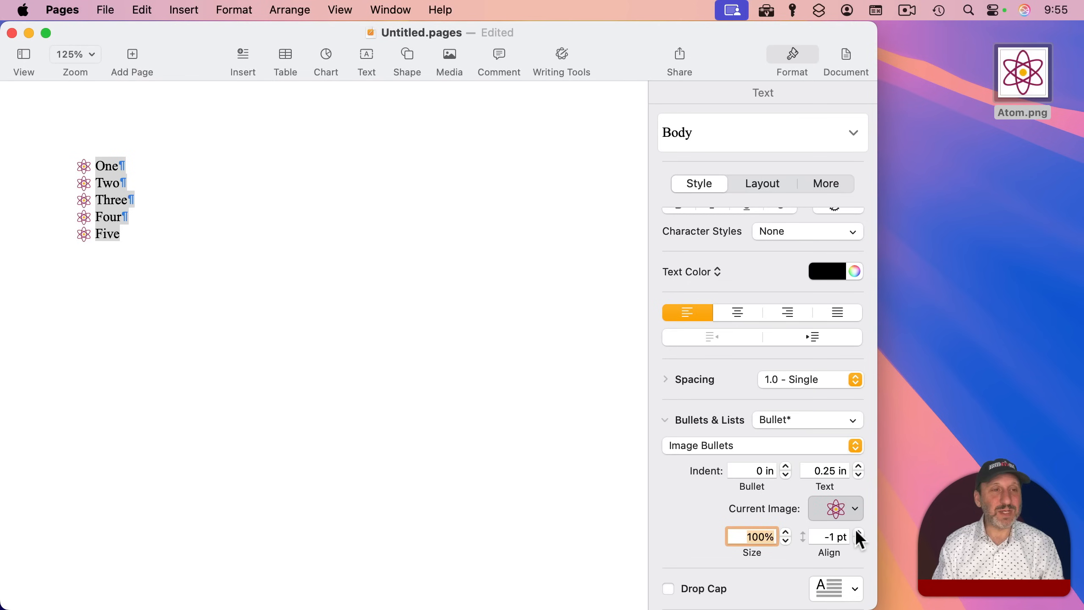
Nest Two and Three under One and turn on Tiered Numbers for the list.
left_click(807, 419)
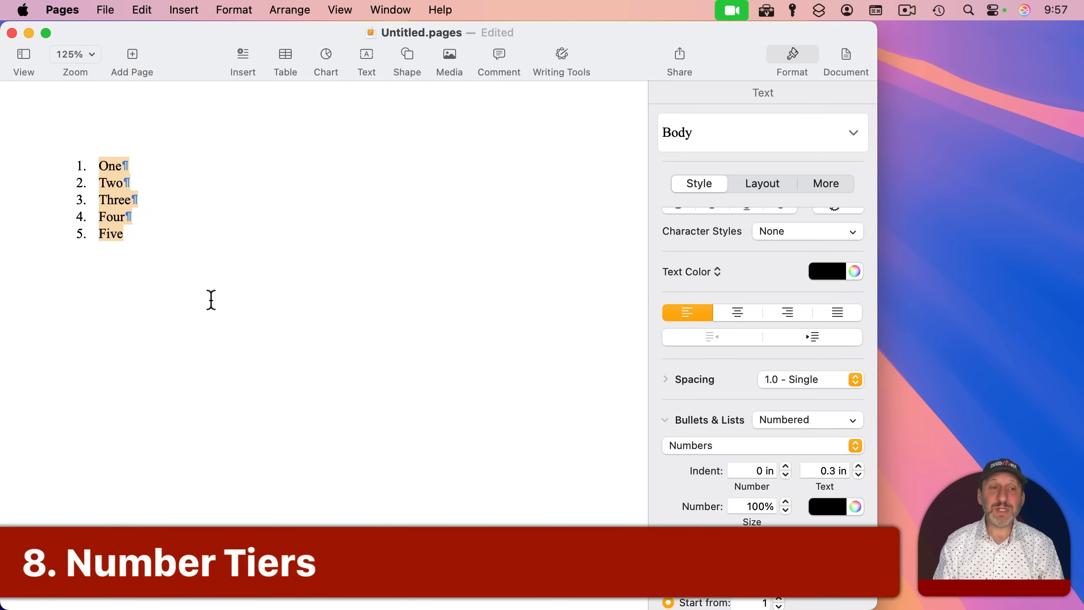
mouse_move(654, 333)
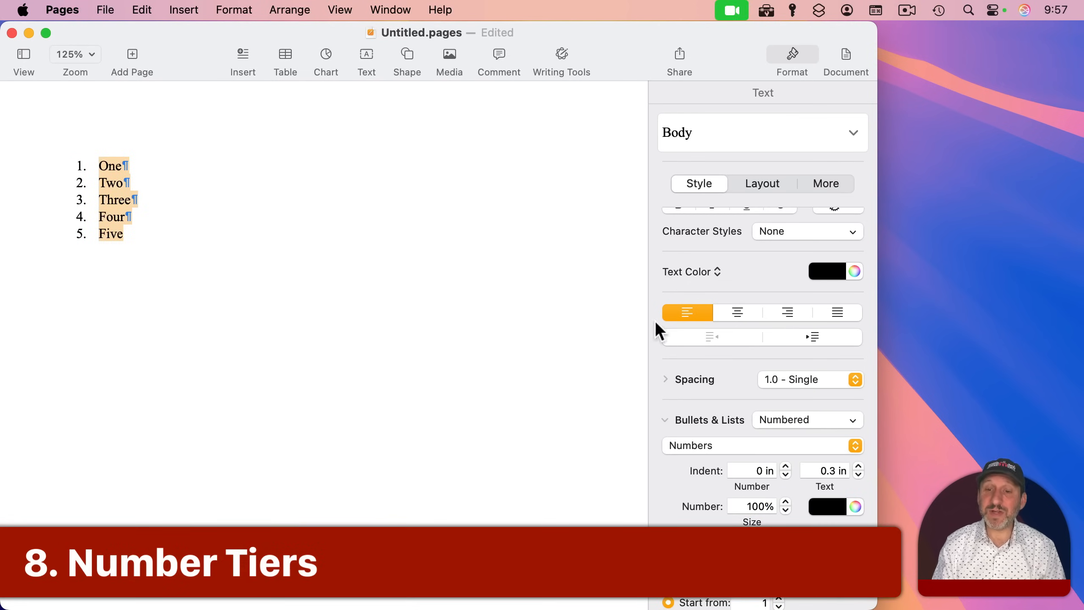
left_click(808, 420)
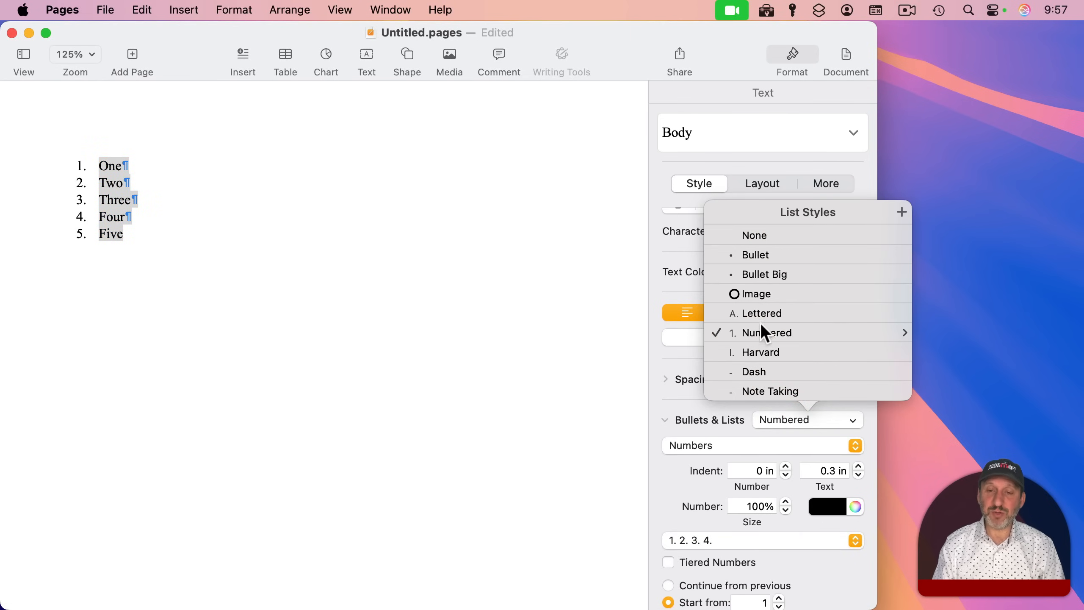
mouse_move(762, 358)
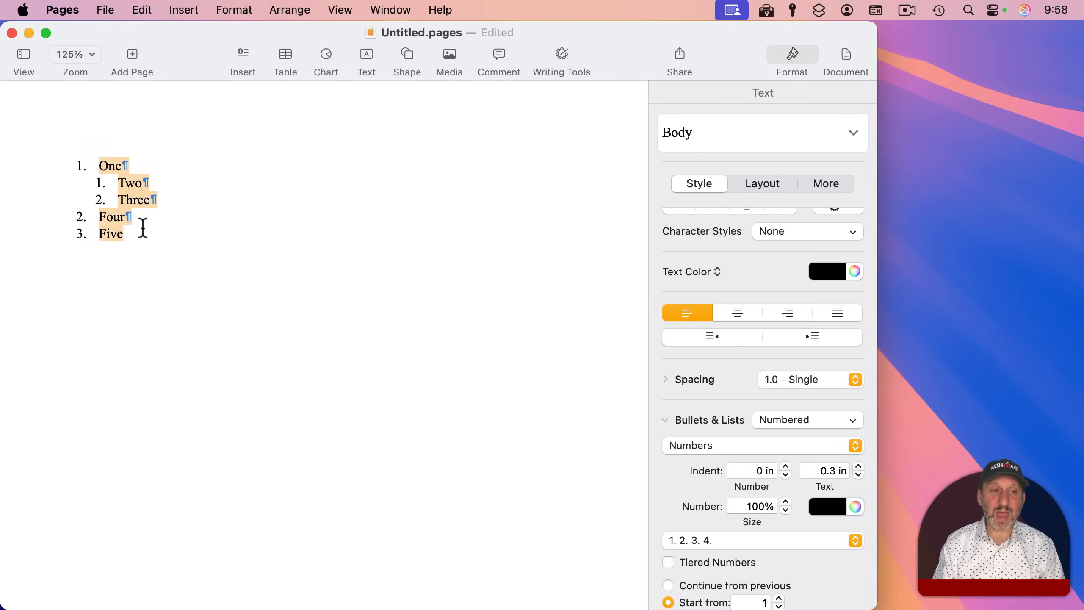
mouse_move(693, 570)
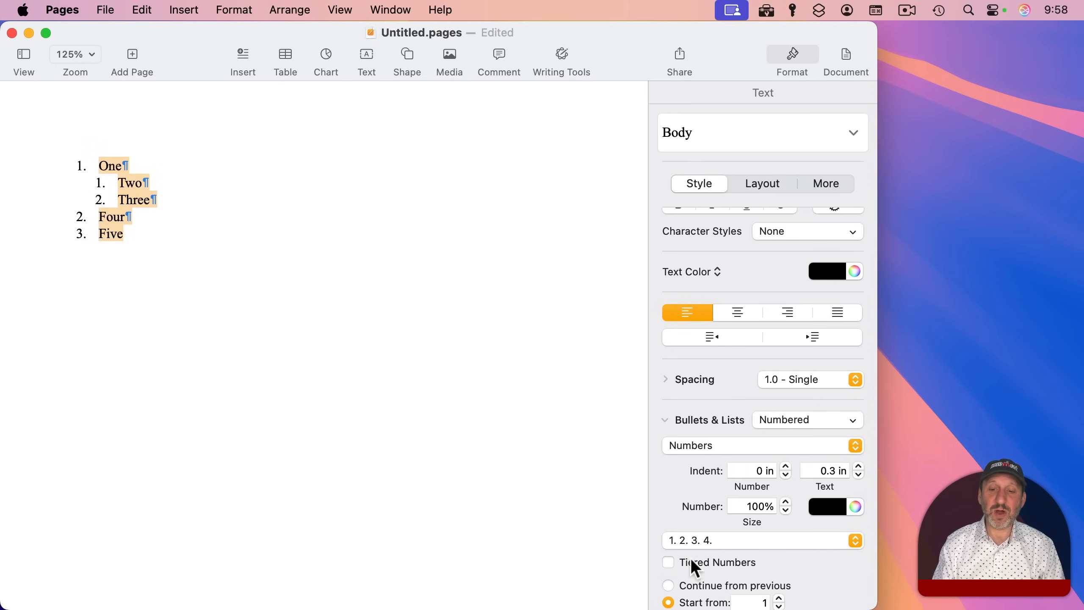
left_click(667, 562)
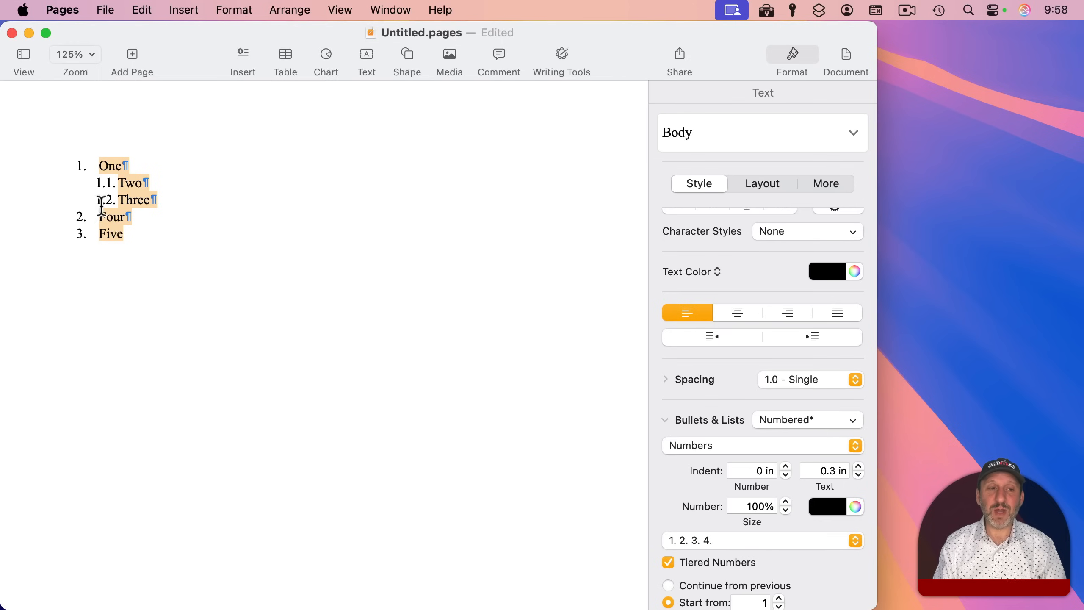
Letter the top tier A. B. C. D. and number the Two/Three sub-items 1. 2. 3. 4.
left_click(755, 540)
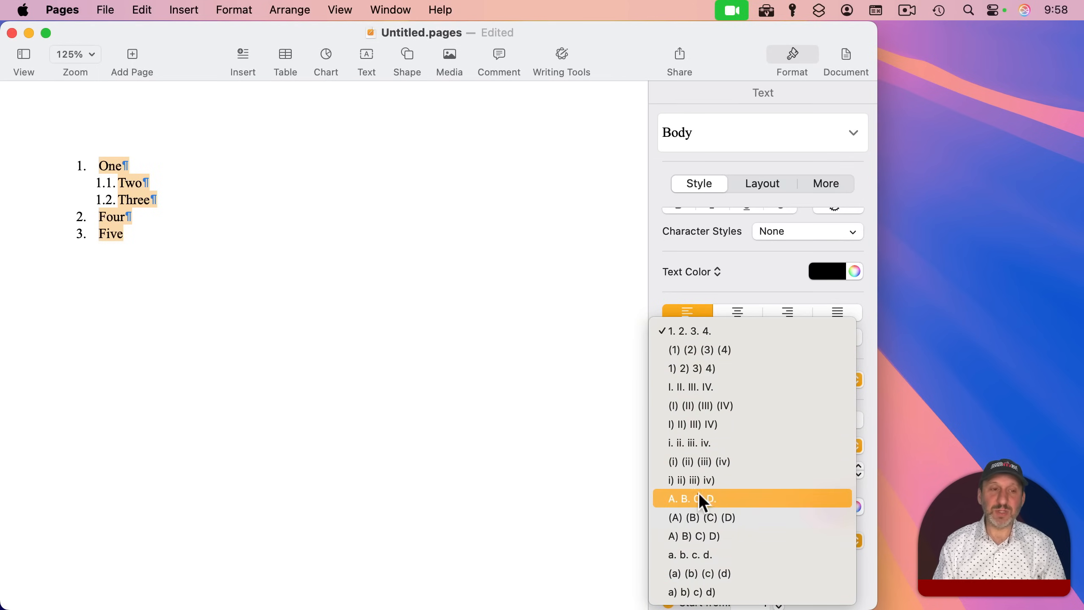
left_click(692, 498)
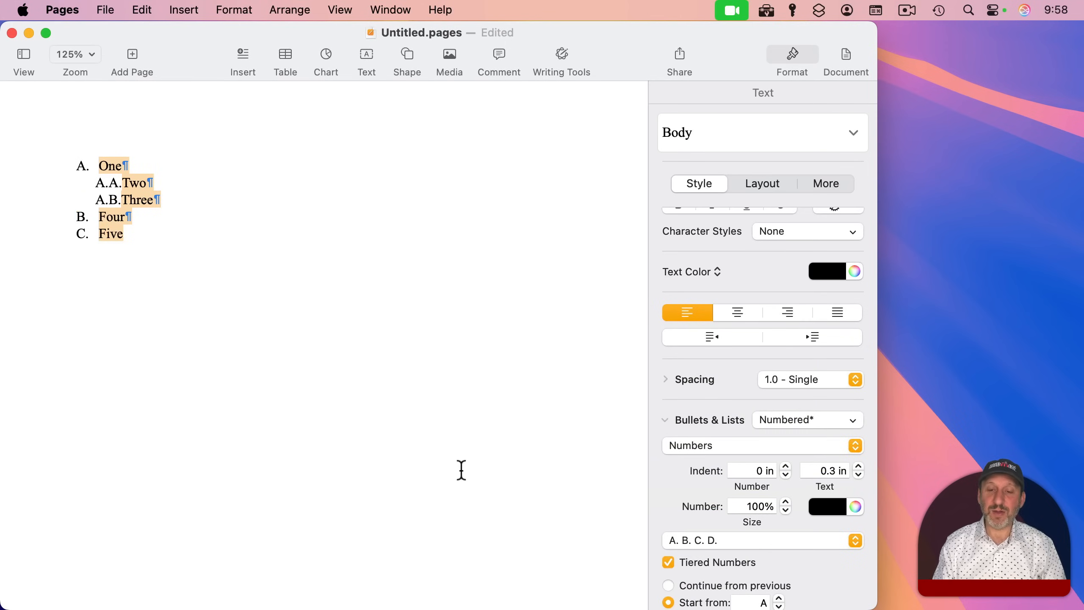
left_click(785, 467)
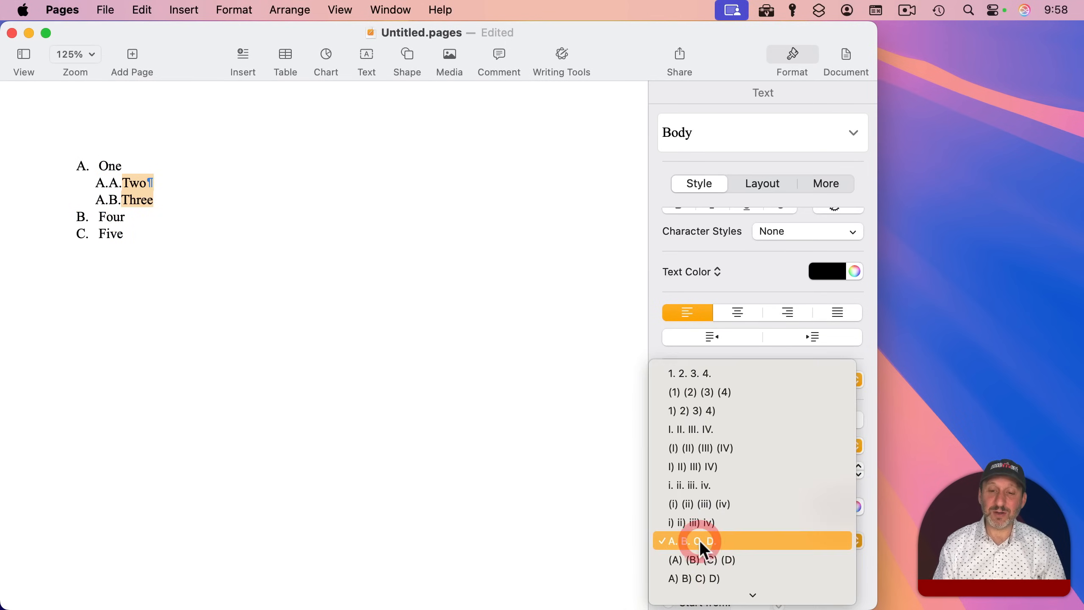
left_click(692, 540)
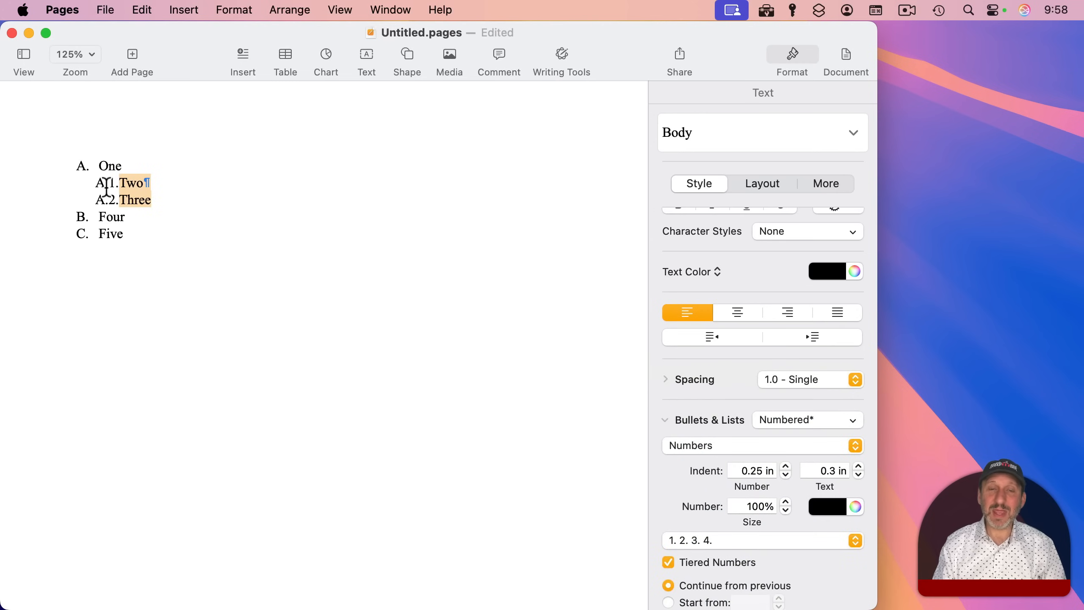
mouse_move(223, 233)
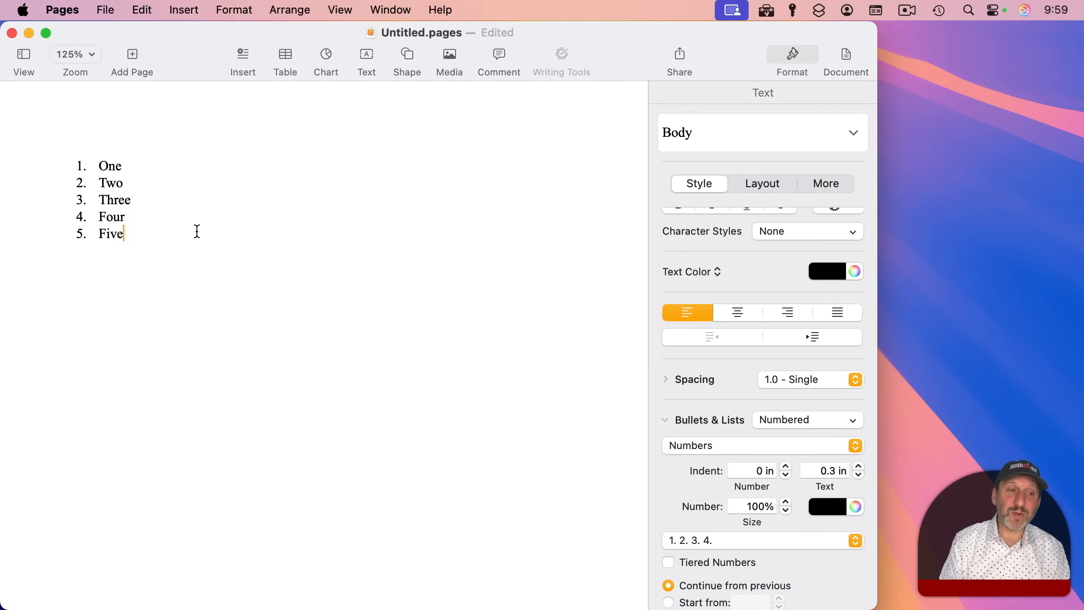
Add a filler paragraph after Five, then start a second auto-numbered list with Six, Seven, Eight.
key("Return")
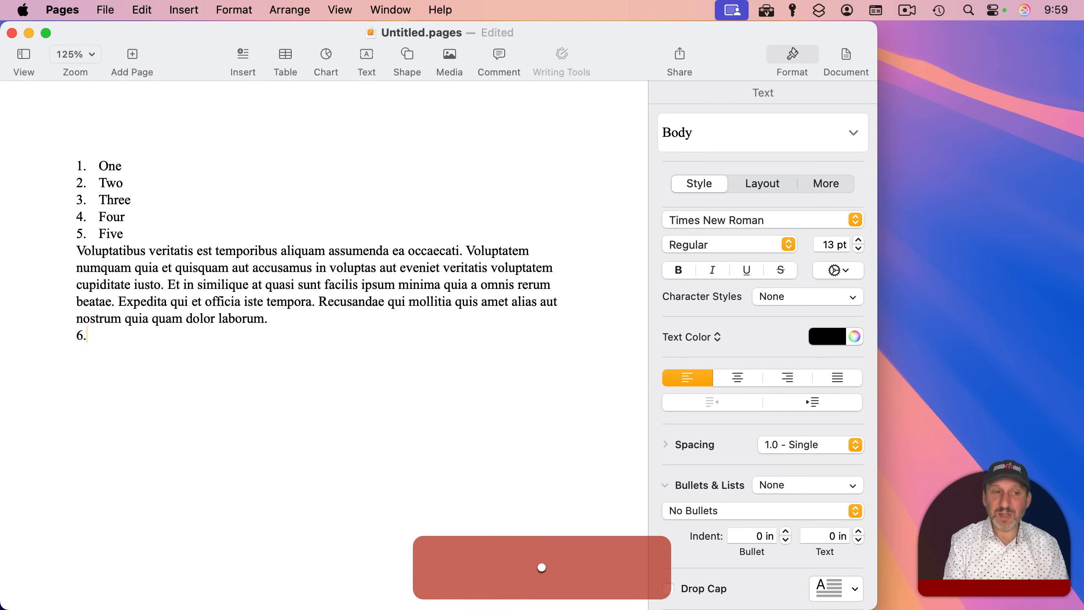
type("Six")
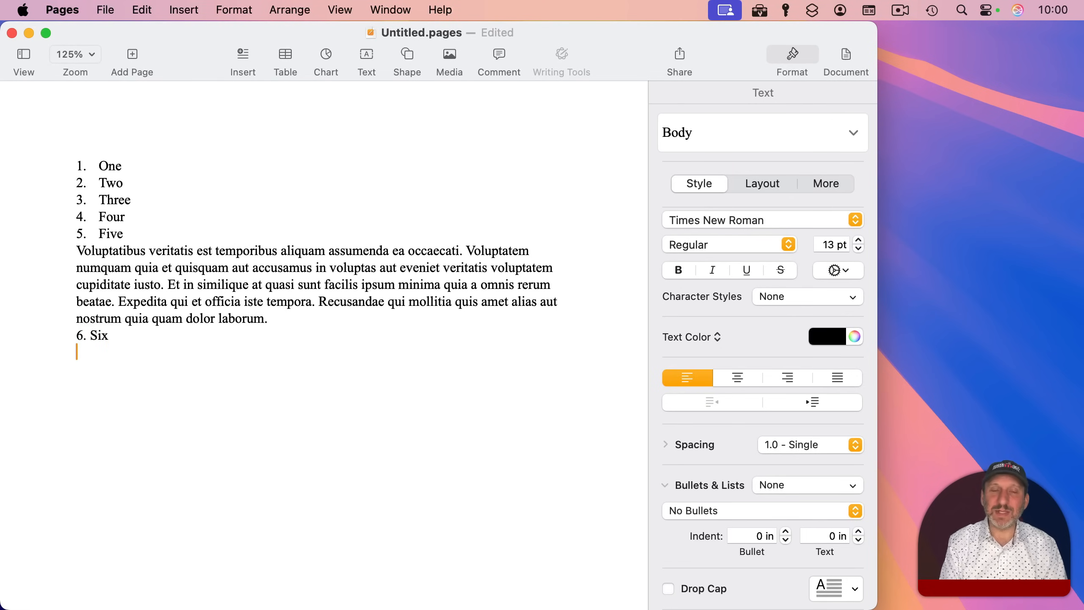
key("backspace")
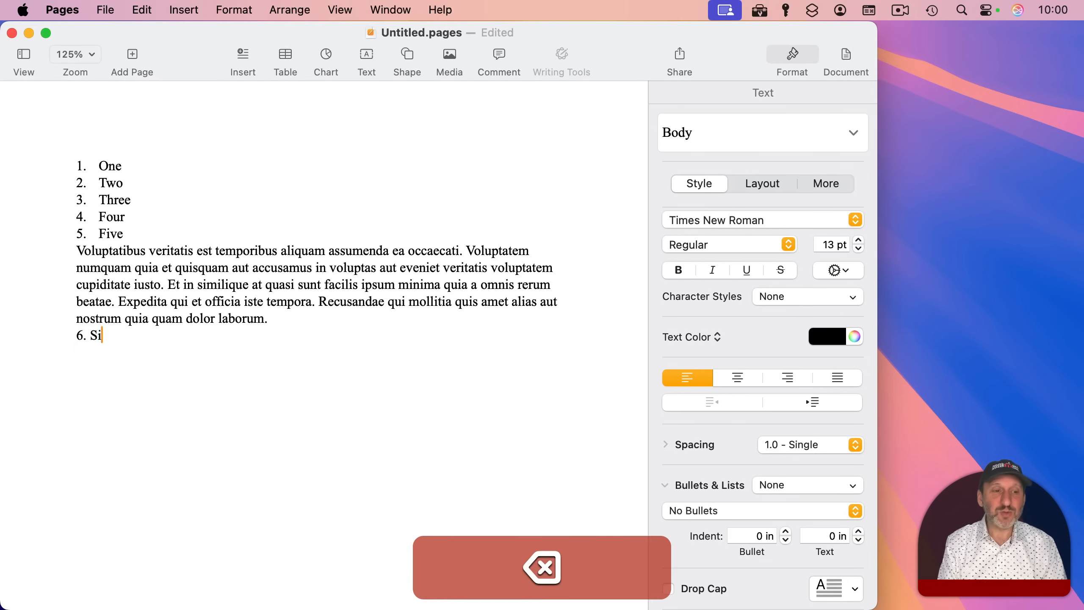
key("backspace")
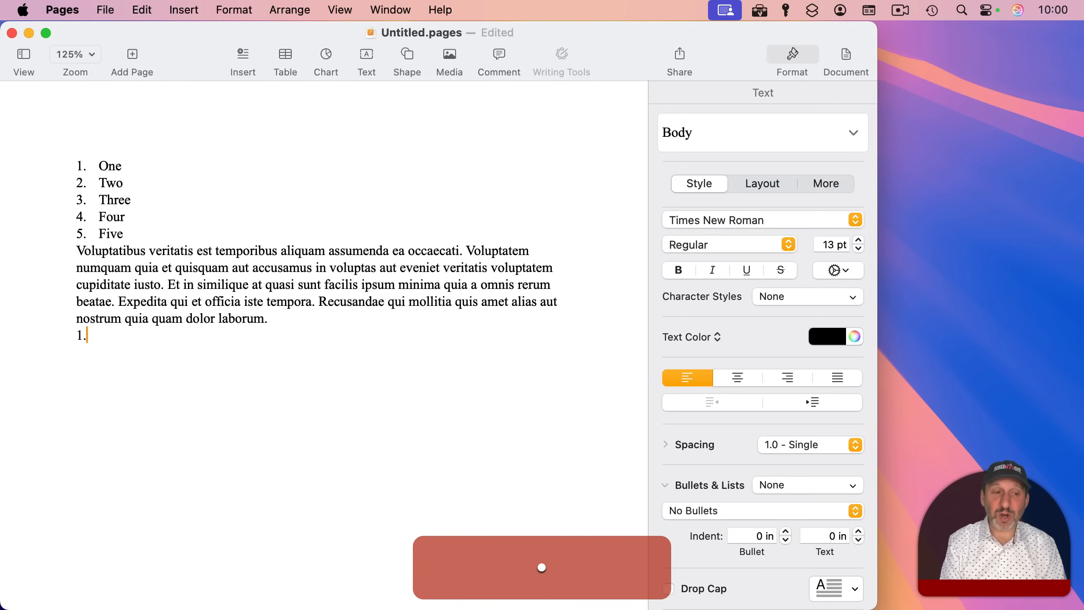
type("Six")
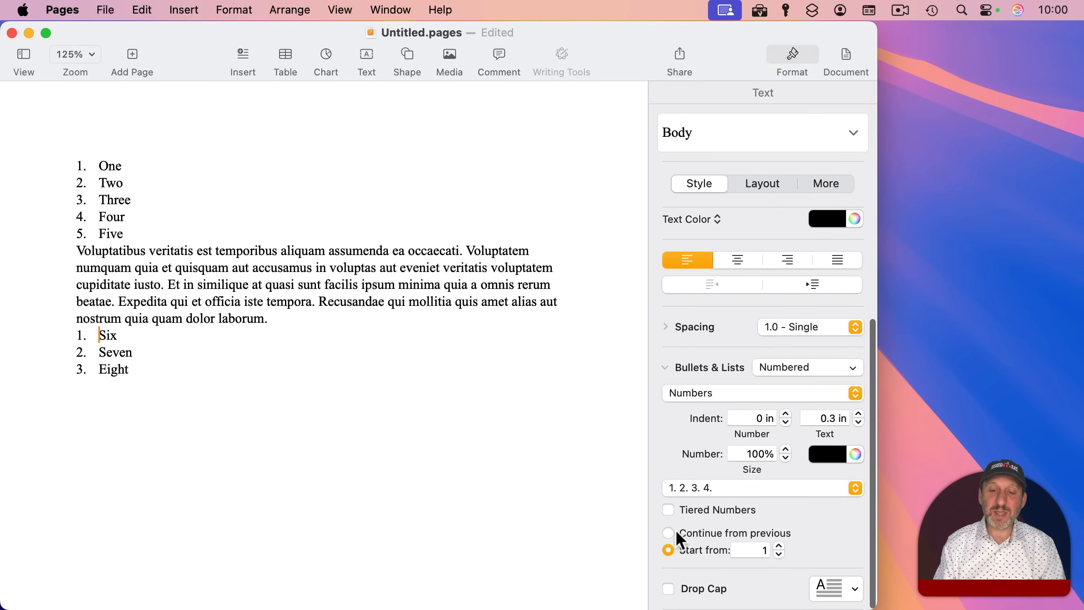
mouse_move(776, 545)
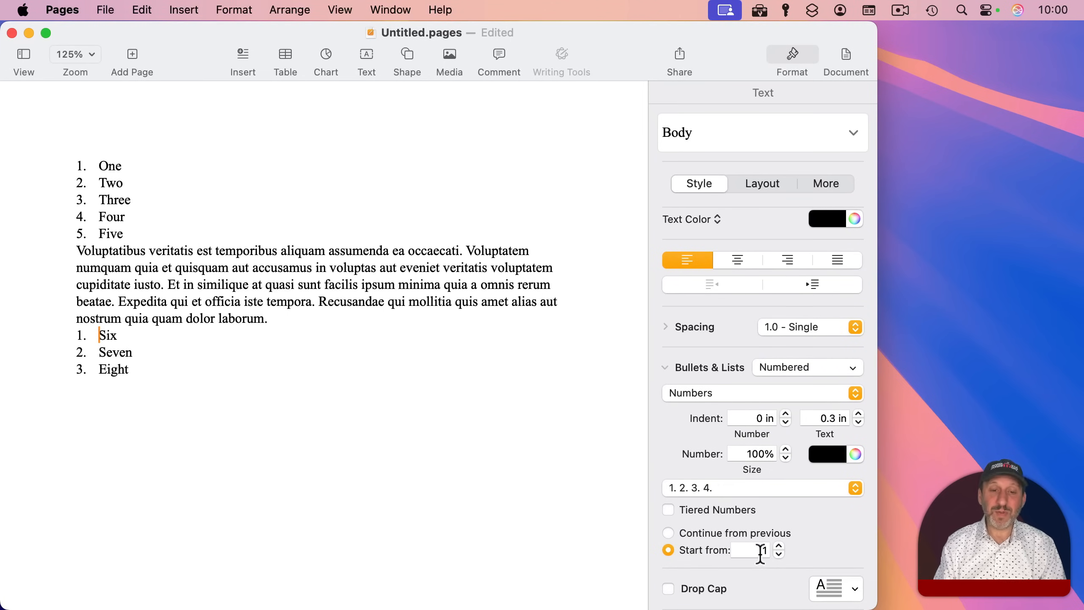
Set the second list to start from 6, then choose Continue from previous instead.
left_click(748, 550)
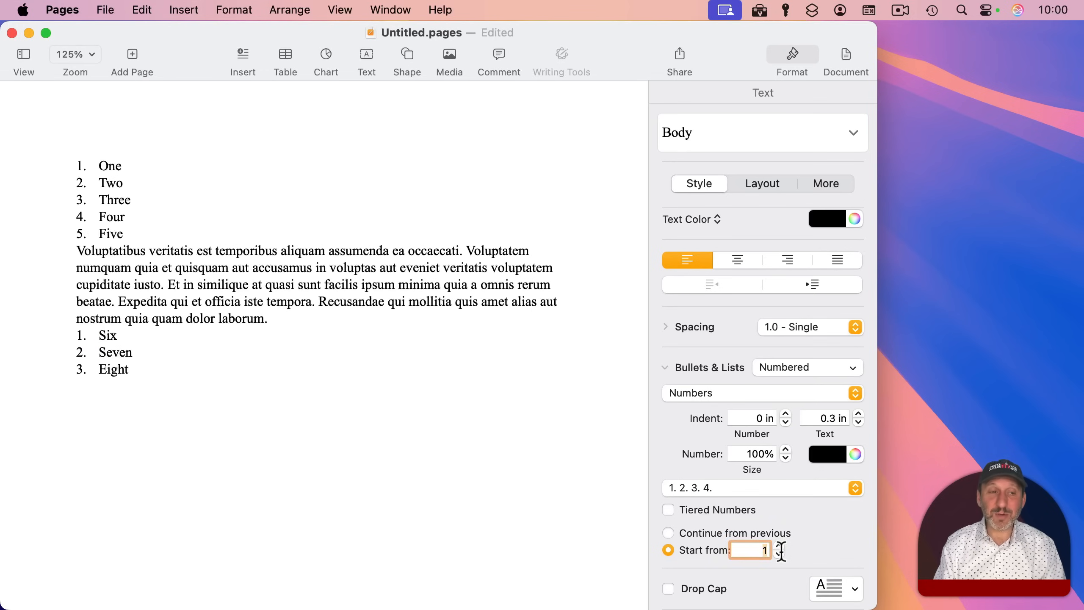
type("6")
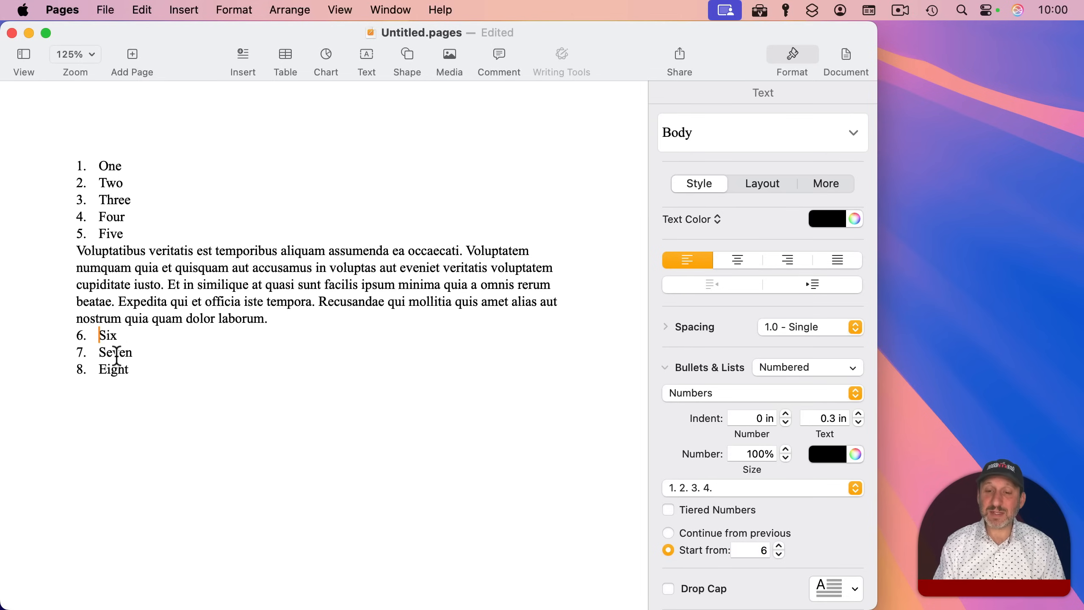
left_click(667, 533)
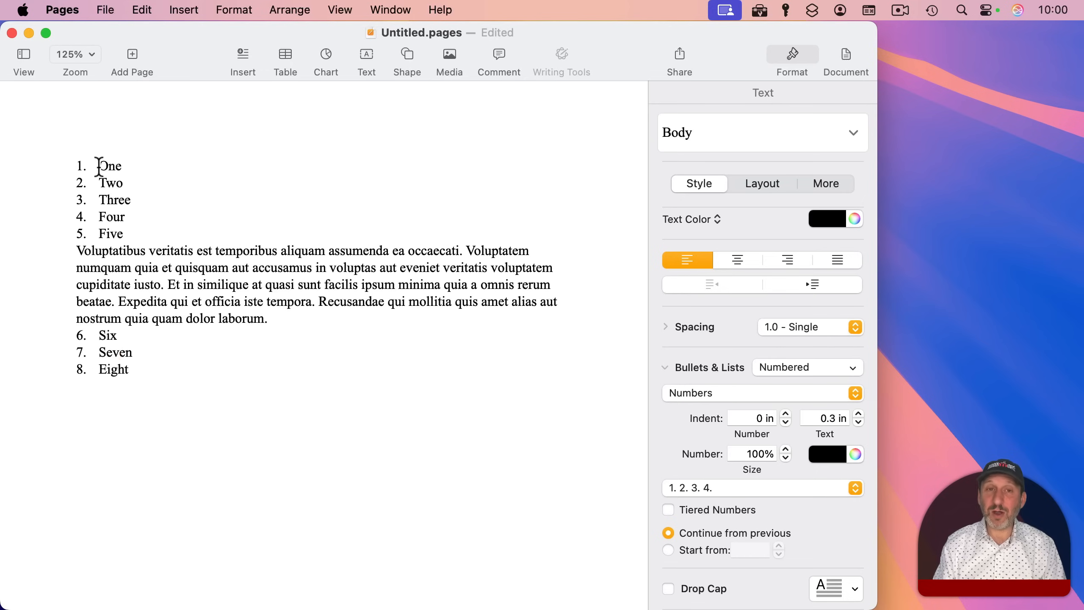
left_click(667, 550)
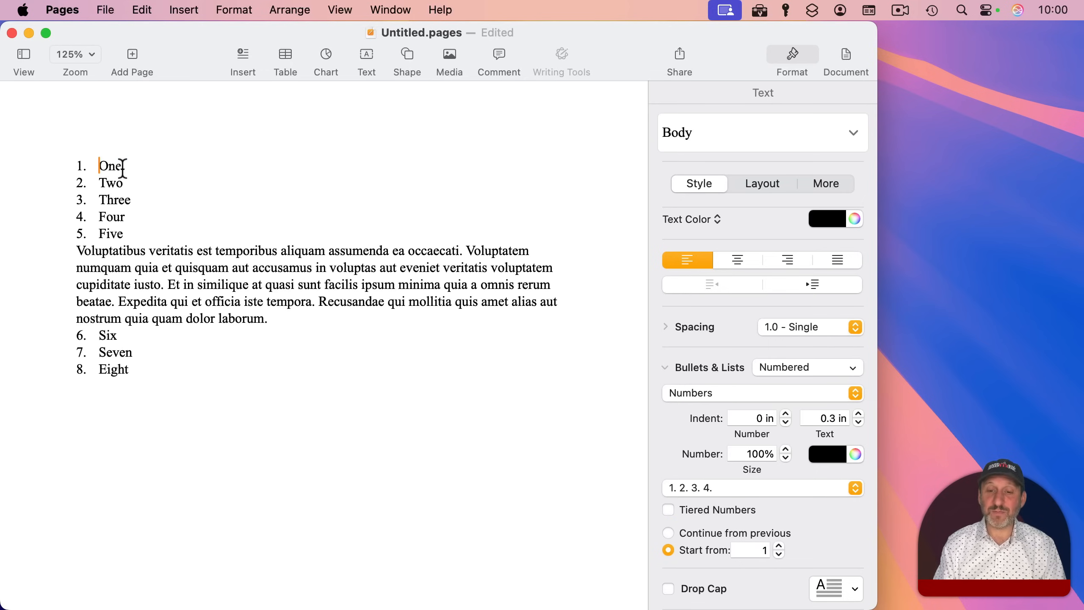
left_click(667, 532)
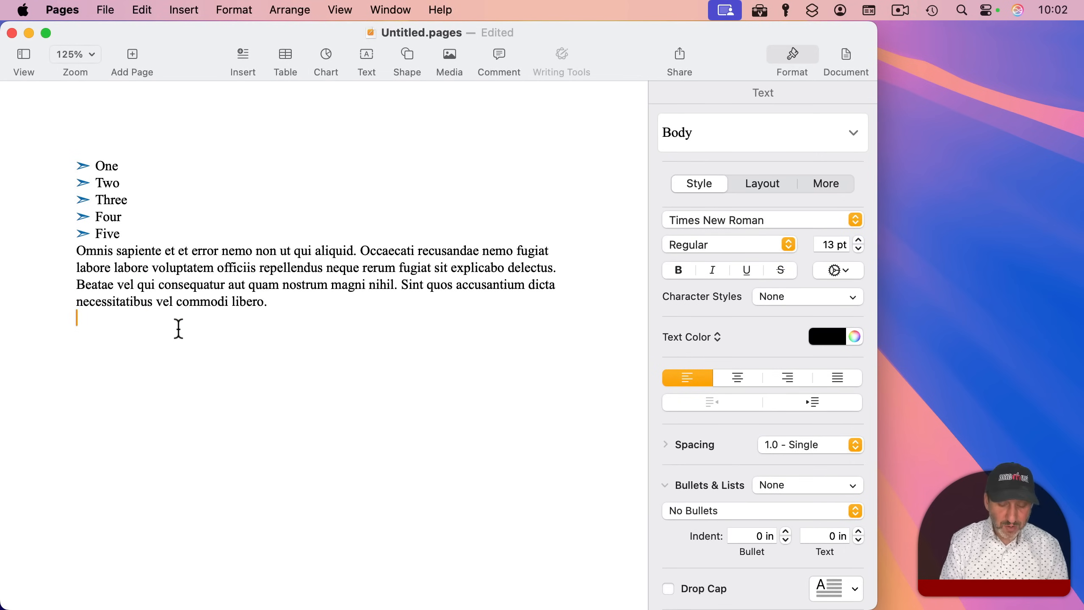
Type a hyphen to start a dash-bulleted list of Six through Ten and select it.
type("- Six")
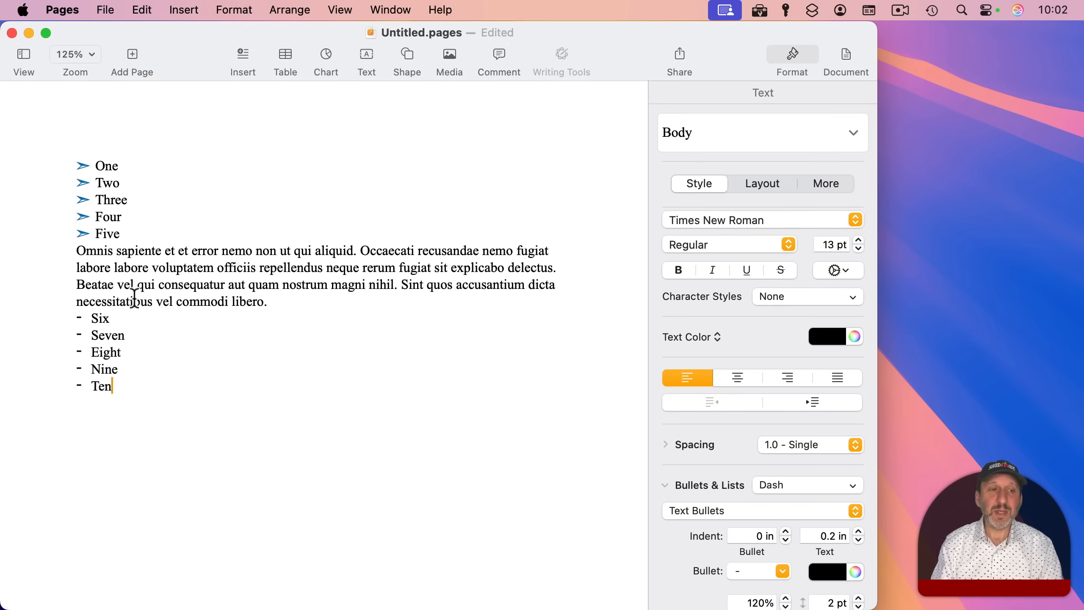
left_click_drag(92, 318, 121, 369)
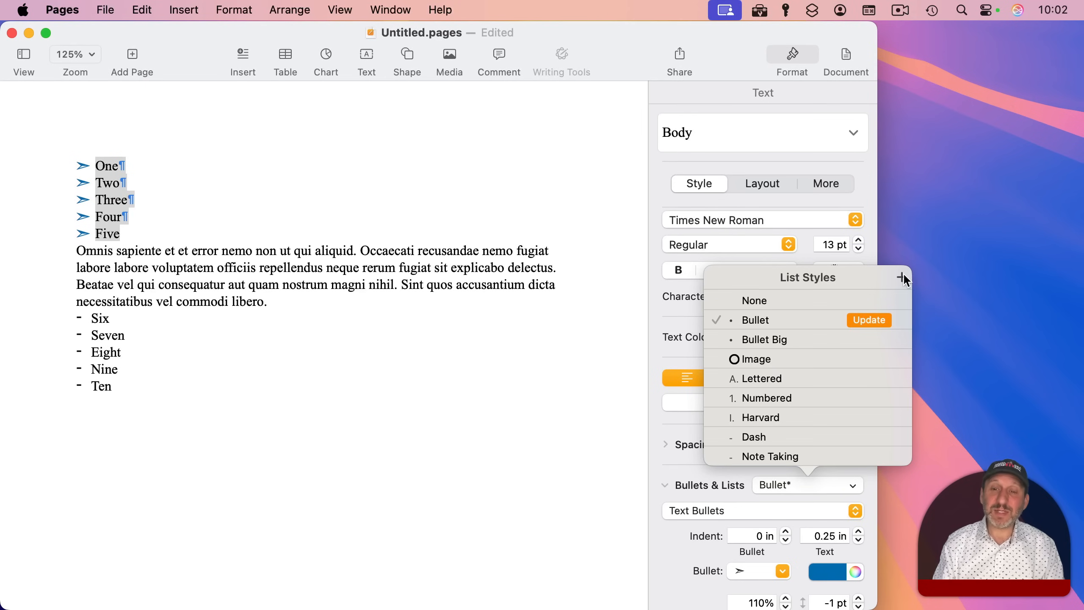
Create a new list style from the arrow bullets and name it My List.
left_click(900, 278)
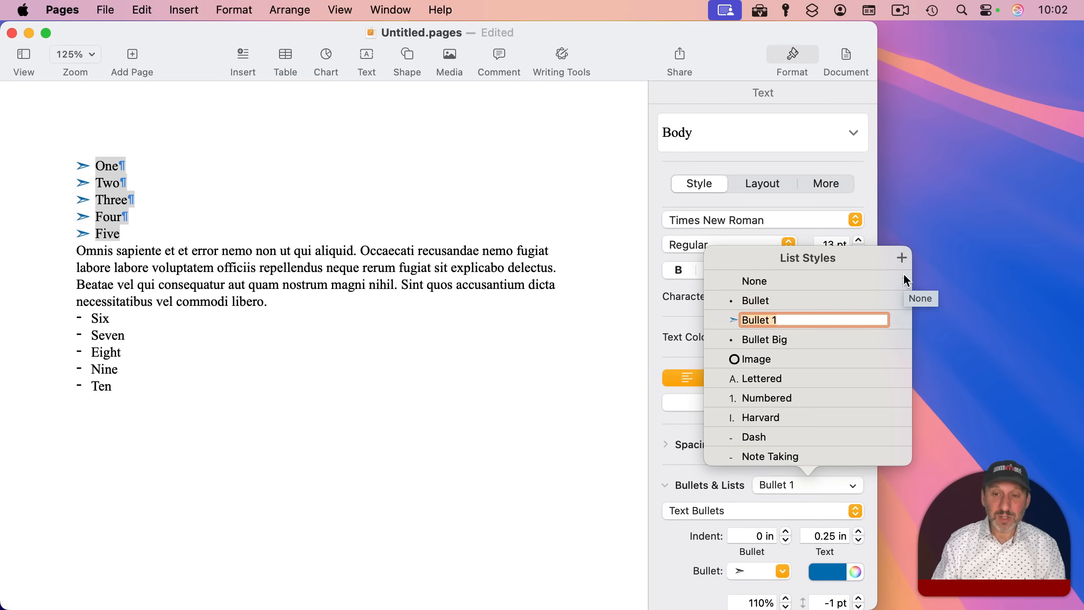
type("My List")
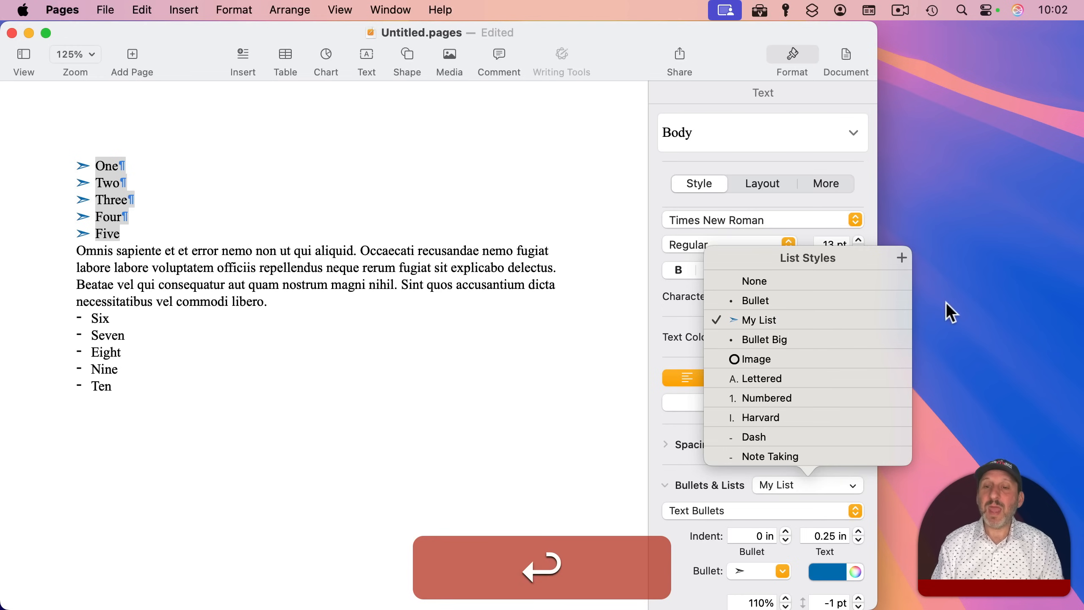
mouse_move(746, 326)
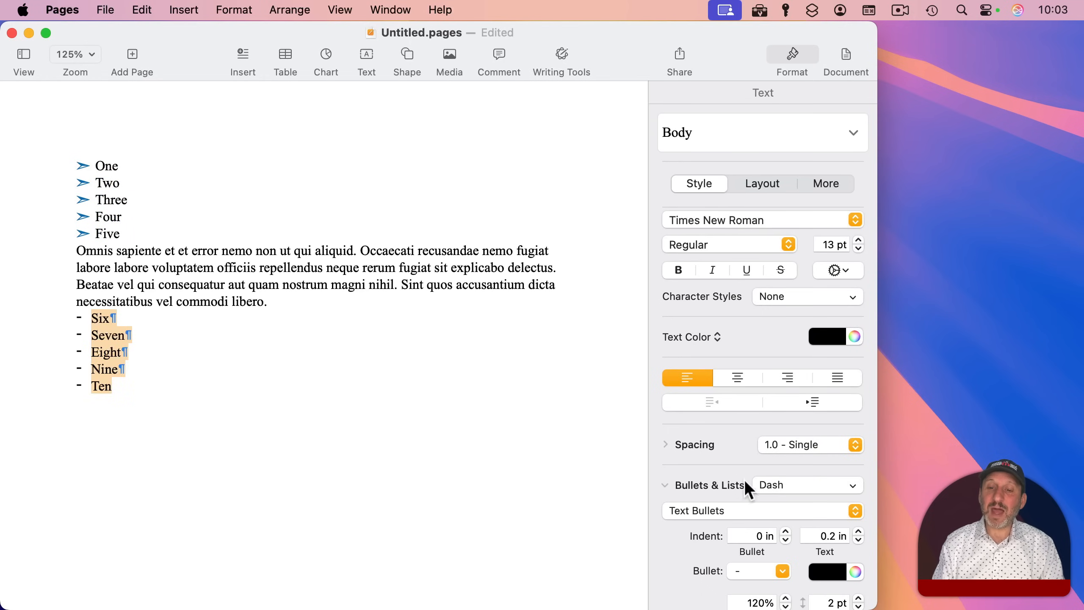
Apply the My List style to Six–Ten so it gets blue arrow bullets.
left_click(808, 485)
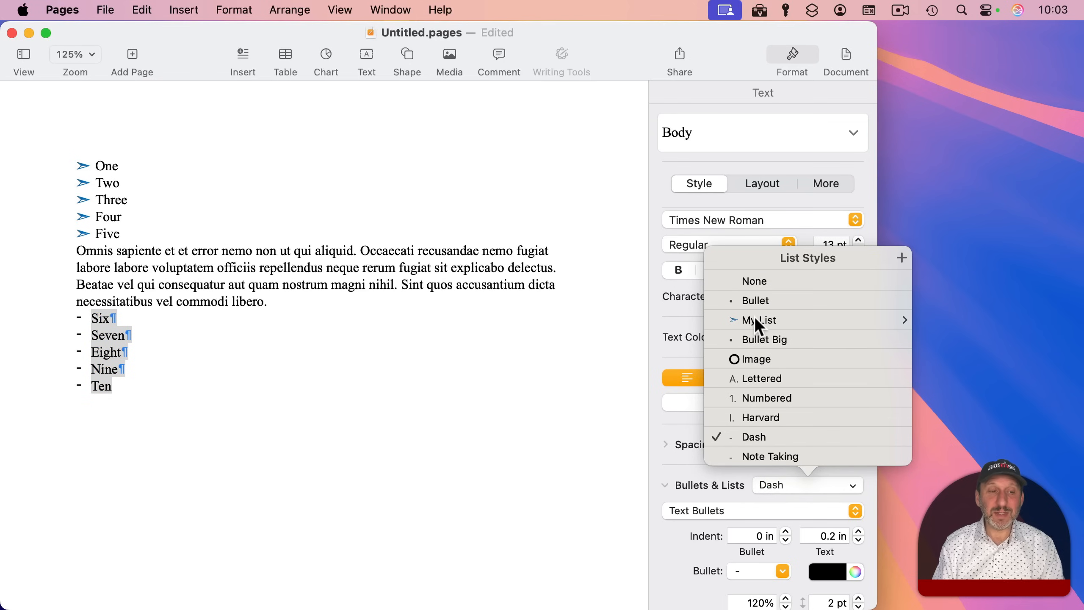
left_click(759, 320)
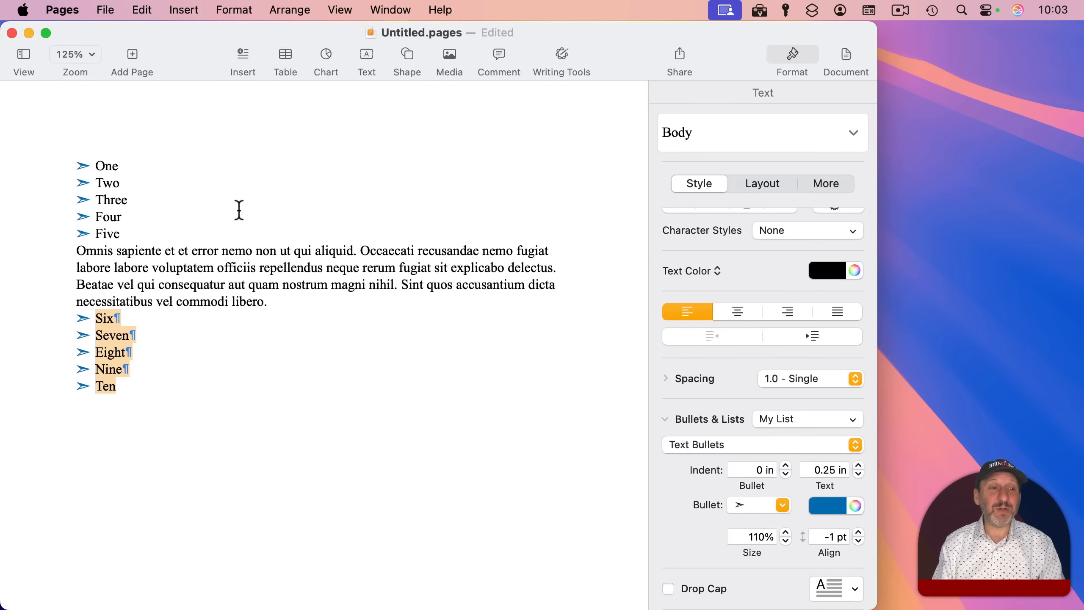
mouse_move(110, 264)
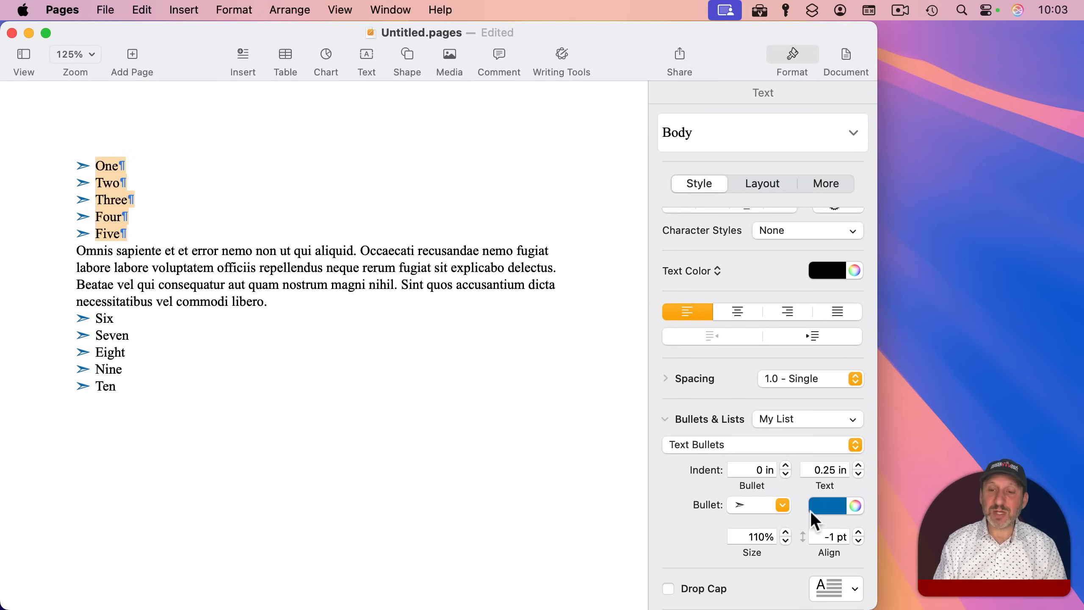
Colour the arrow bullets green and update My List so both lists show green arrows.
left_click(830, 506)
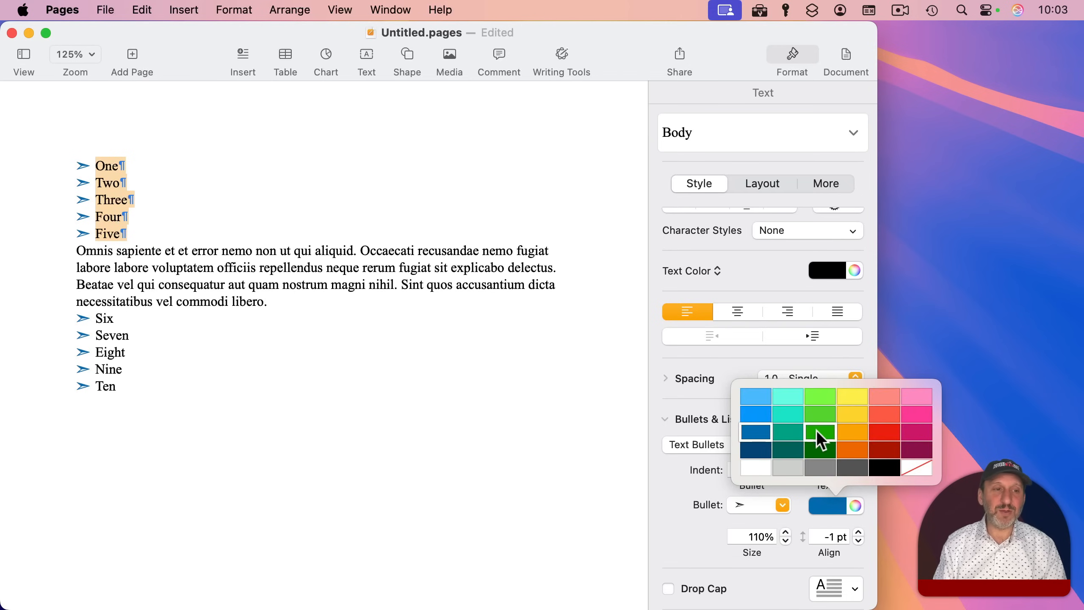
left_click(820, 431)
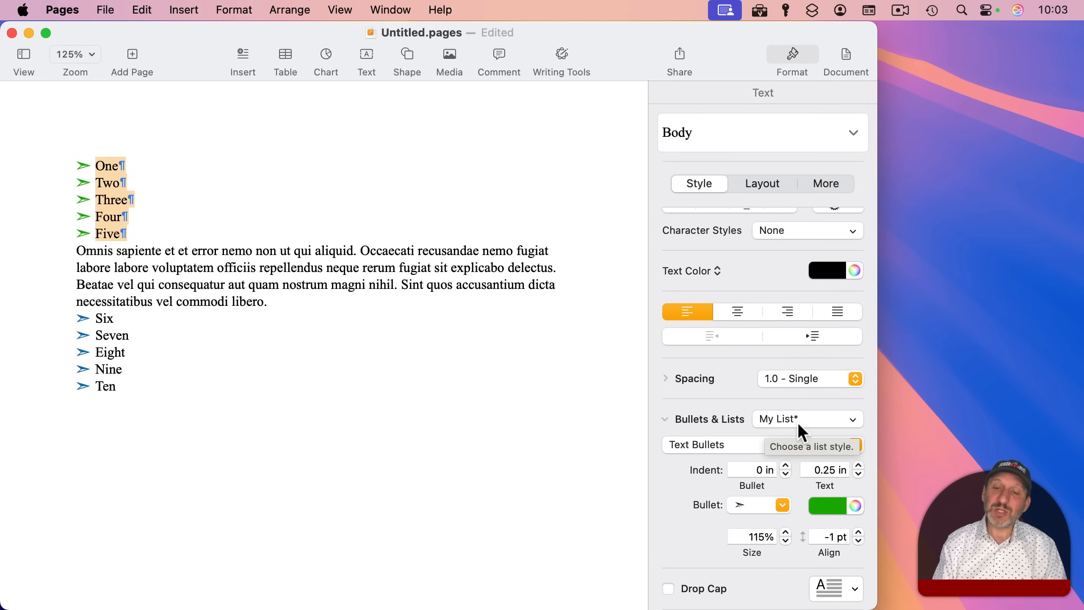
left_click(808, 418)
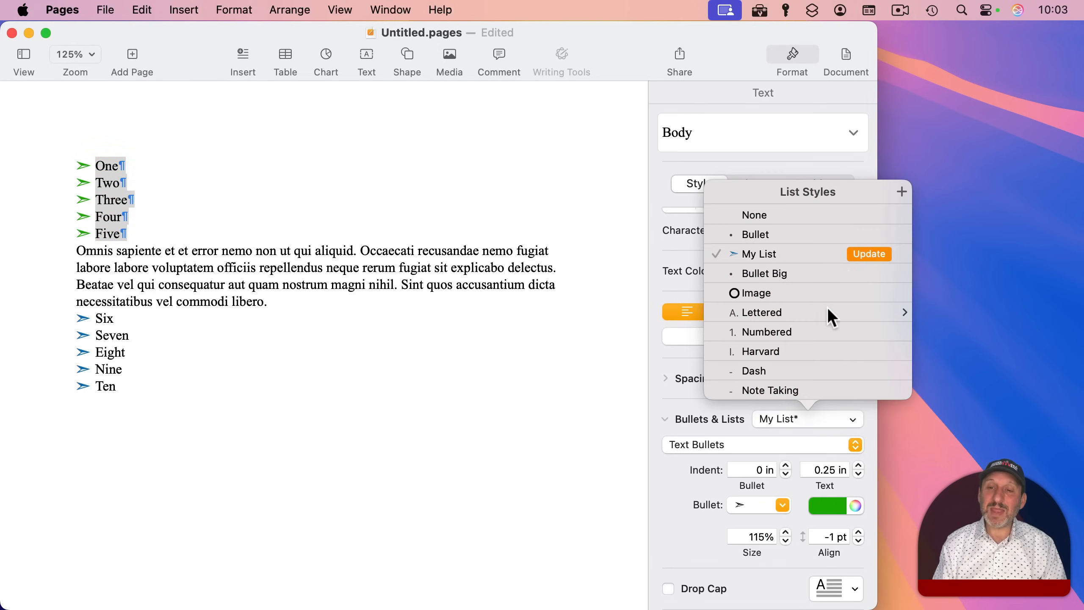
mouse_move(765, 263)
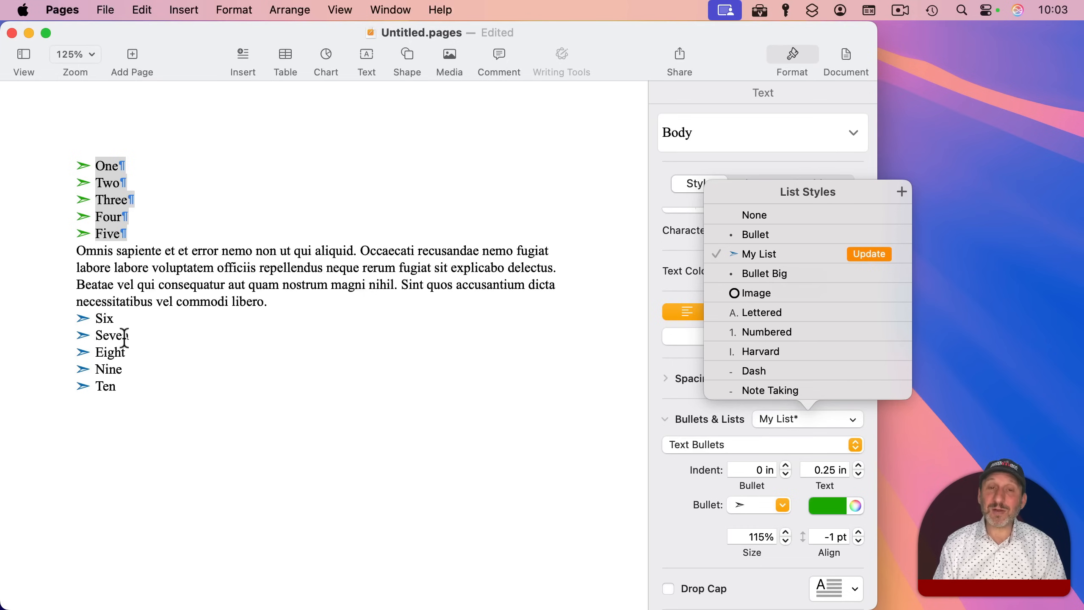
mouse_move(874, 270)
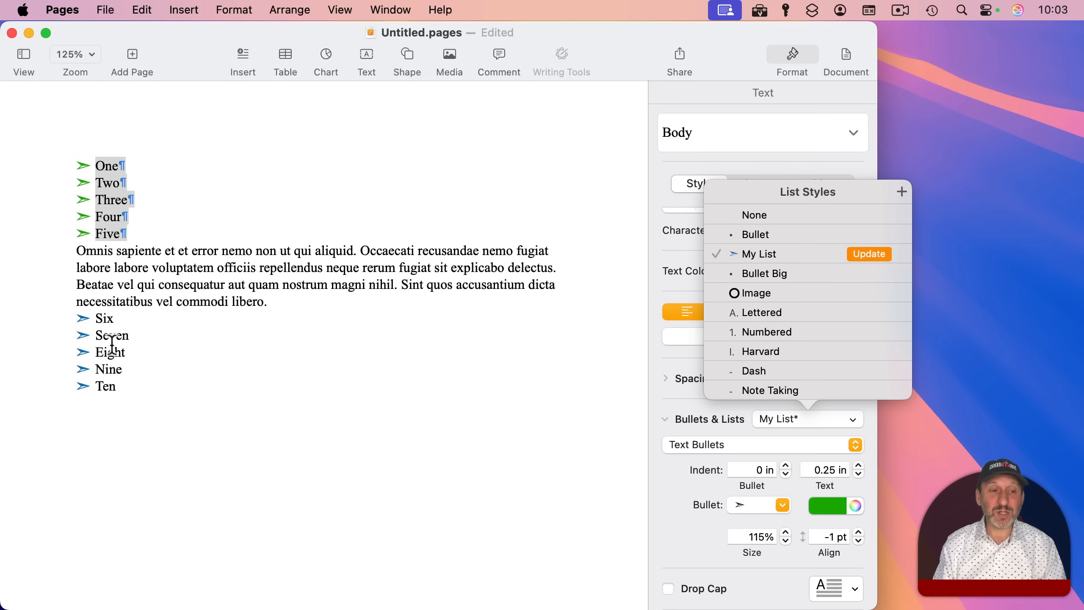
mouse_move(868, 257)
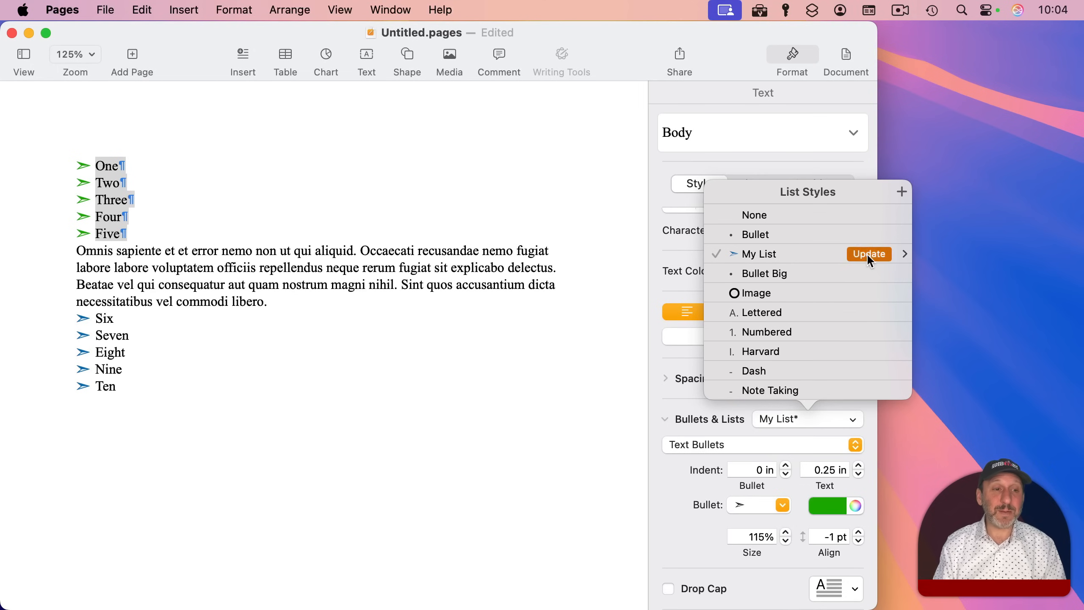
left_click(869, 254)
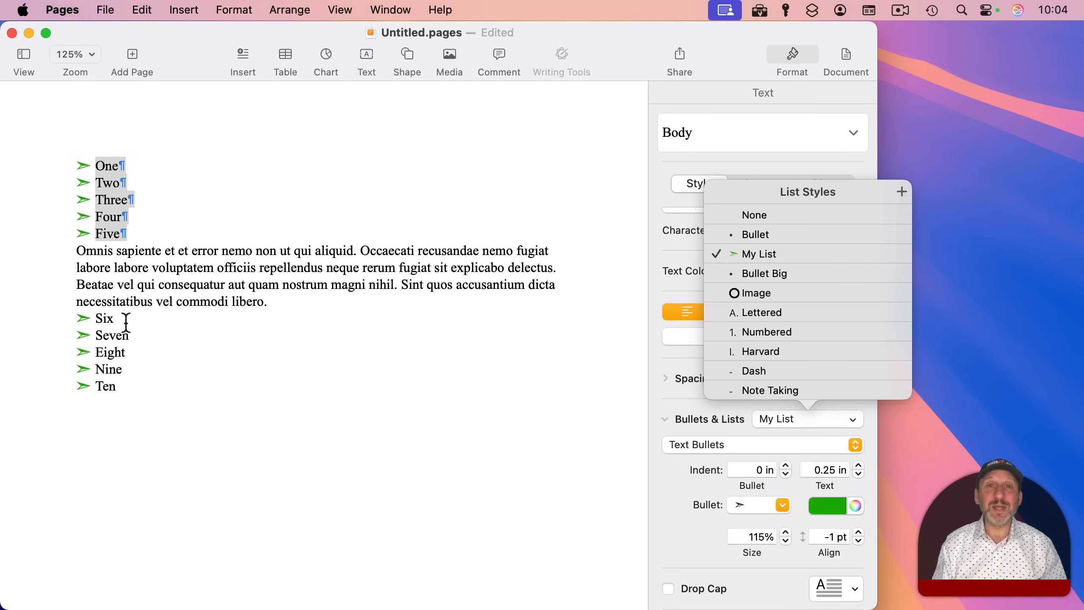
Switch the One–Five list to tiered Numbers continuing from previous, then bring up the Pages menu.
left_click(766, 332)
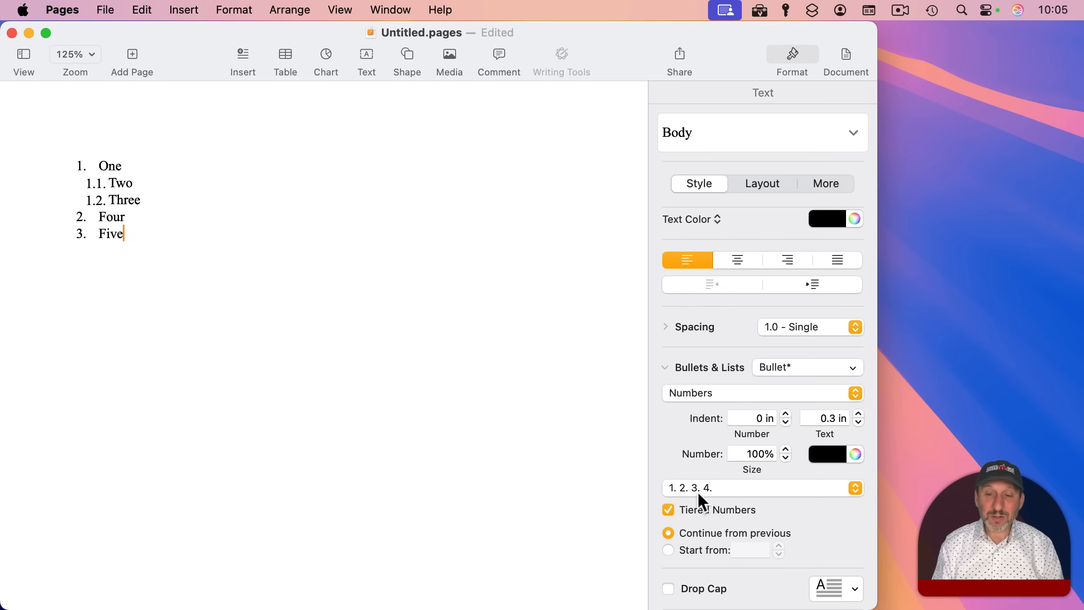
left_click(762, 488)
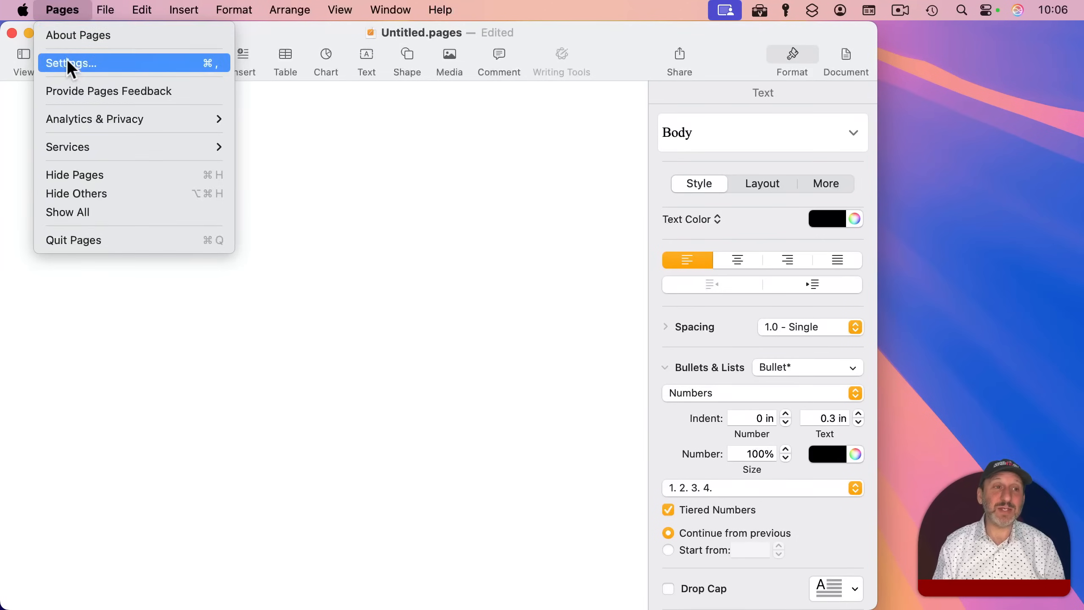
In Settings > Auto-Correction, uncheck Automatically detect lists and close the window.
left_click(71, 63)
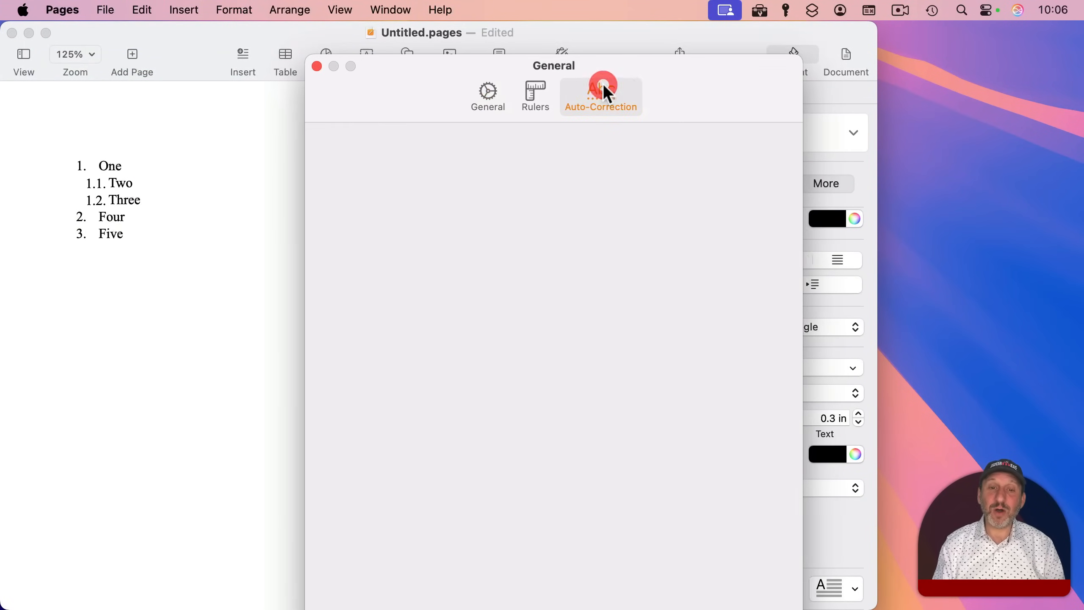
left_click(601, 90)
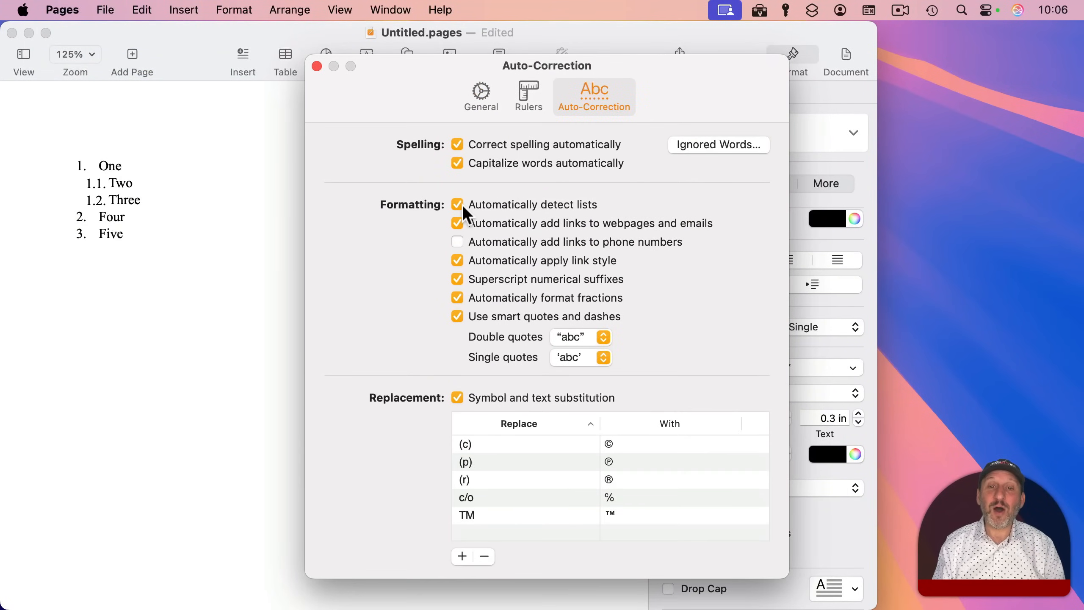
left_click(457, 205)
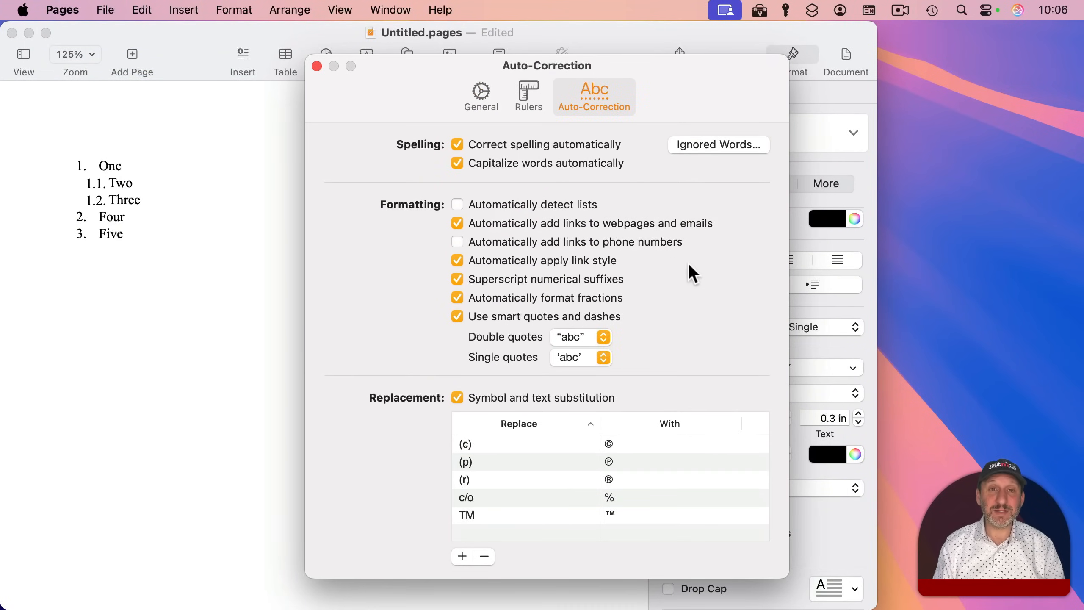
left_click(317, 66)
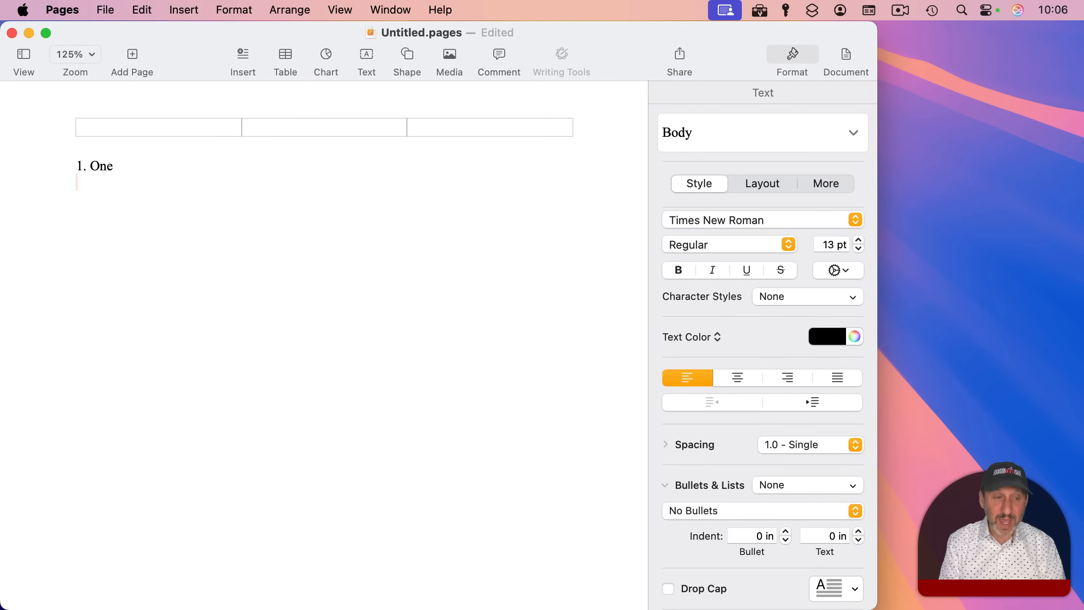
Hand-type Two, tab-indented 2.1 Three and 2.2 Four, then 3. Five as plain text.
type("Two")
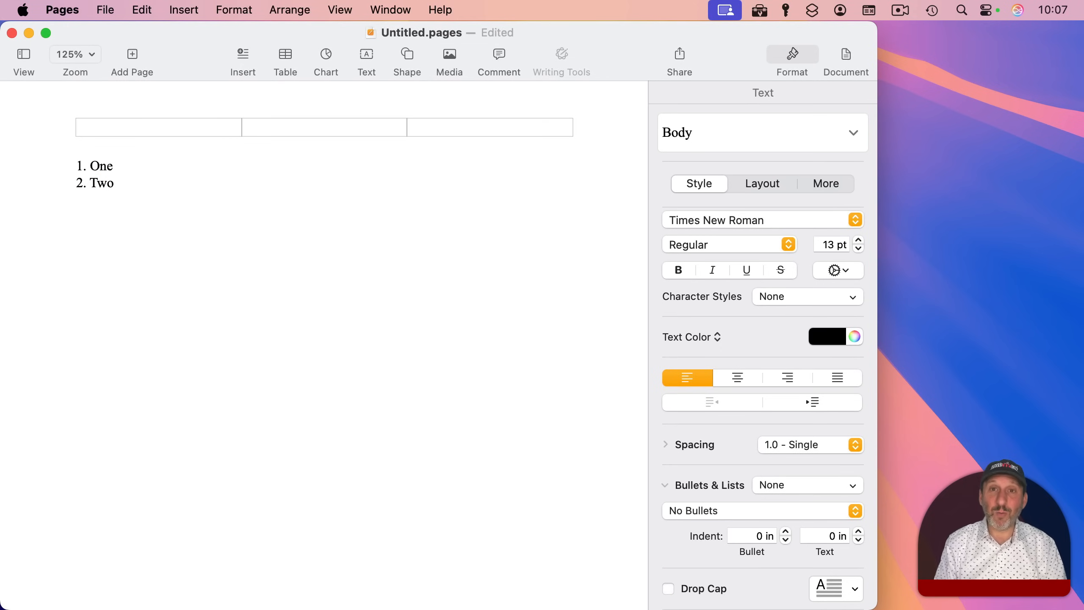
key("tab")
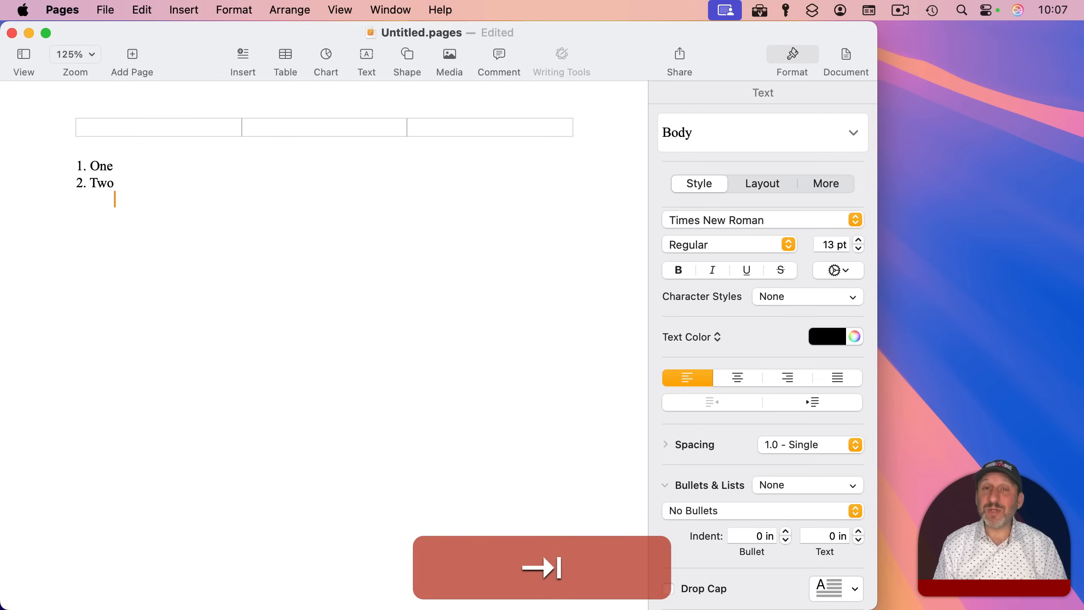
key("tab")
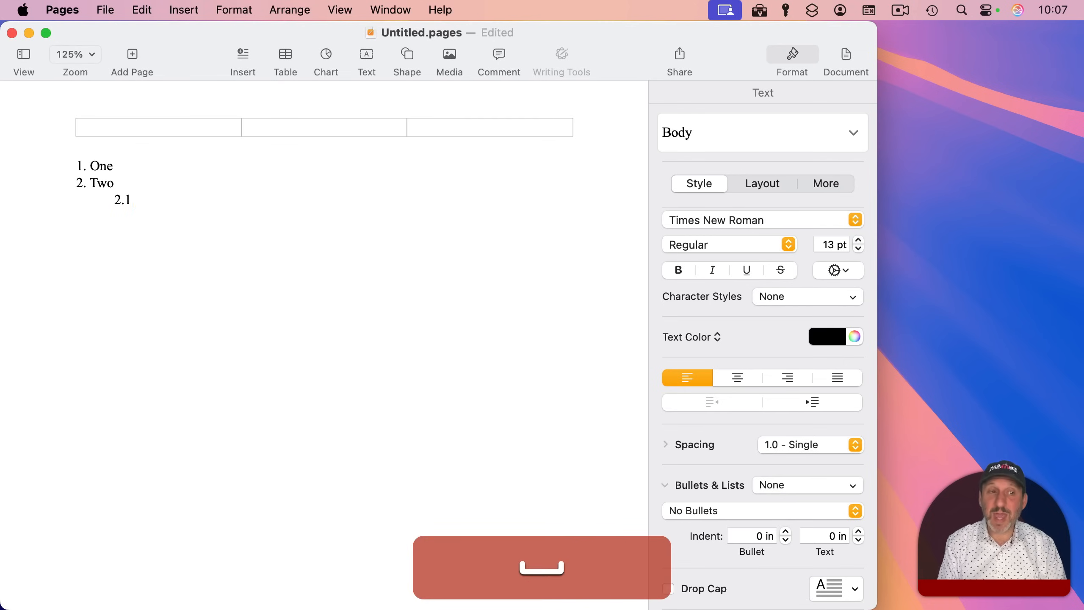
type("Three")
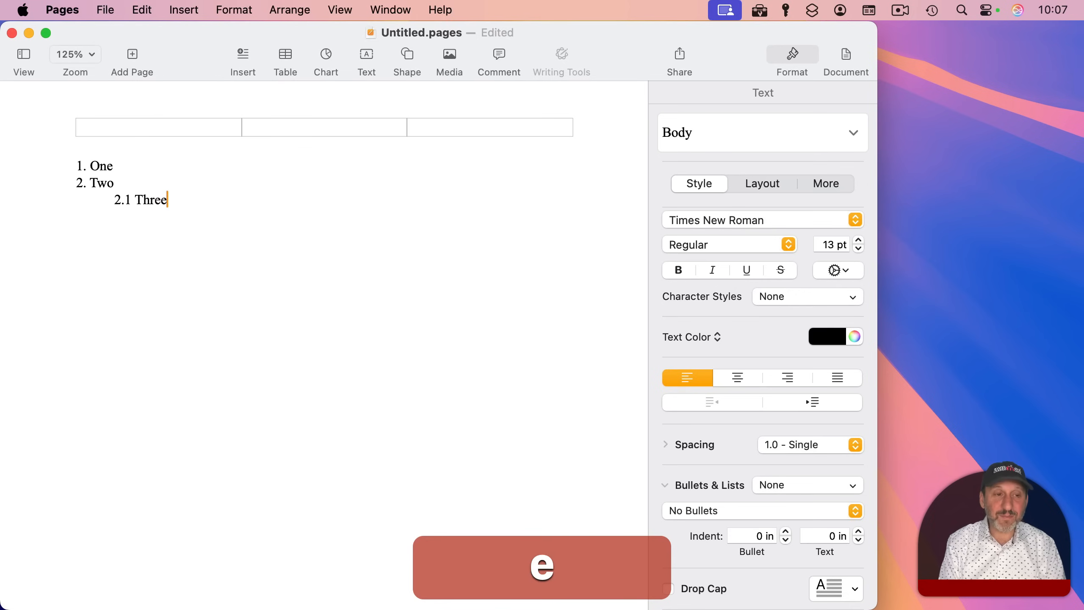
key("Return")
type("Four")
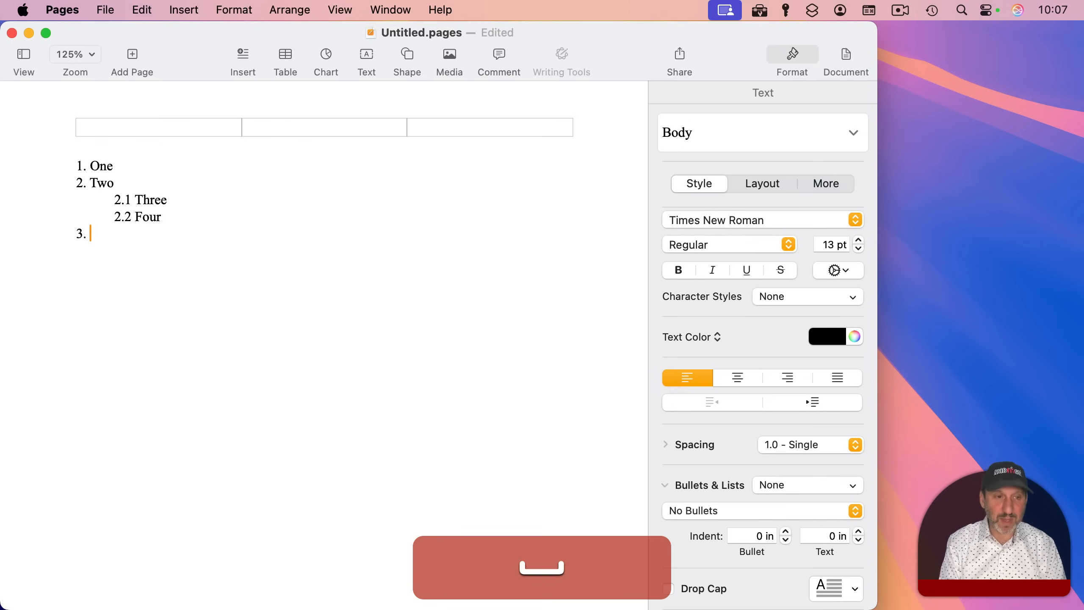
type("Five")
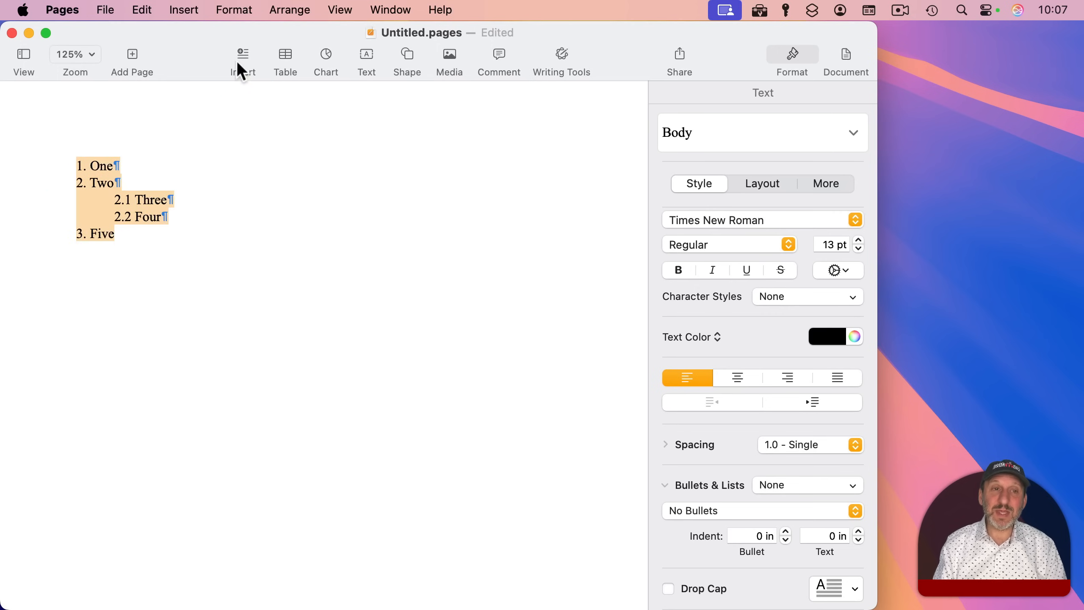
Show the rulers and drag the left indent marker to give the hand-numbered list a hanging indent.
left_click(339, 9)
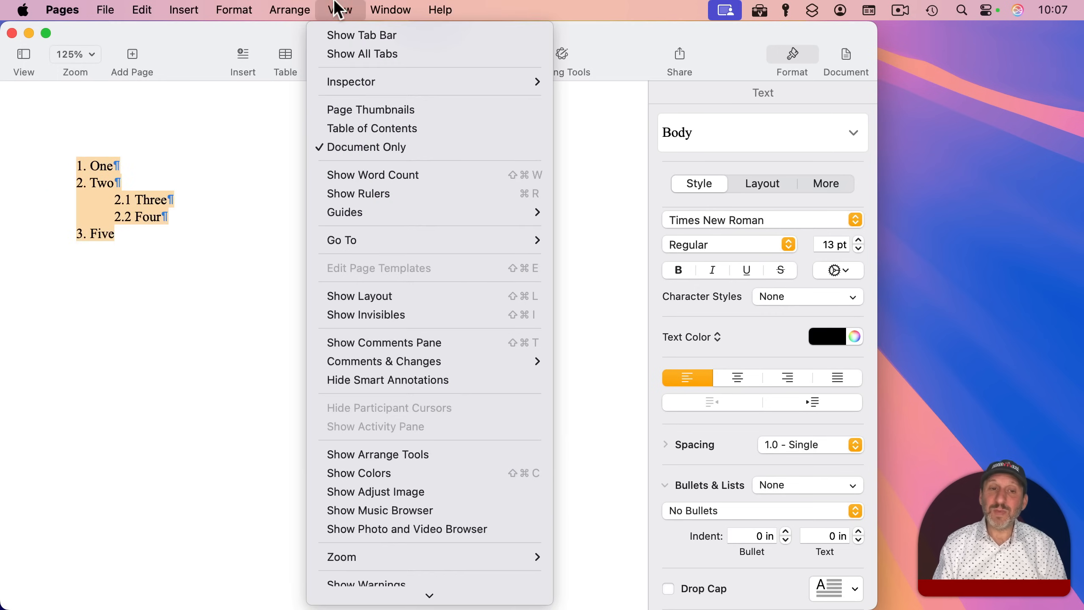
mouse_move(367, 199)
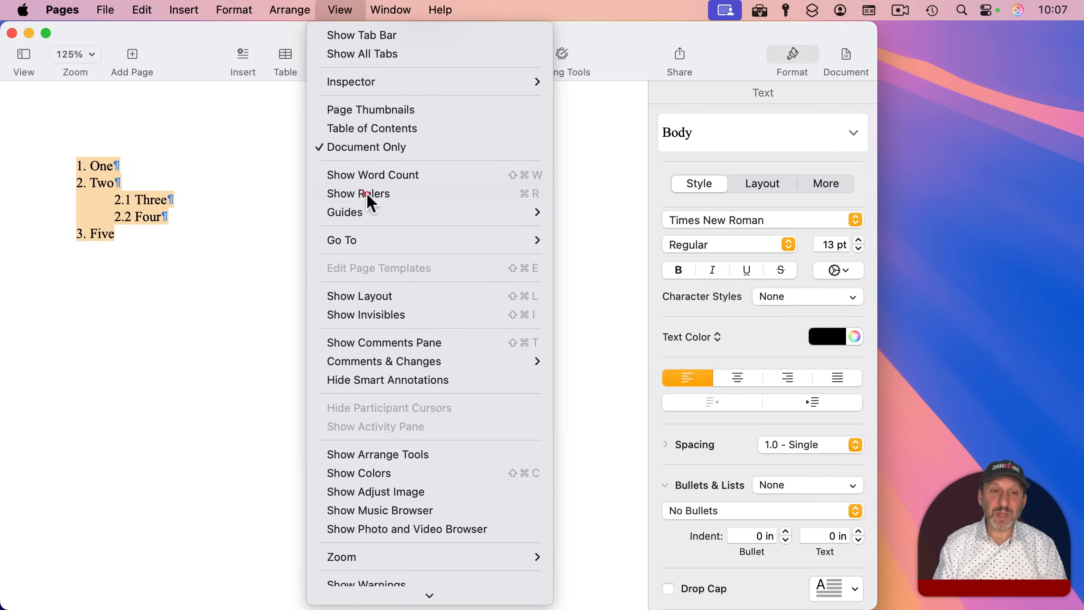
left_click(358, 194)
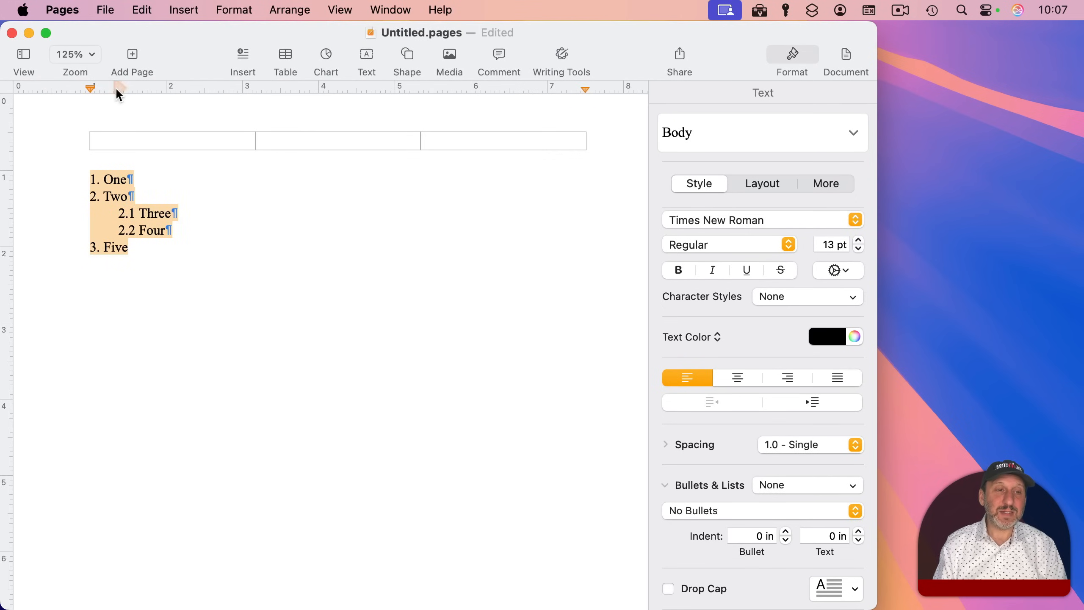
left_click_drag(121, 89, 135, 89)
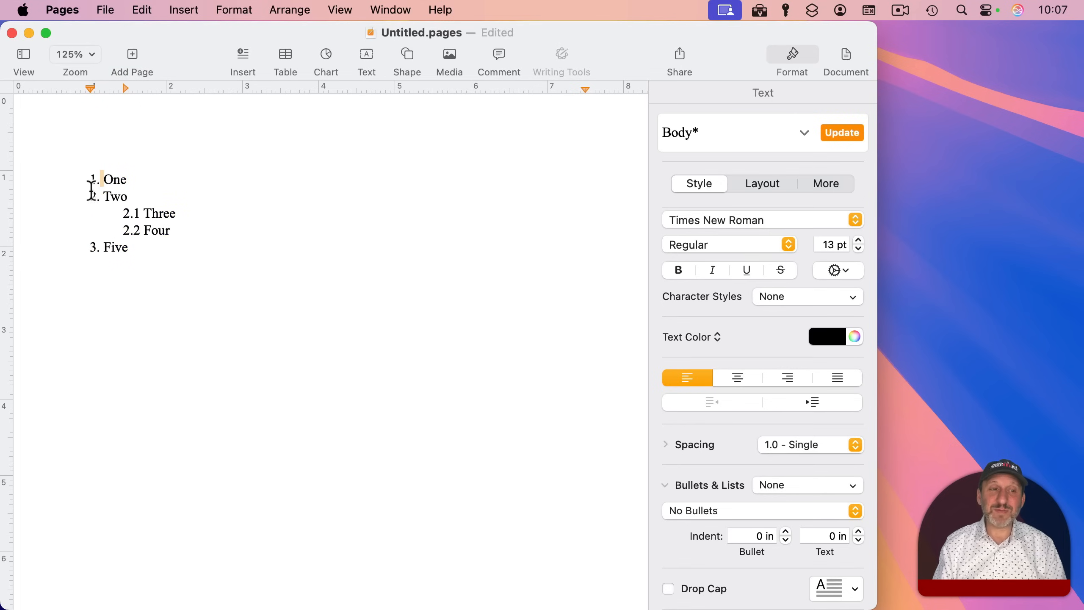
left_click(125, 179)
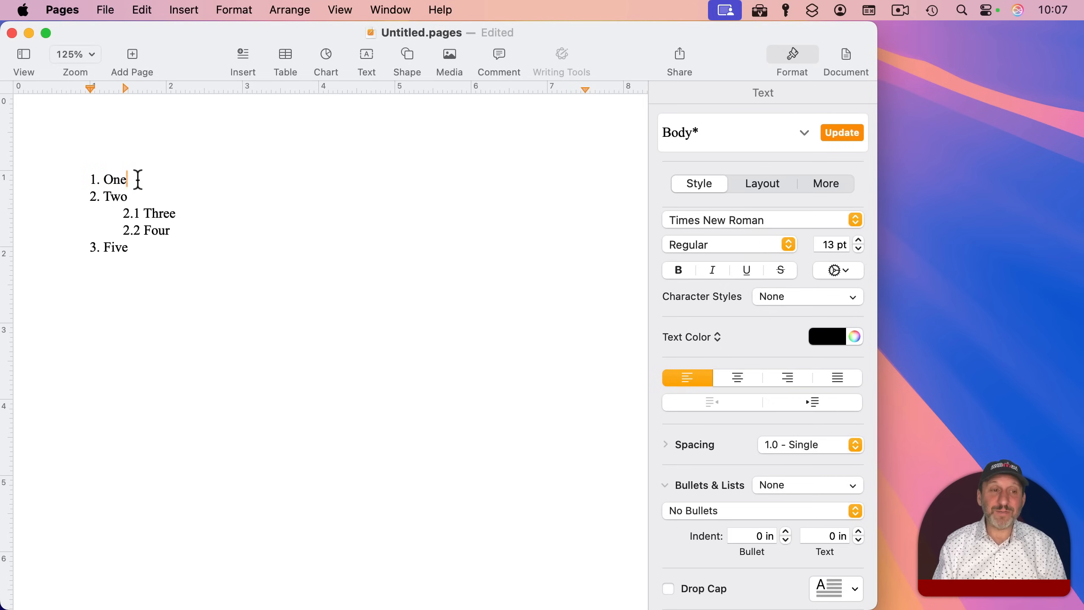